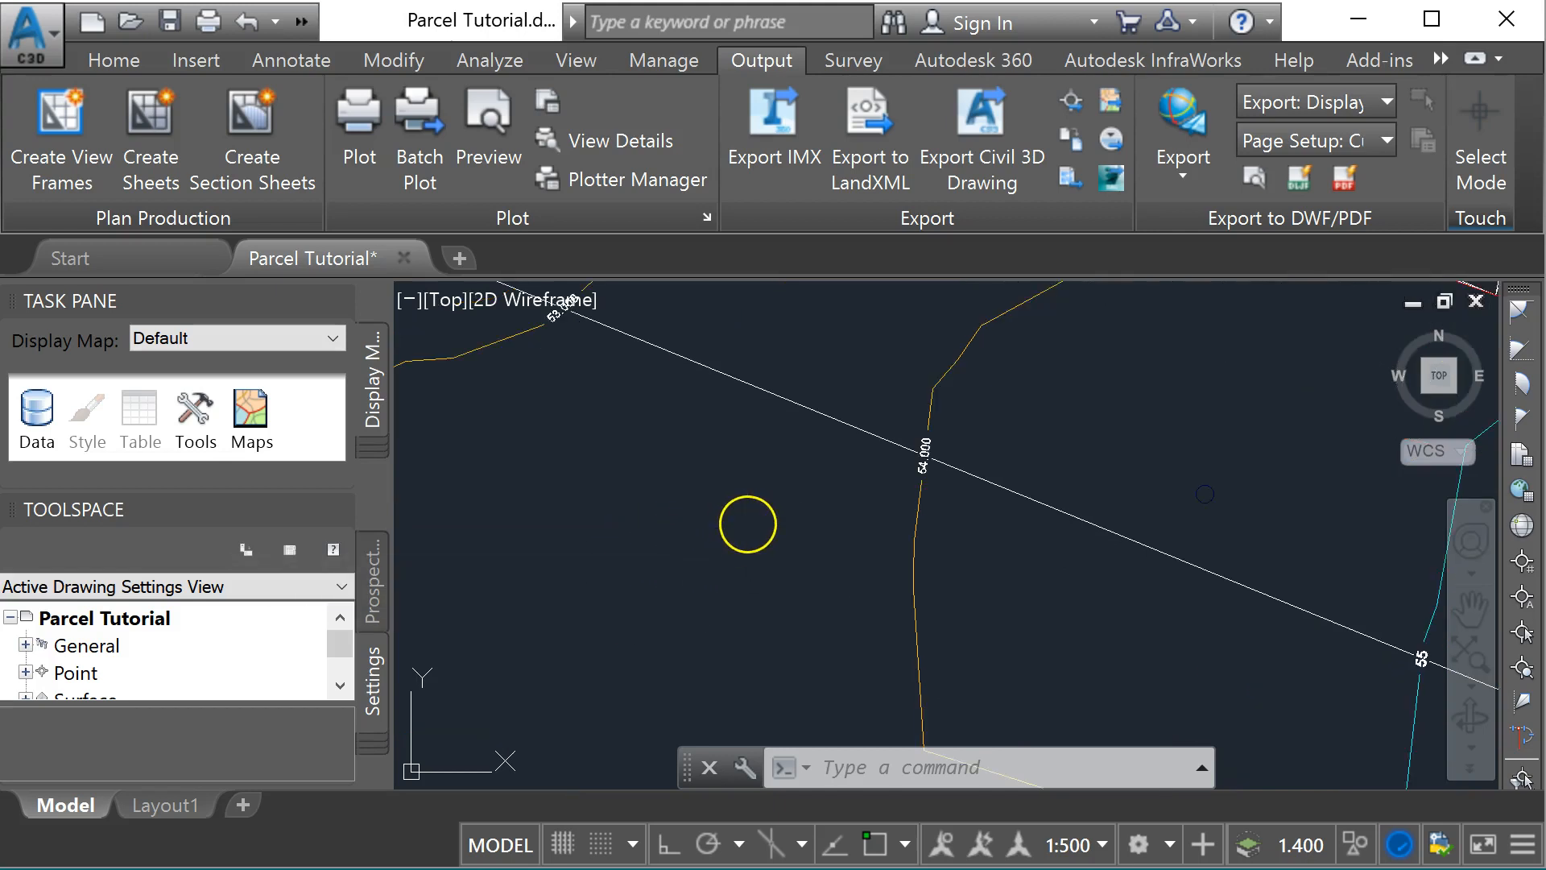
Draw the first closed polyline plot boundary beside the survey line with PLINE.
{"action": "type", "text": "pl"}
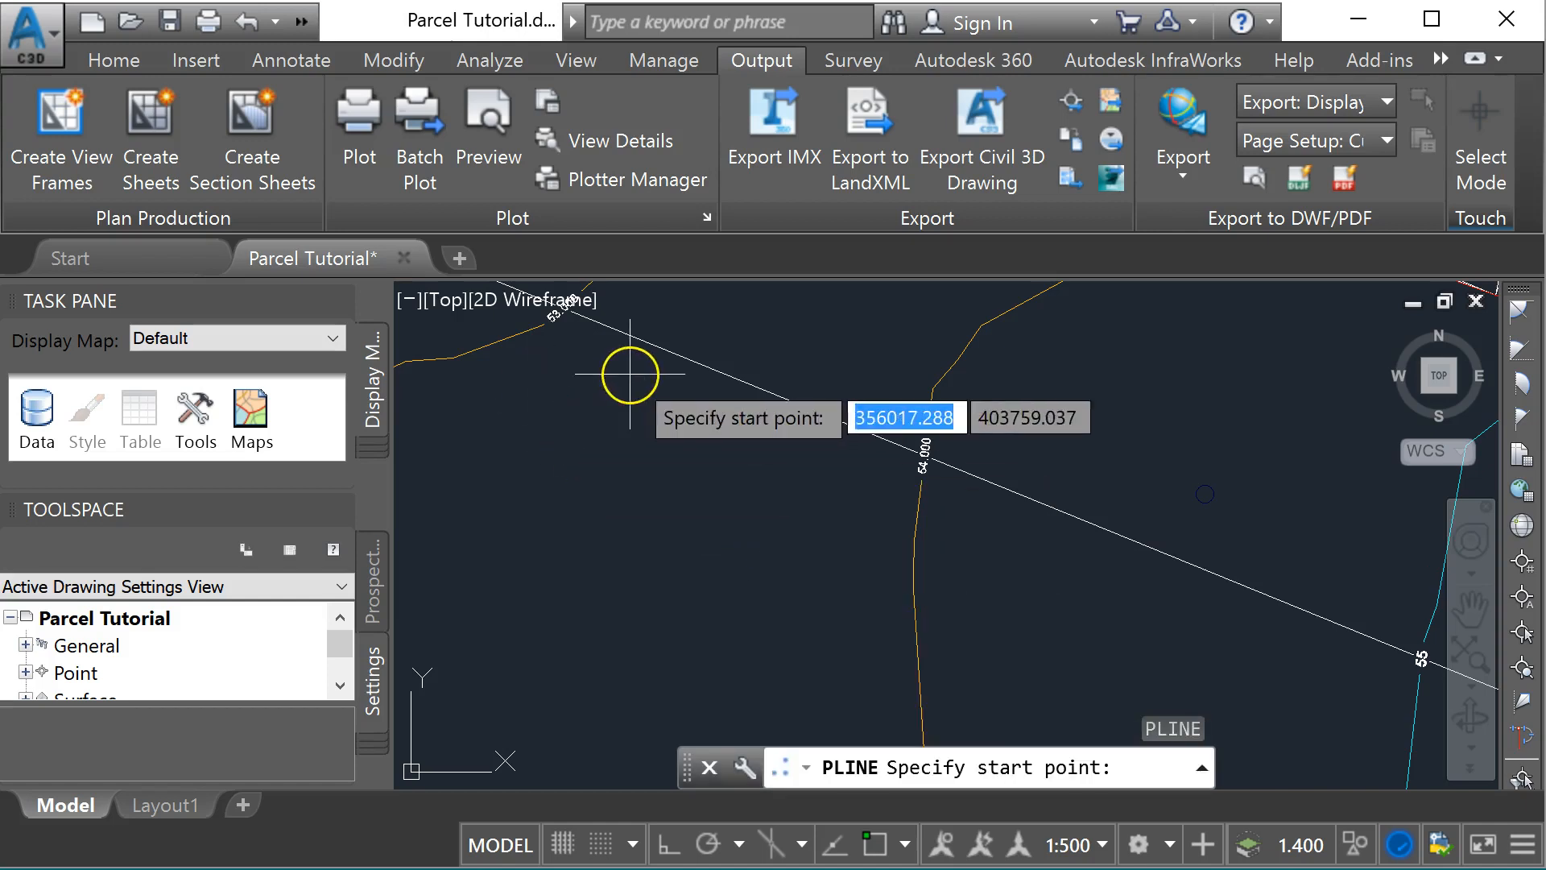
{"action": "left_click", "coordinate": [627, 375]}
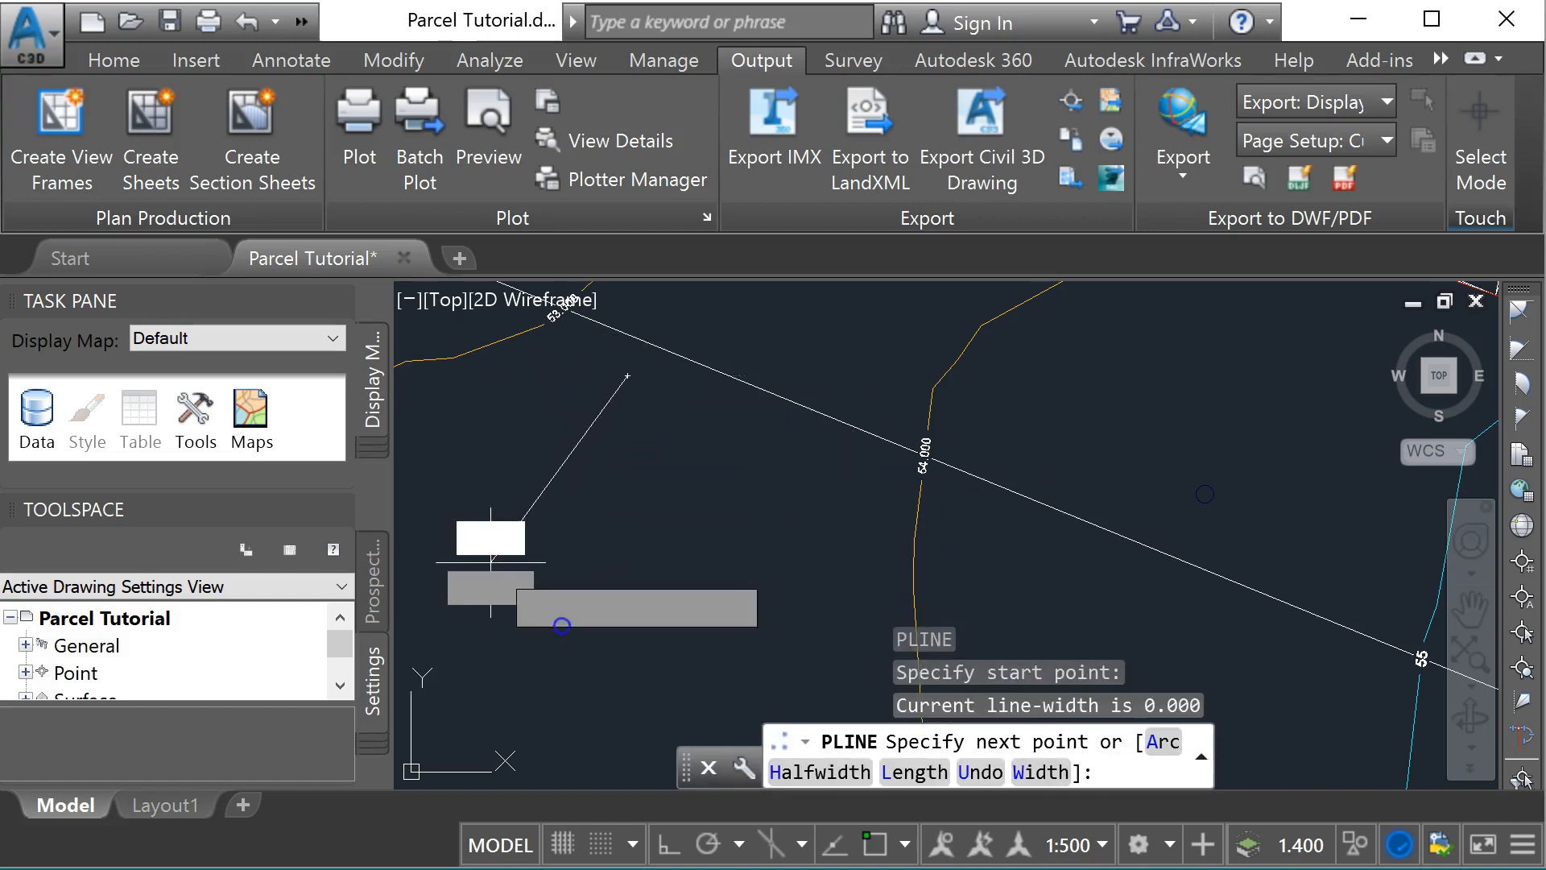
{"action": "left_click", "coordinate": [708, 606]}
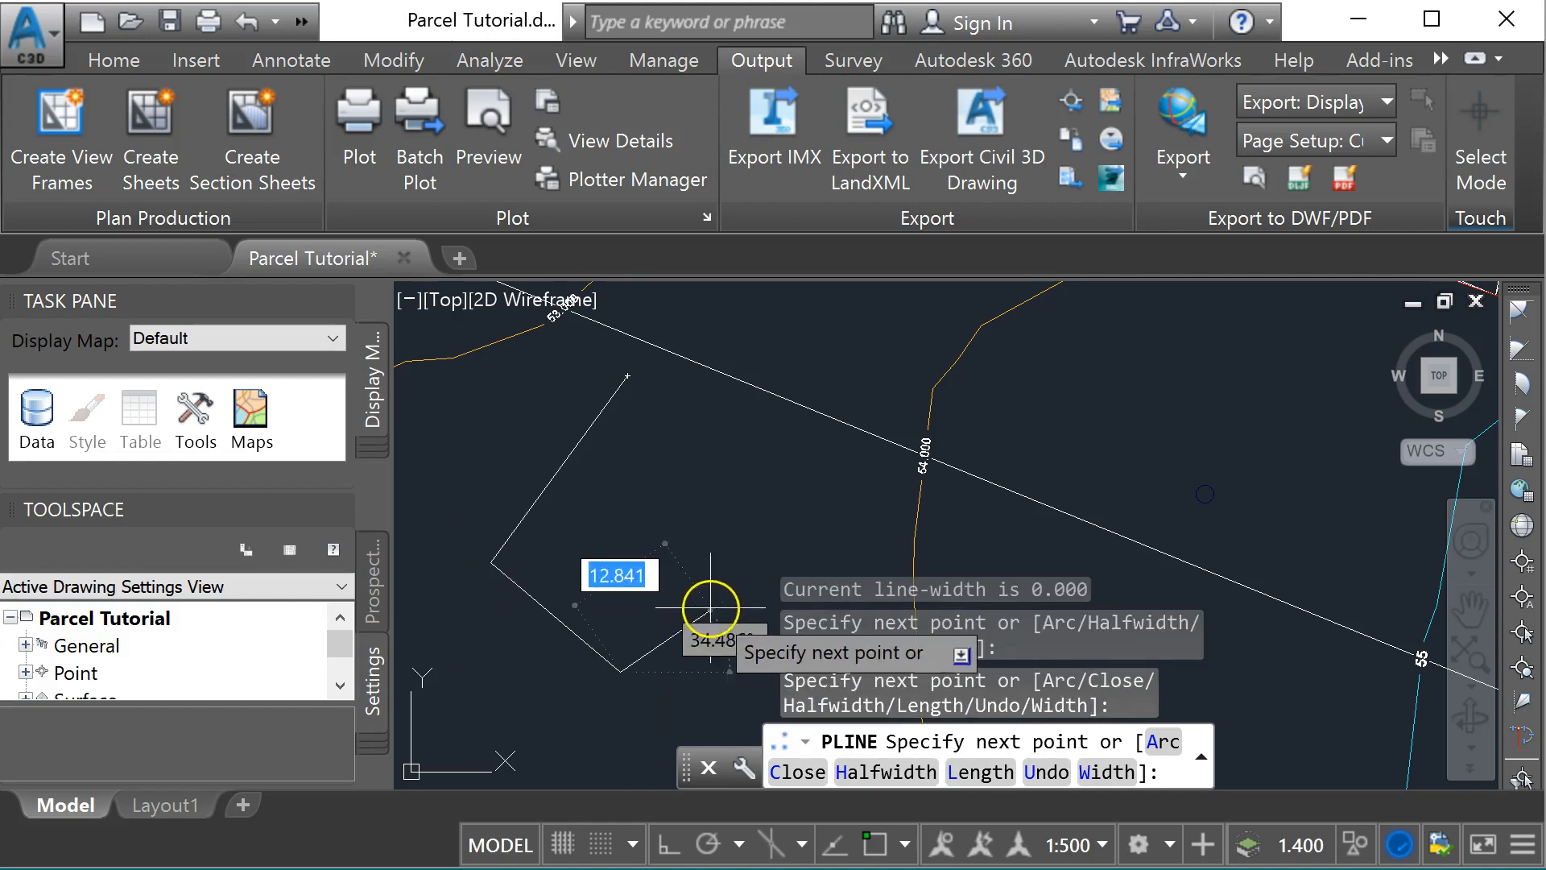
{"action": "left_click", "coordinate": [753, 409]}
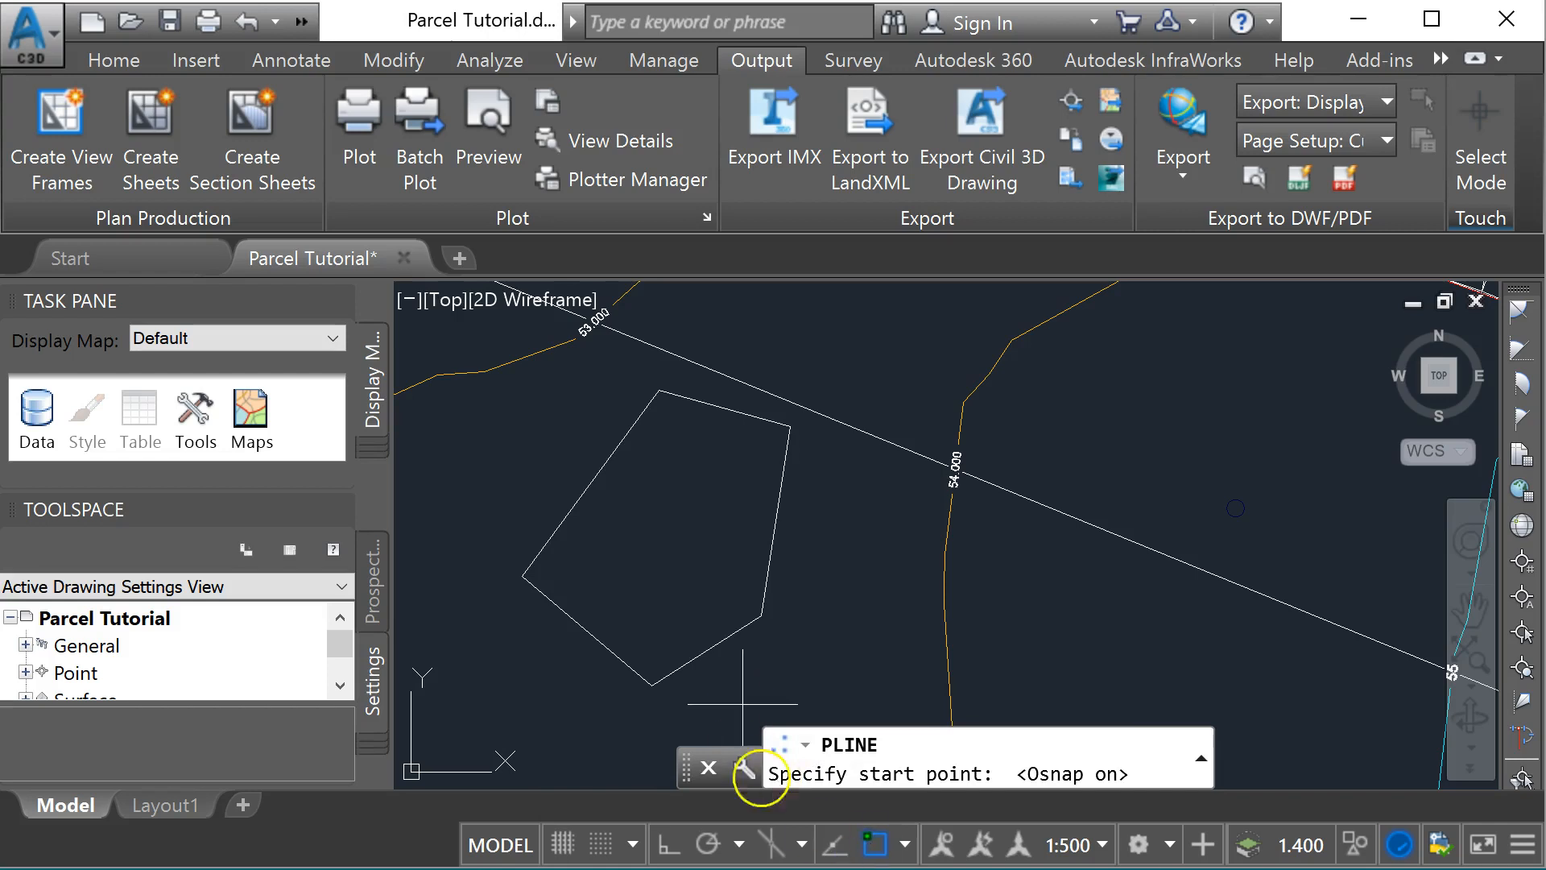
{"action": "mouse_move", "coordinate": [520, 577]}
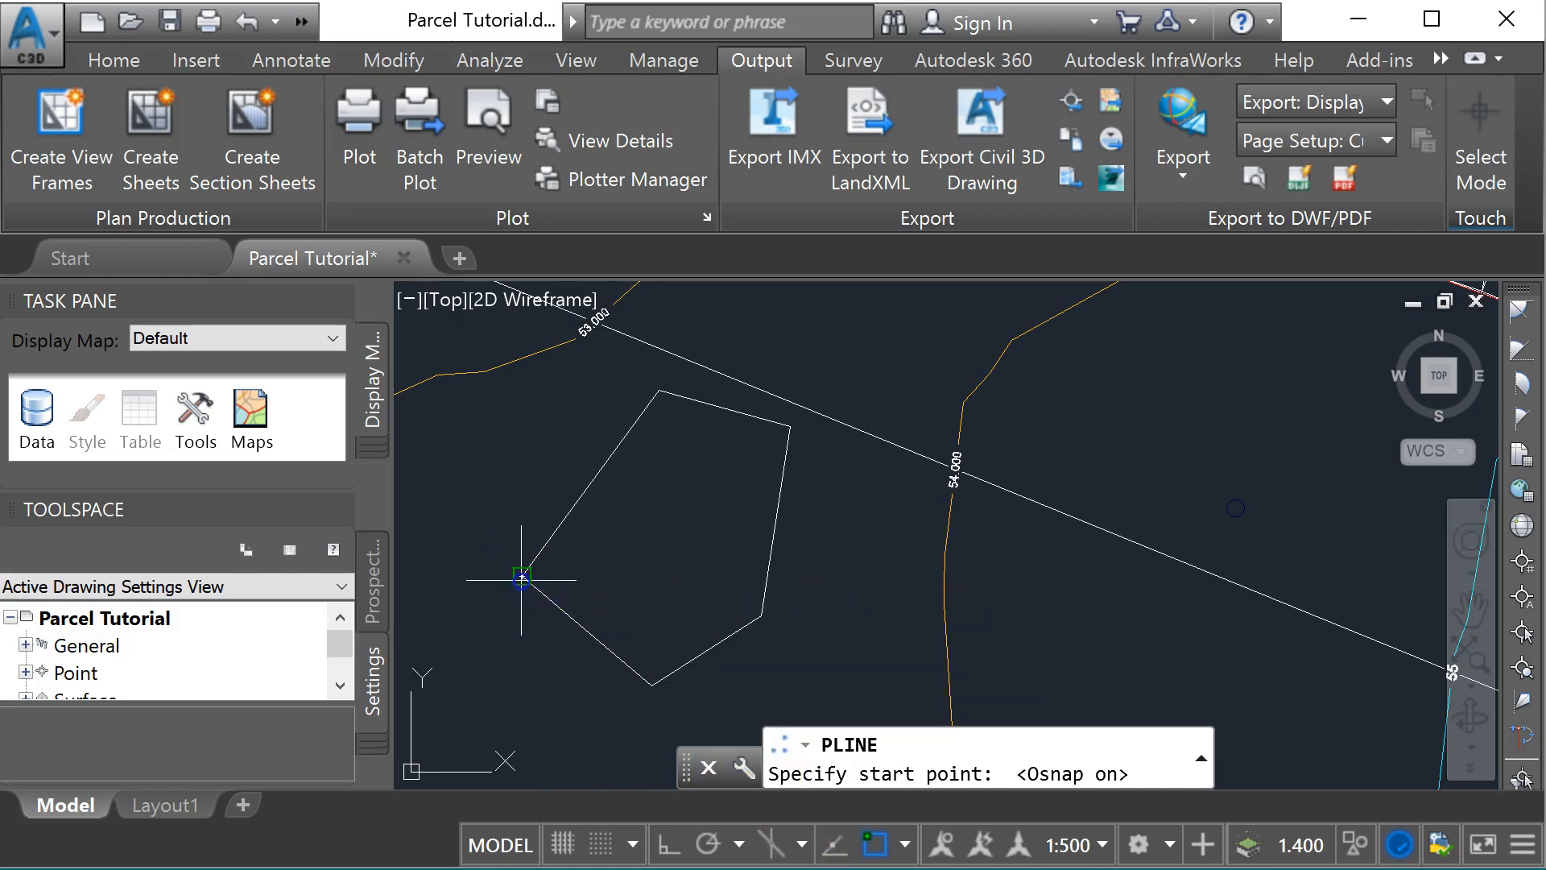
Draw the second adjoining boundary snapped to the first polygon's corners and close it.
{"action": "left_click", "coordinate": [520, 577]}
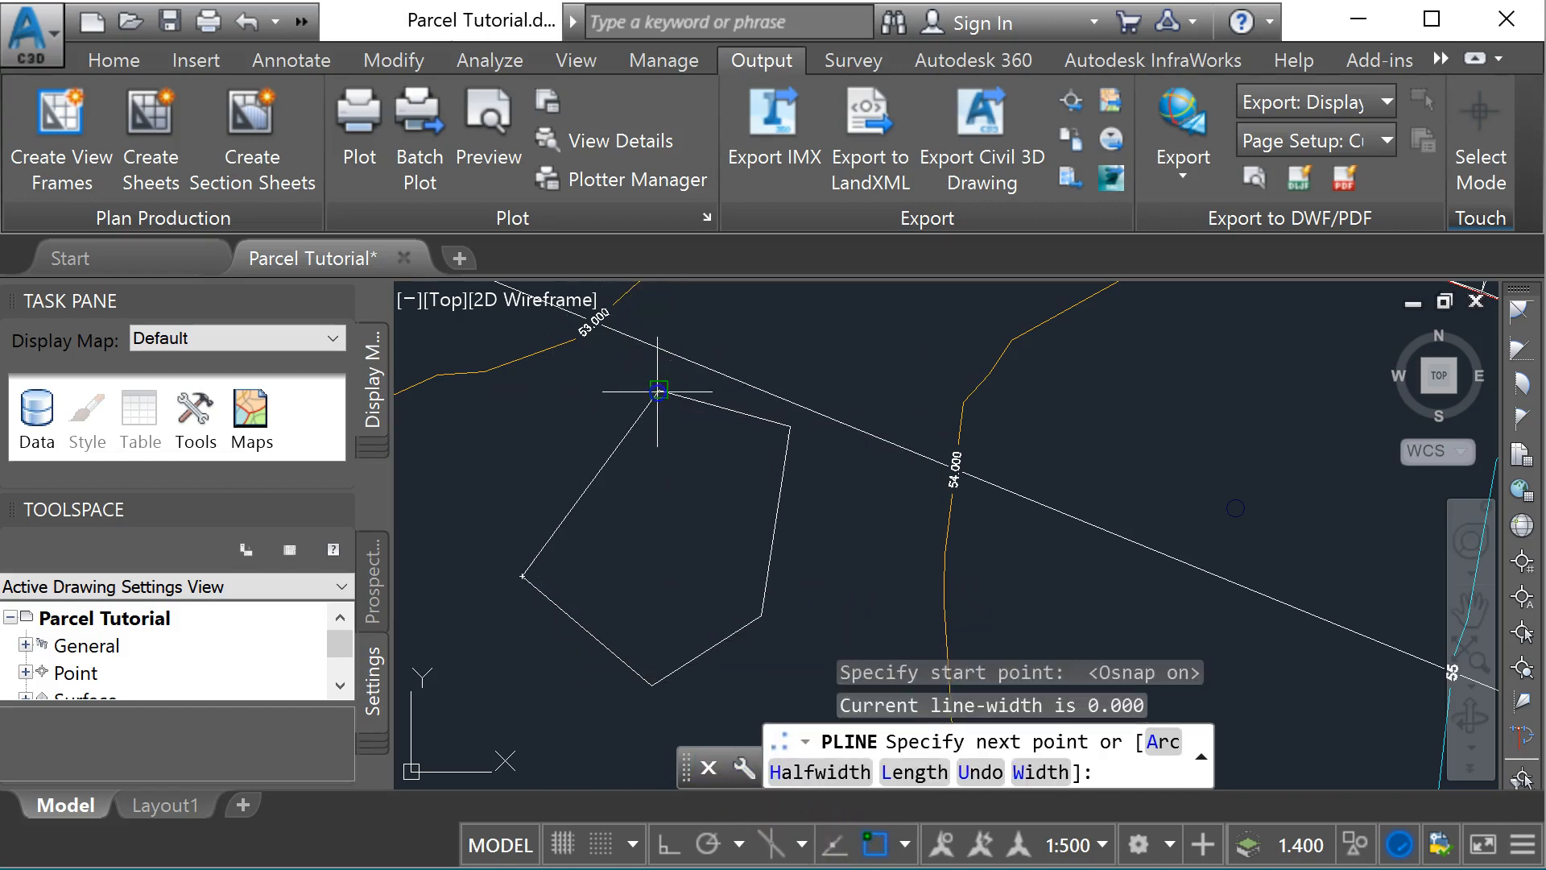
{"action": "left_click", "coordinate": [655, 388]}
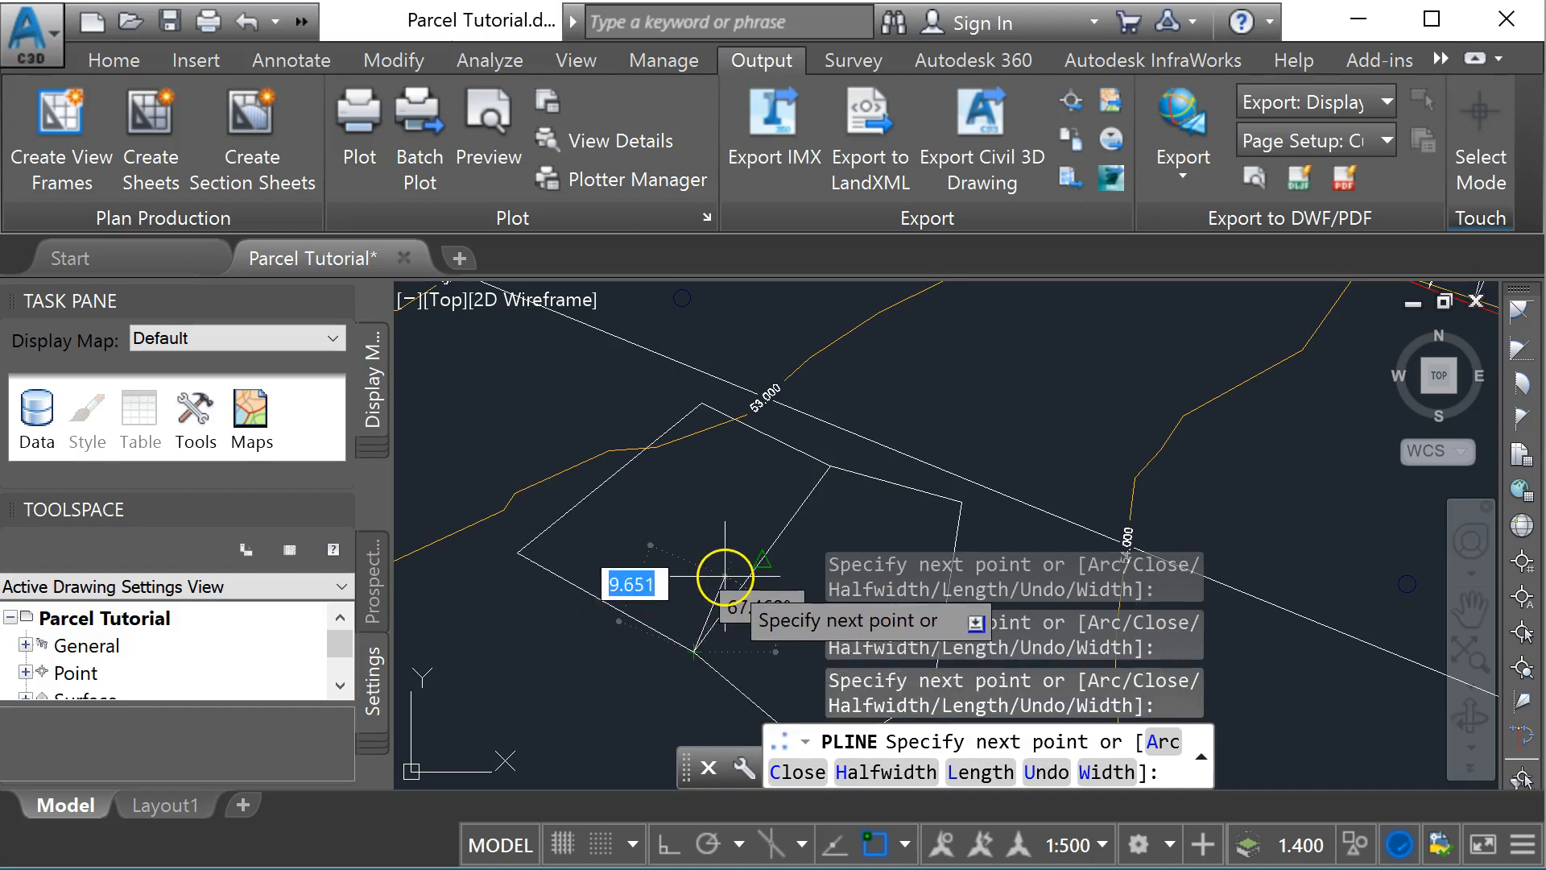
{"action": "type", "text": "c"}
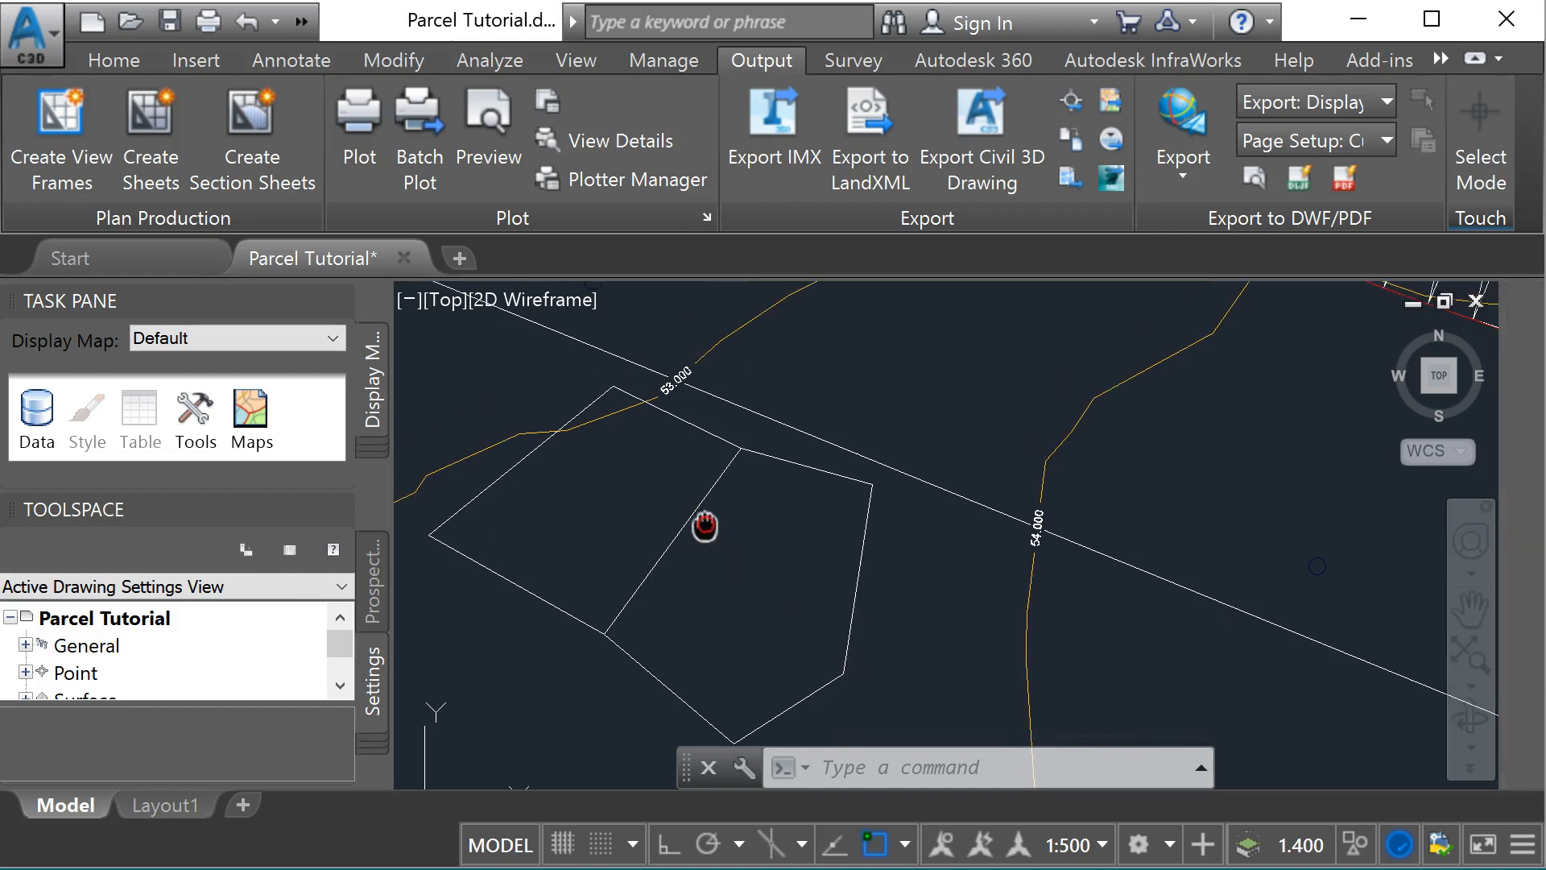
Start Create Parcel from Objects and select the right-hand polyline boundary.
{"action": "left_click", "coordinate": [115, 60]}
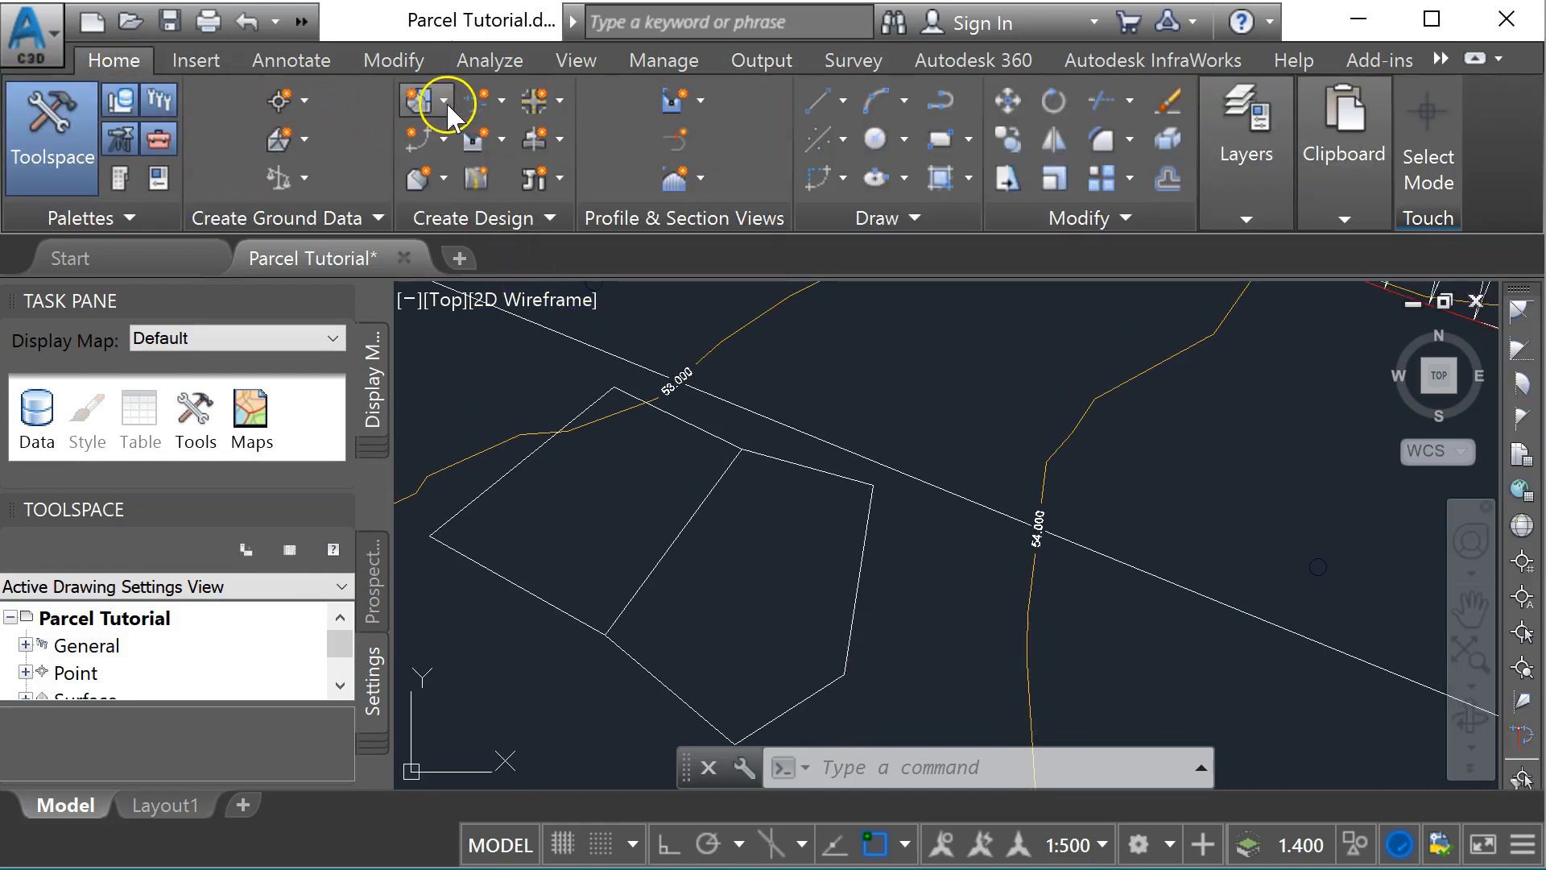
{"action": "mouse_move", "coordinate": [423, 101]}
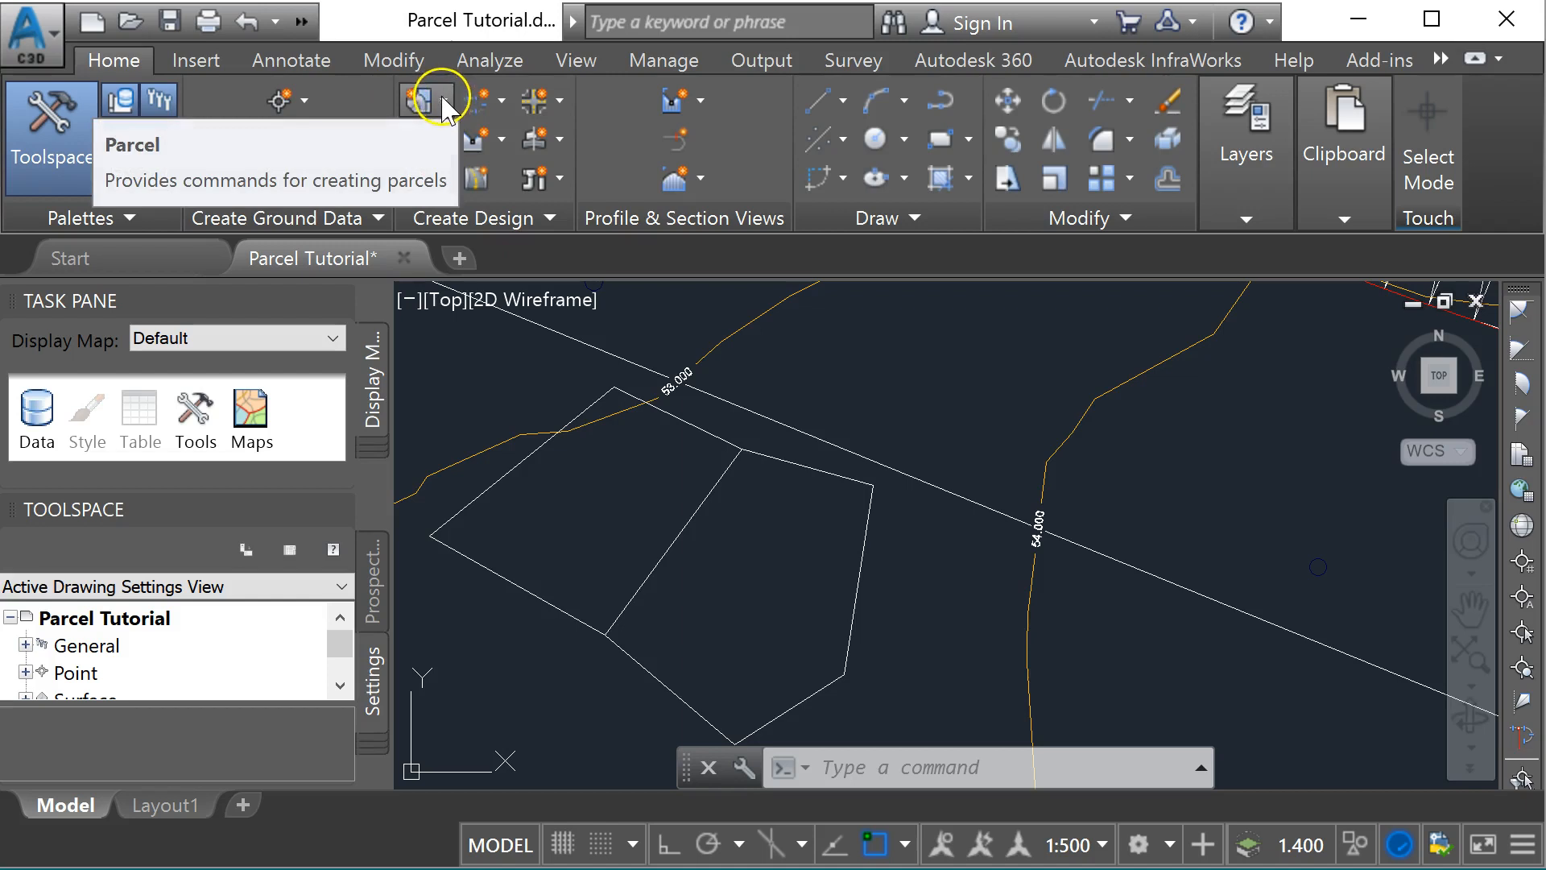
{"action": "left_click", "coordinate": [441, 98]}
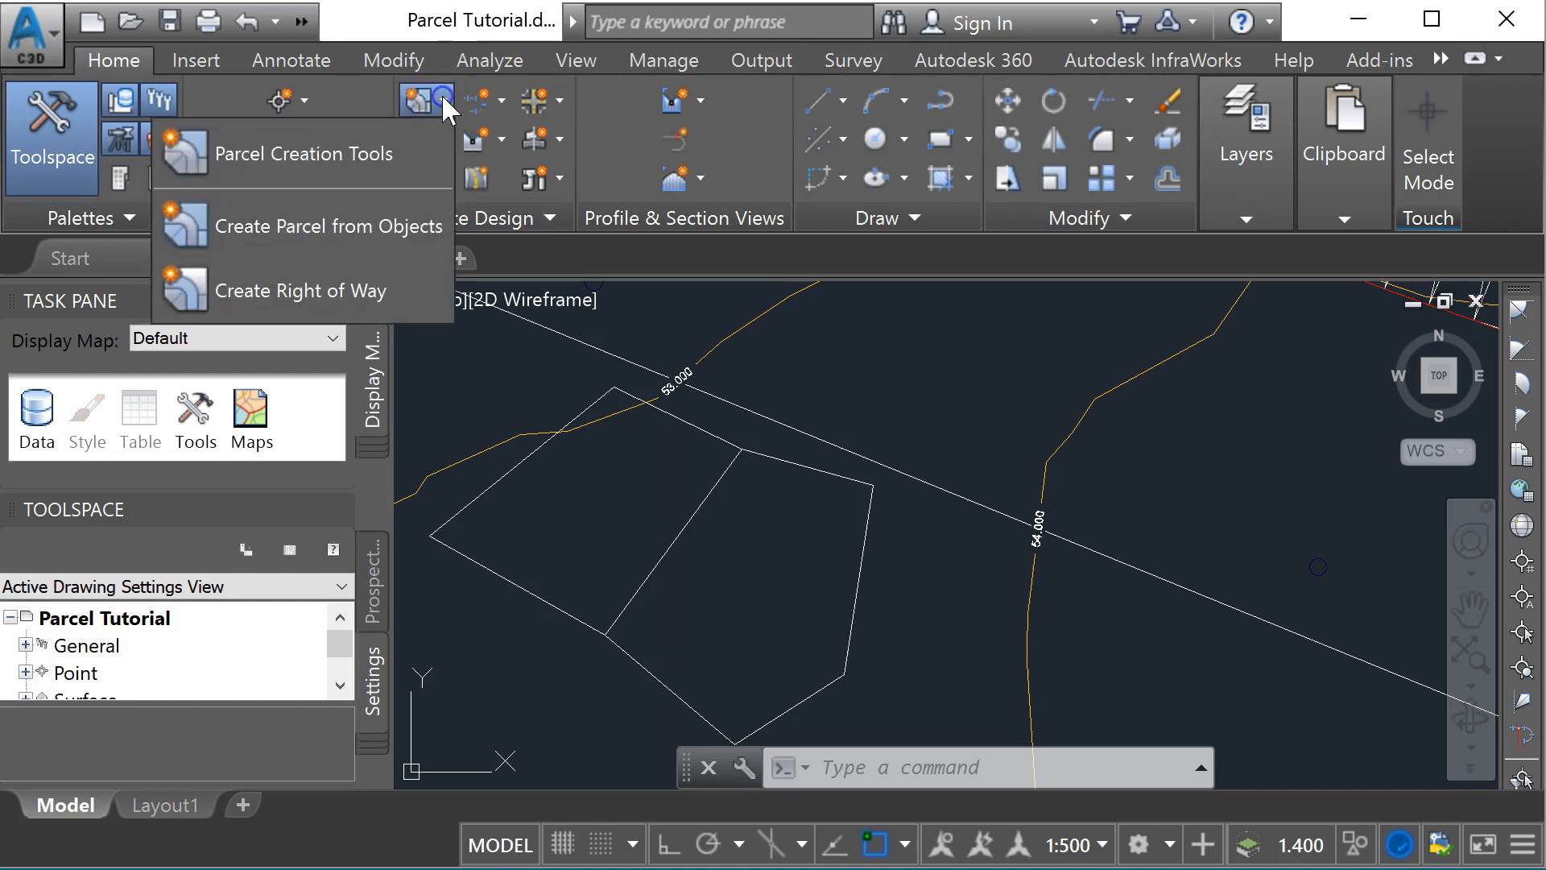
{"action": "mouse_move", "coordinate": [329, 225]}
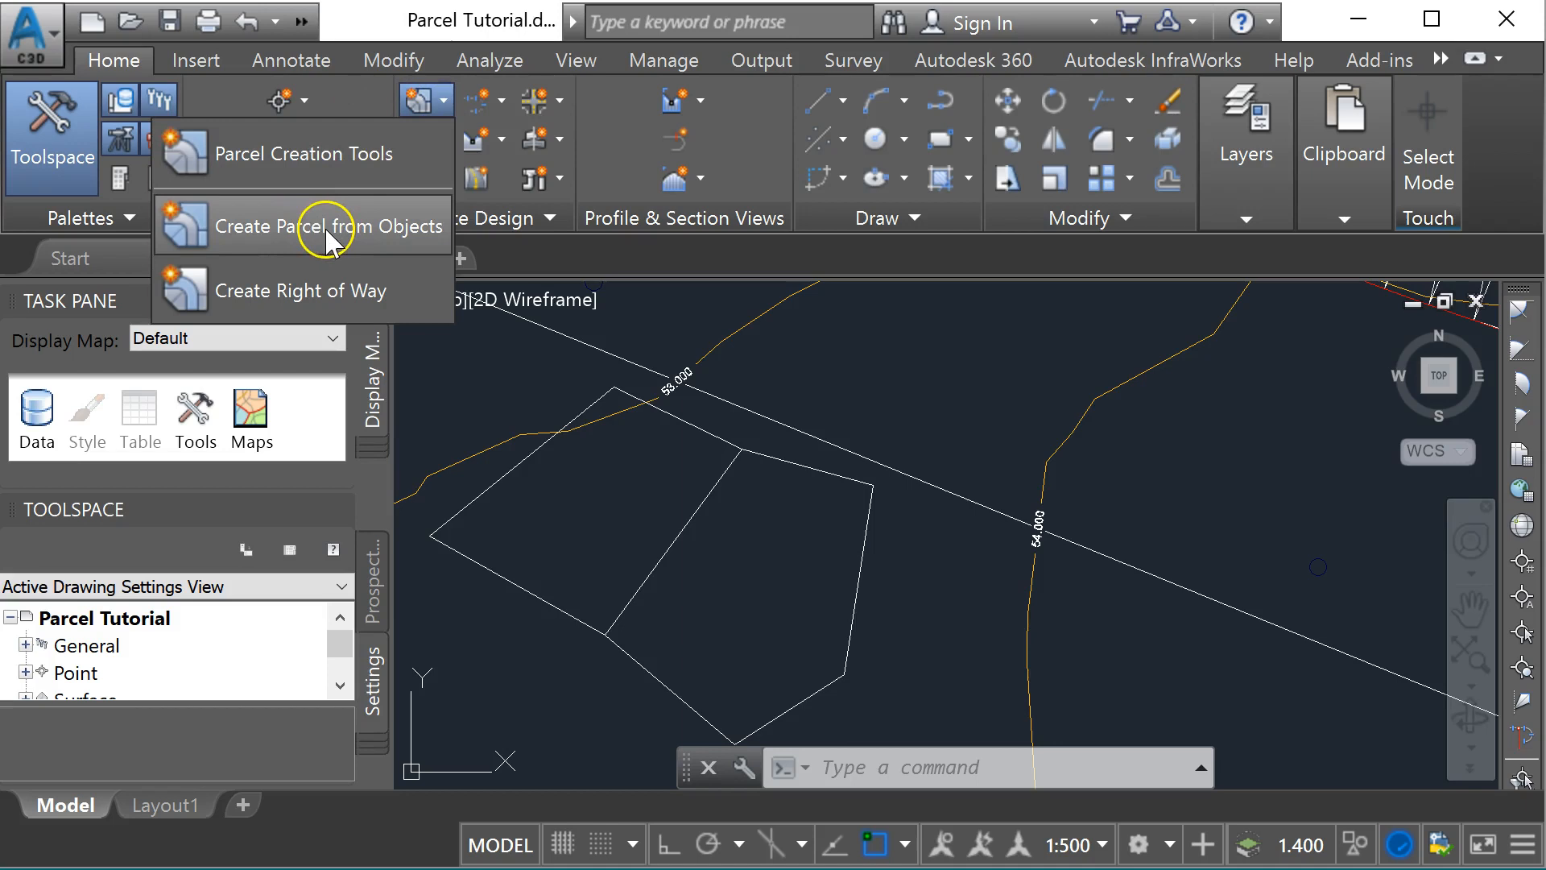
{"action": "left_click", "coordinate": [328, 225]}
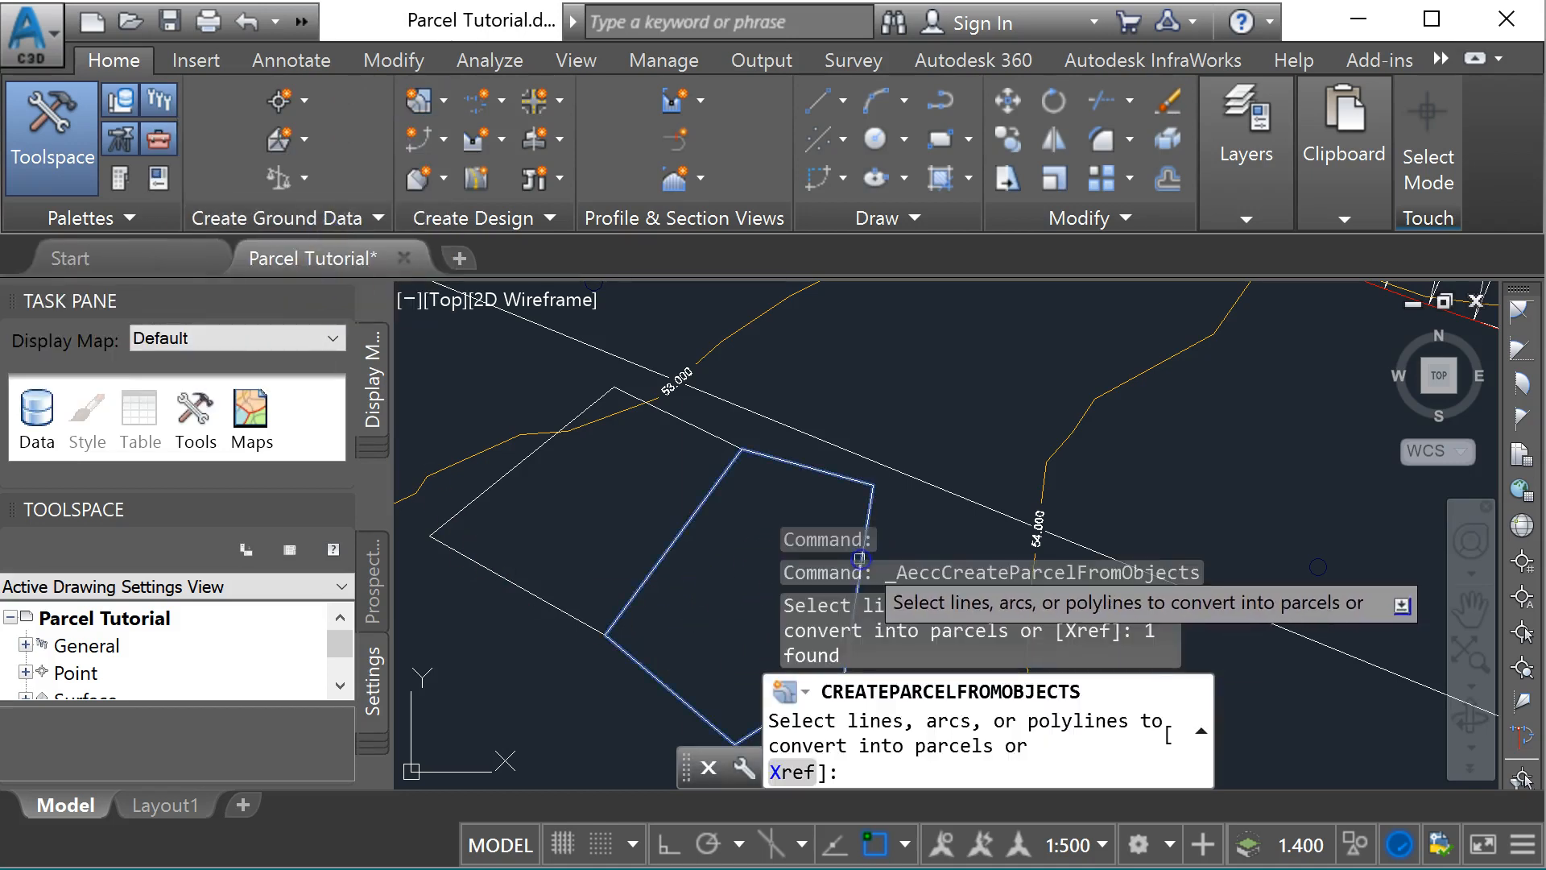
{"action": "mouse_move", "coordinate": [884, 776]}
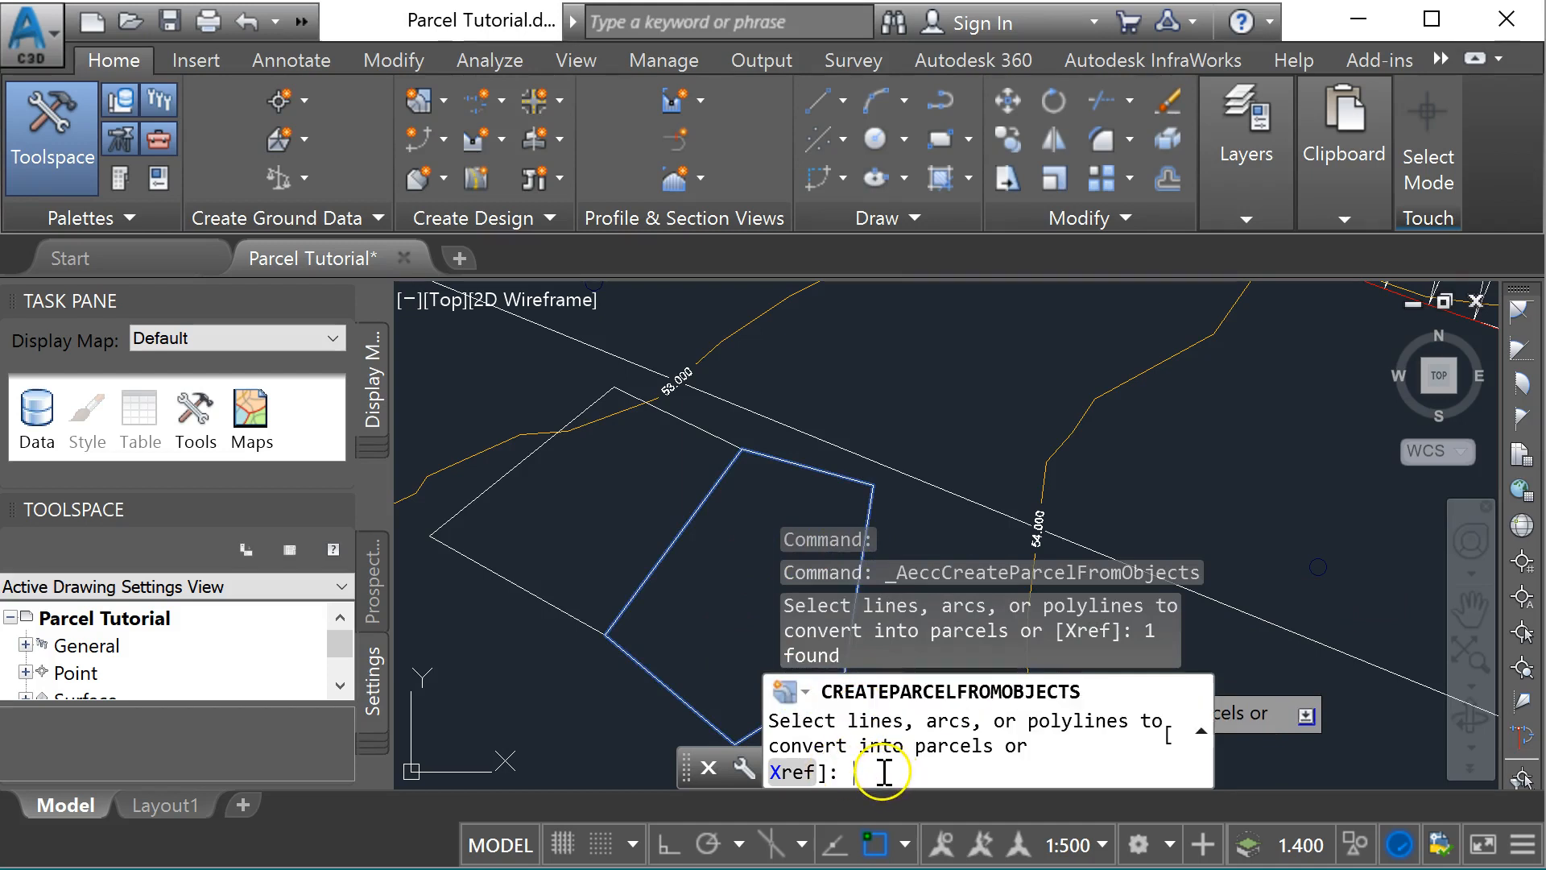
{"action": "key", "text": "enter"}
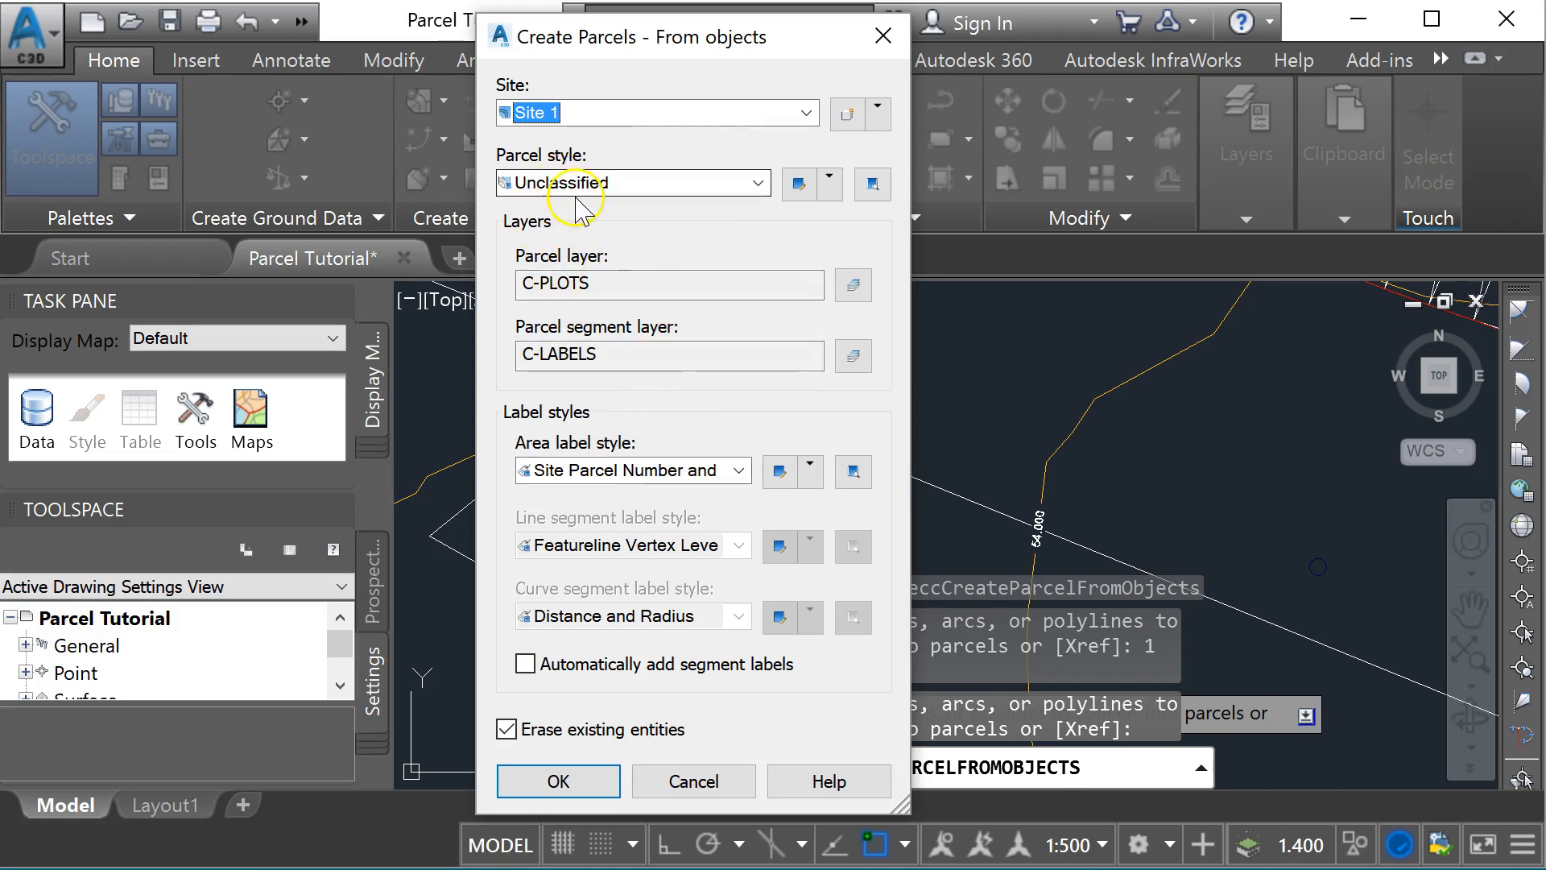
{"action": "mouse_move", "coordinate": [755, 219]}
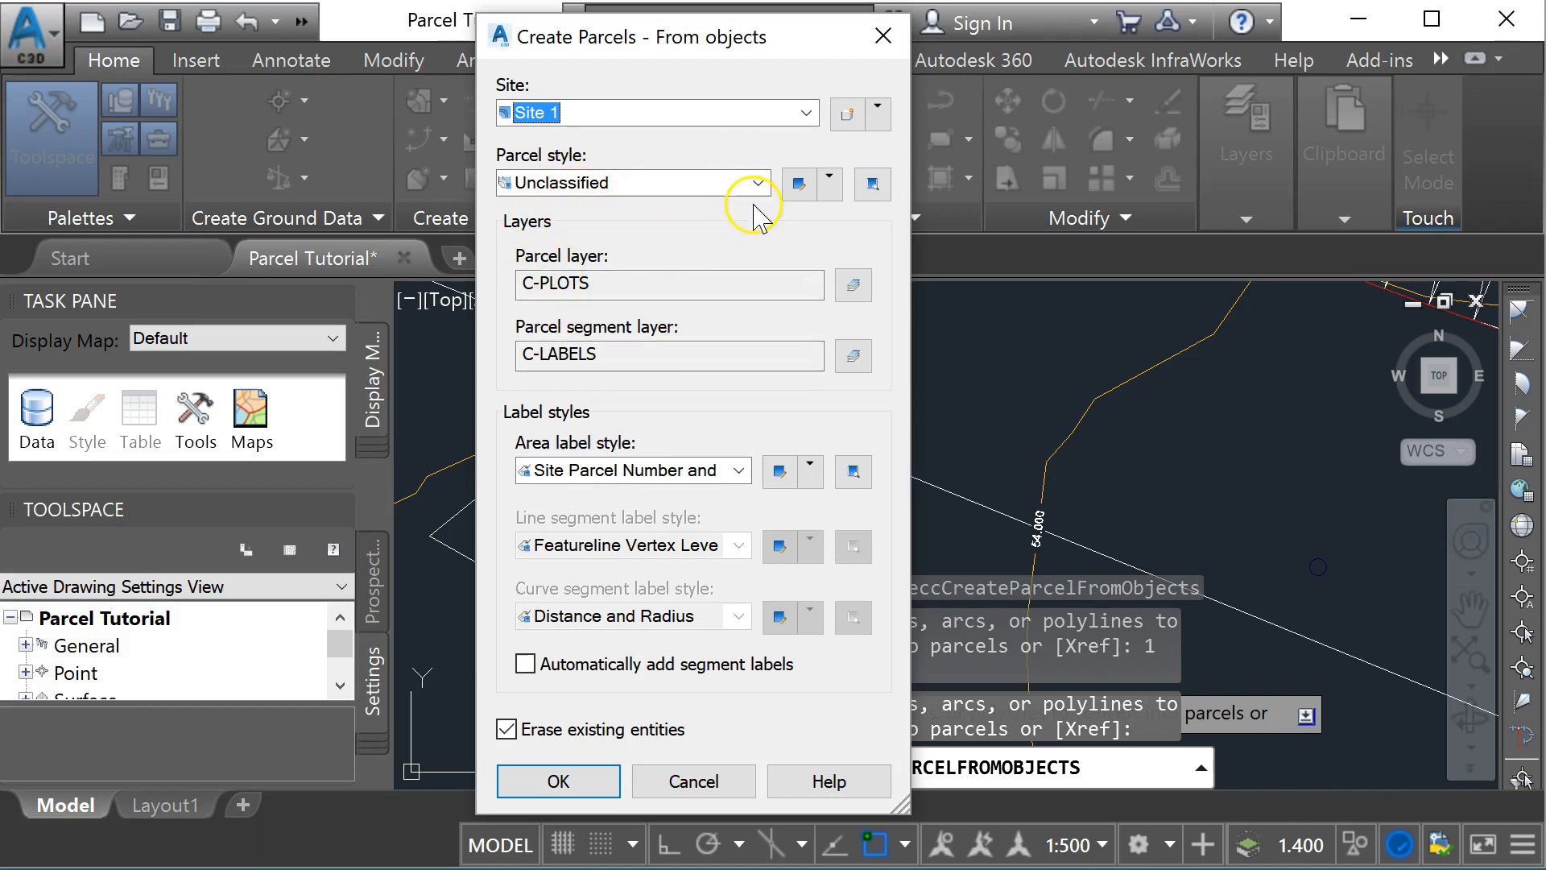
Create parcel Plot 1 with Proposed Roads style, Site Parcel Number and Area label, keeping existing entities.
{"action": "left_click", "coordinate": [755, 182]}
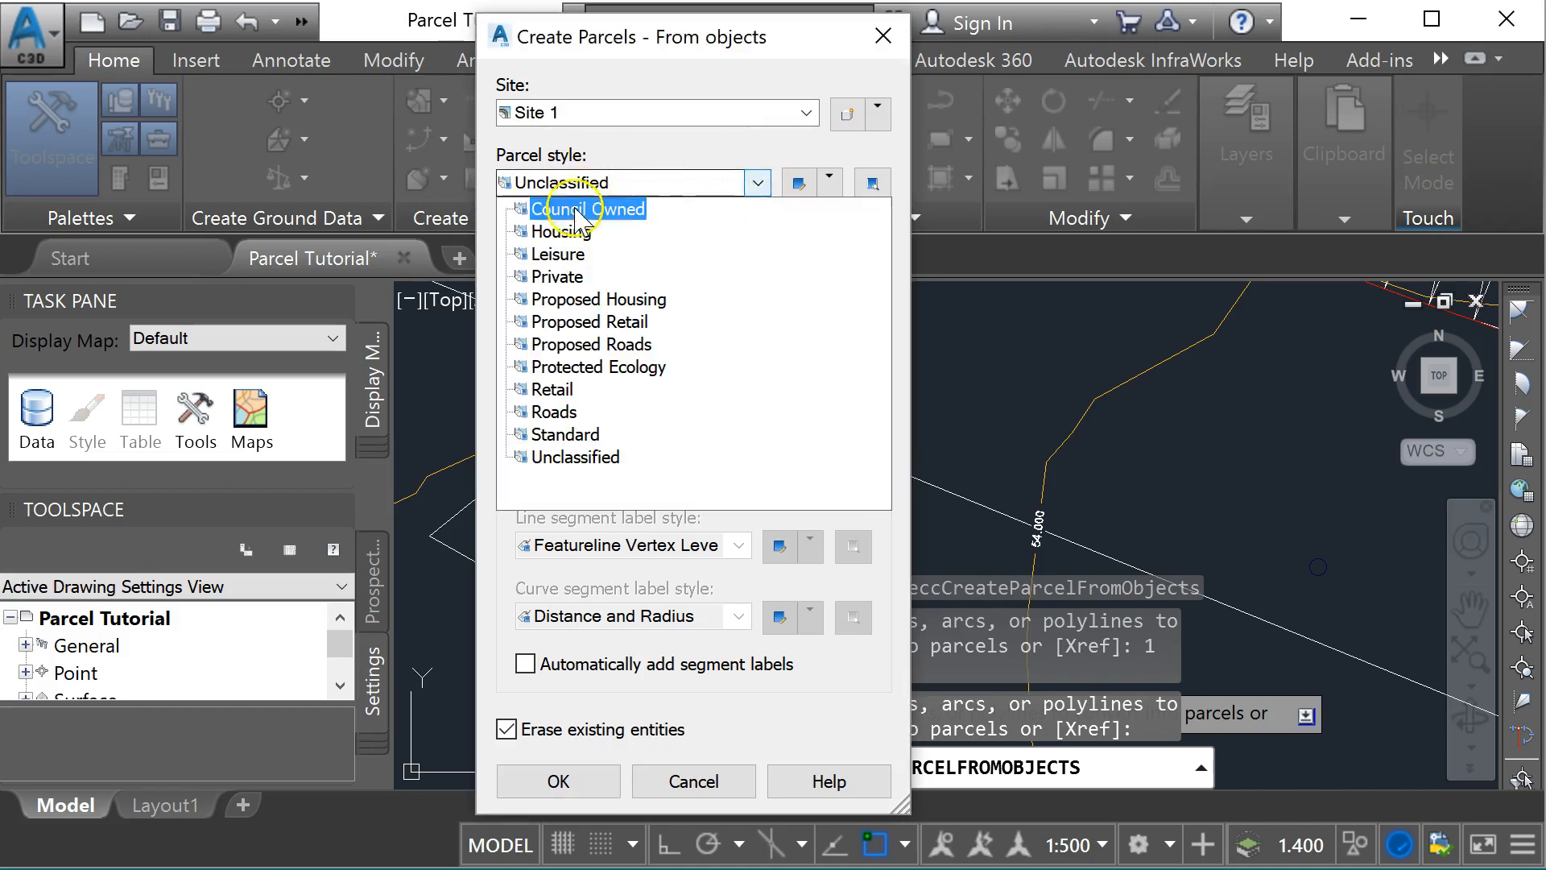
{"action": "left_click", "coordinate": [557, 410]}
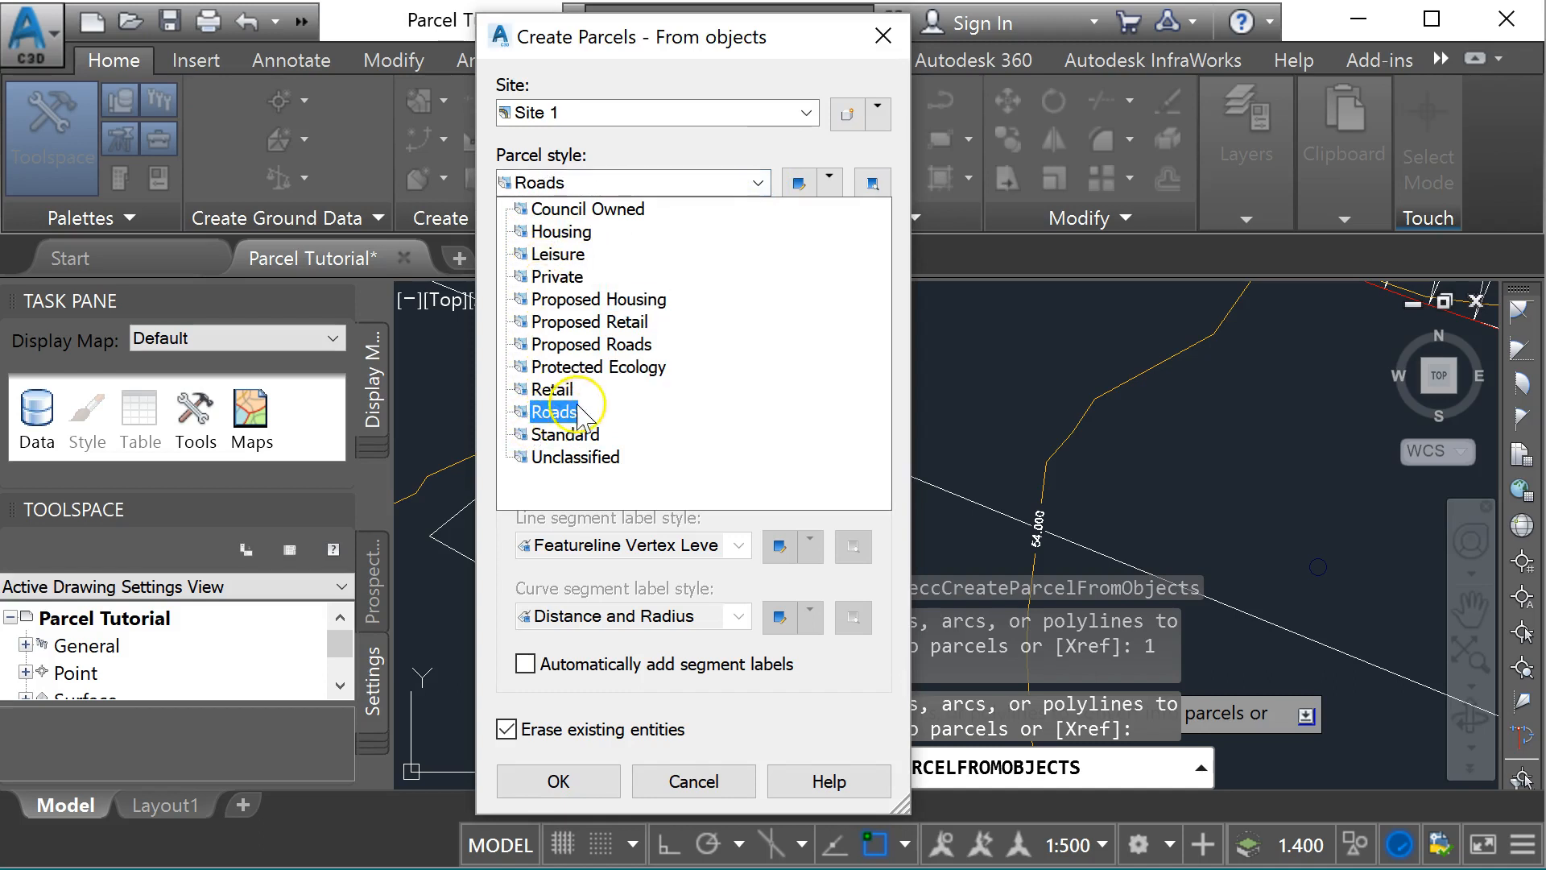
{"action": "left_click", "coordinate": [591, 343]}
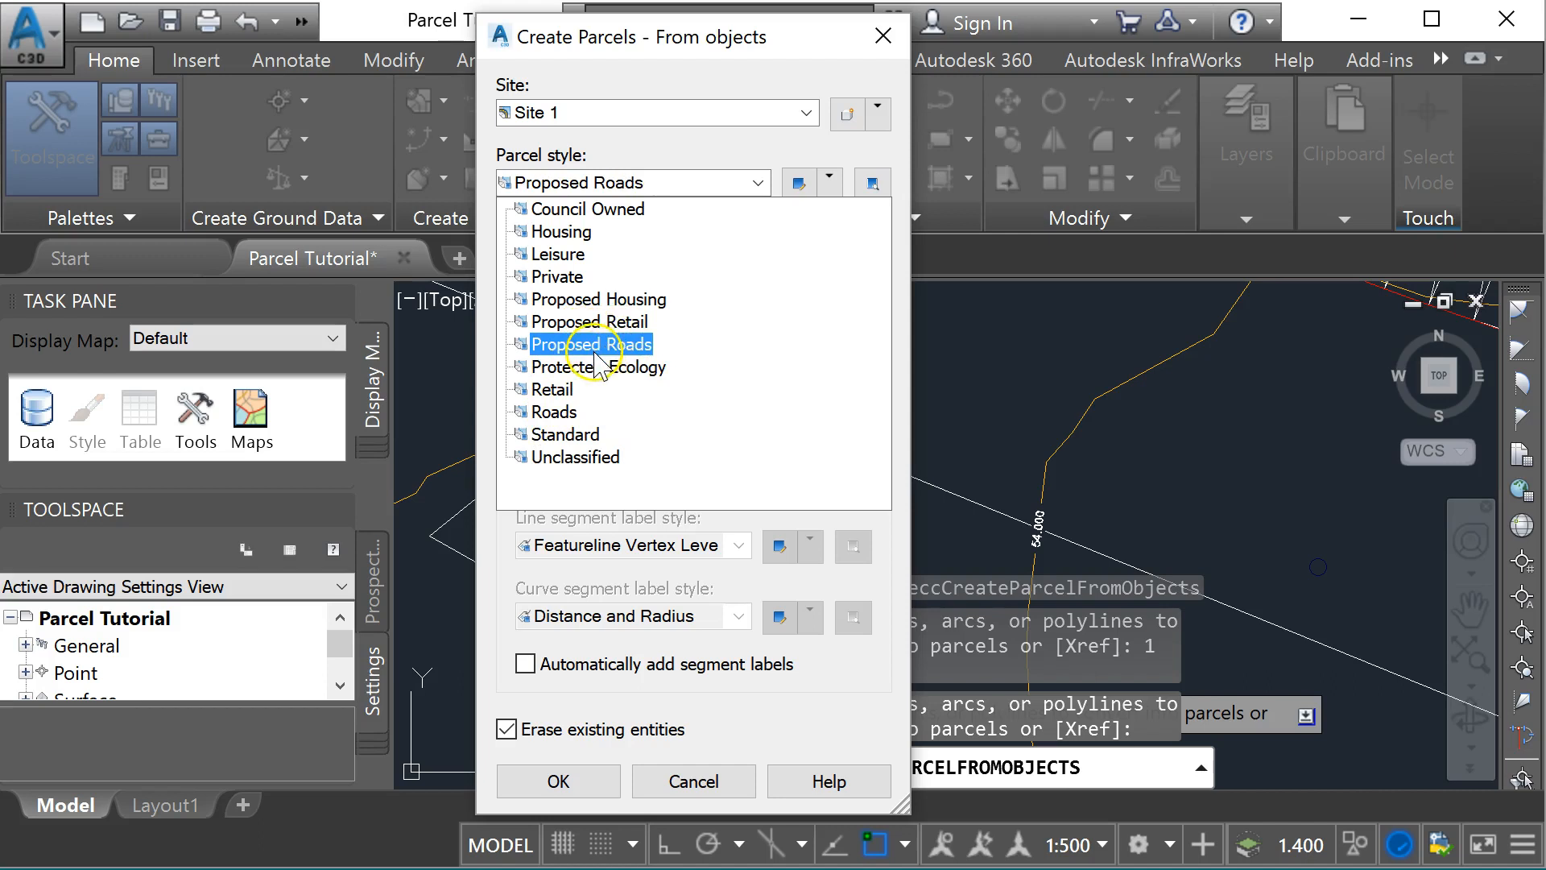
{"action": "left_click", "coordinate": [591, 343]}
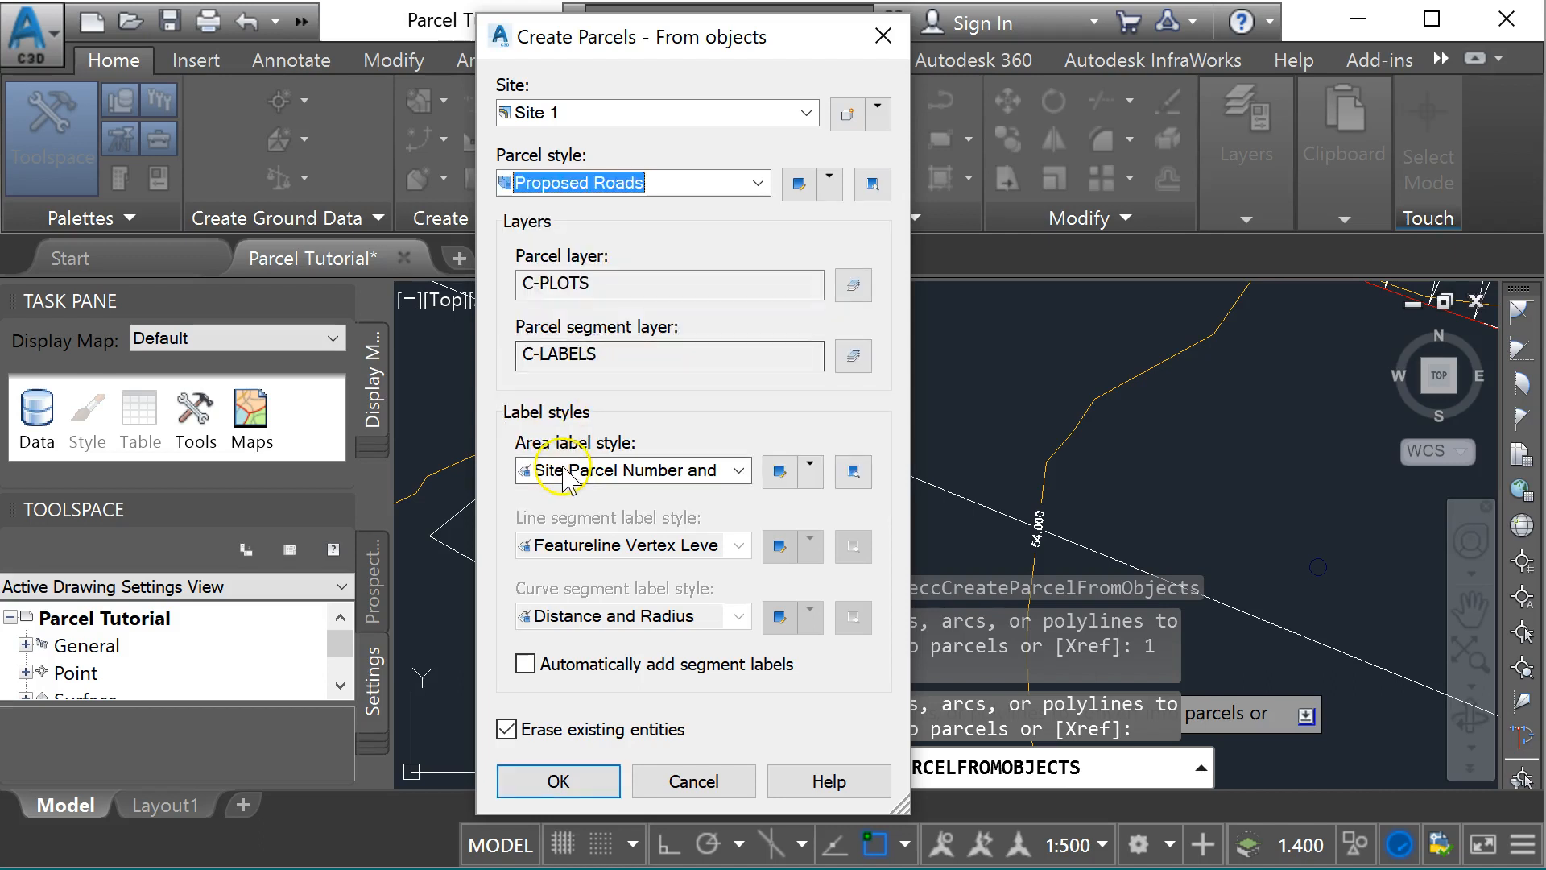
{"action": "left_click", "coordinate": [736, 469]}
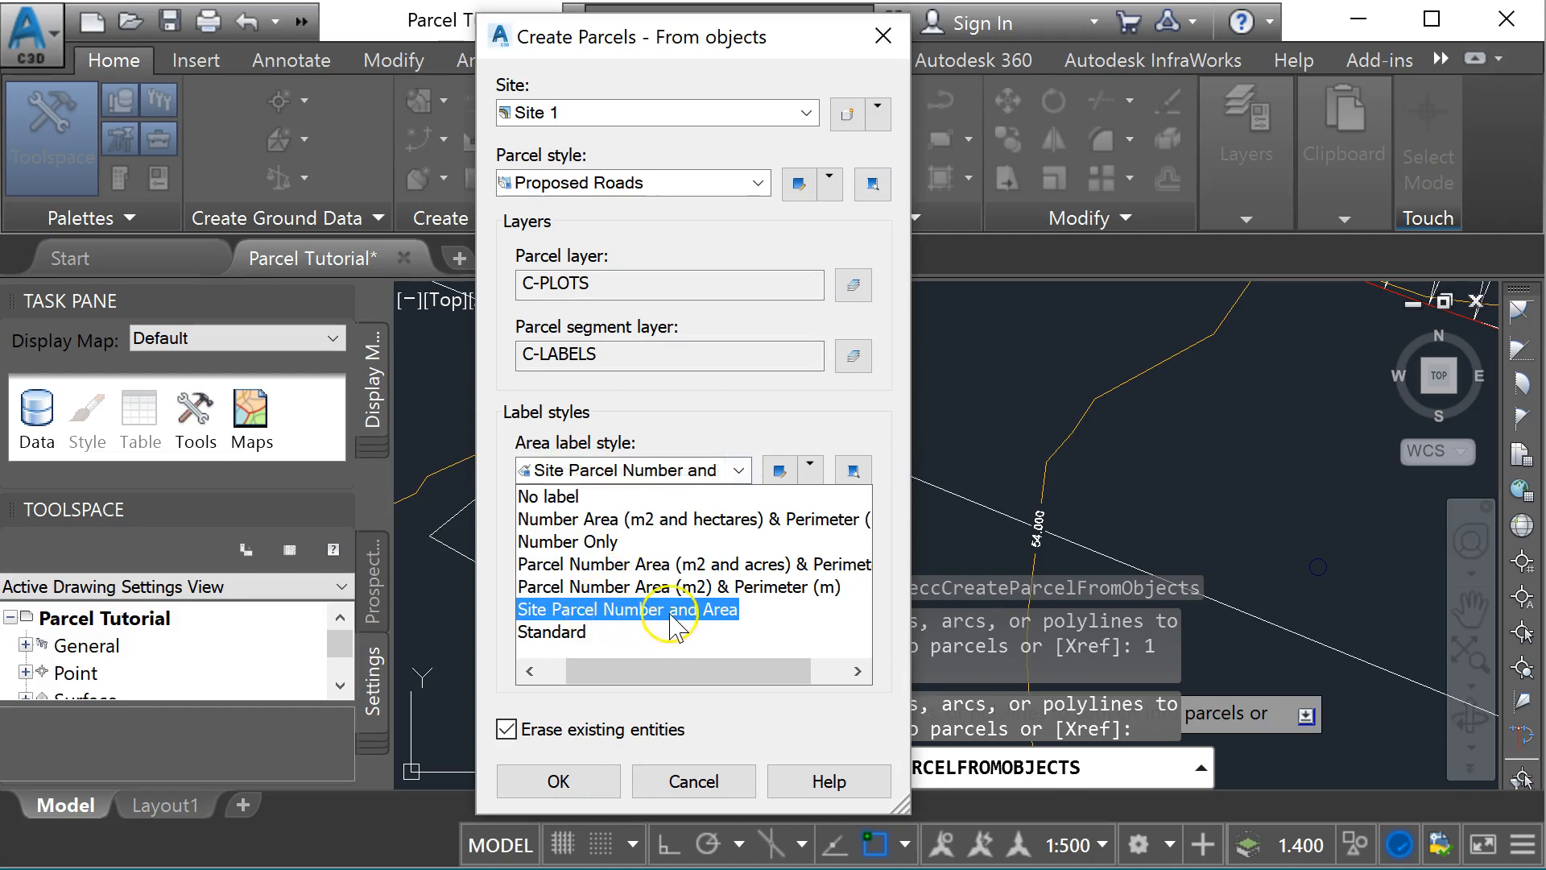
{"action": "left_click", "coordinate": [626, 609]}
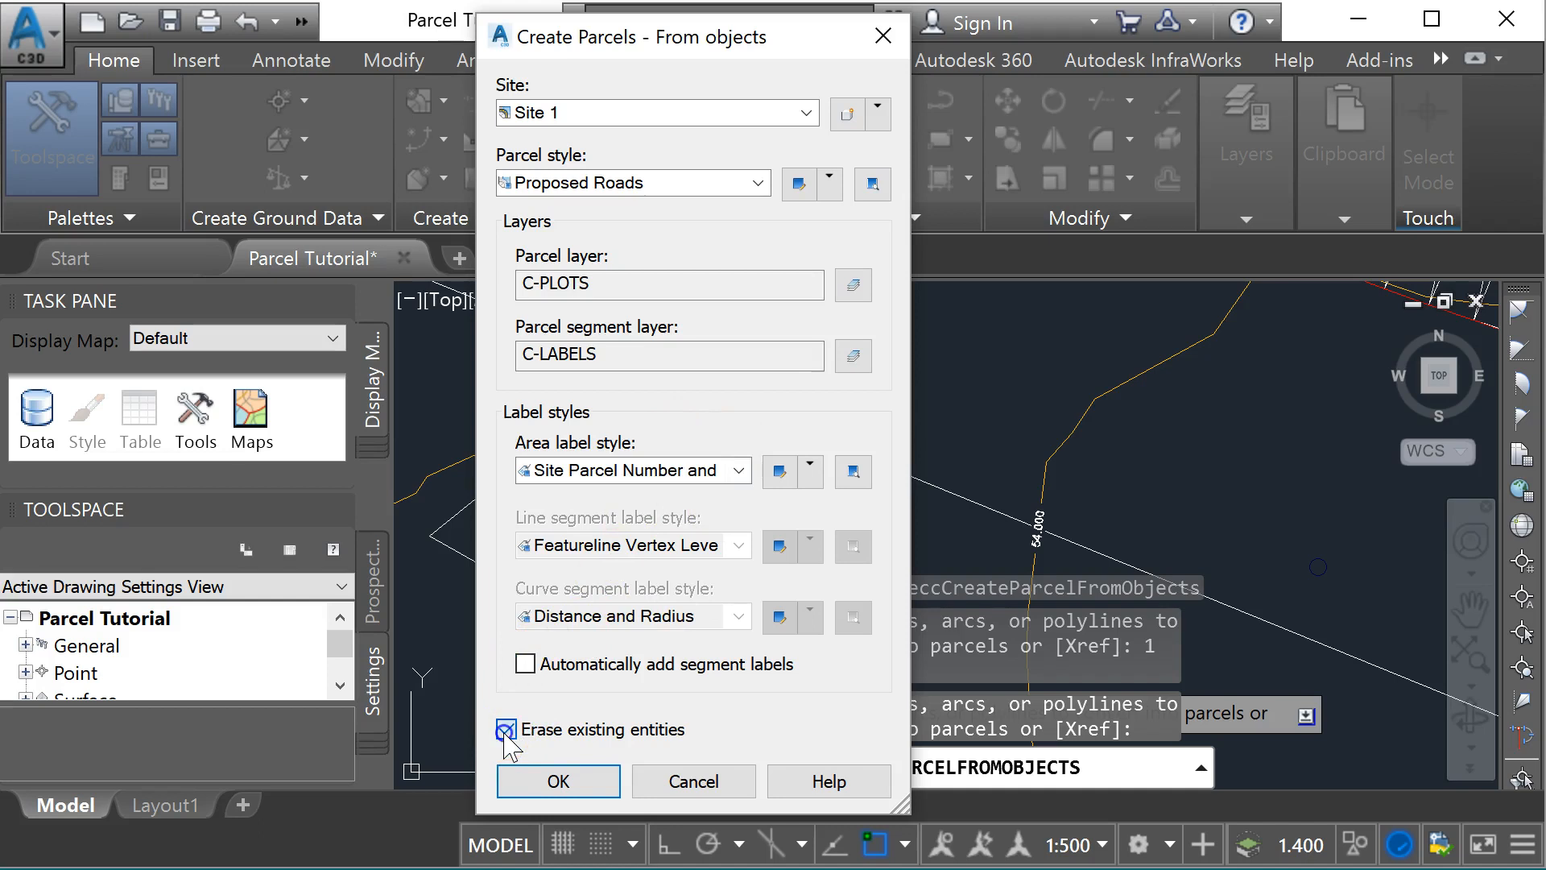
{"action": "left_click", "coordinate": [508, 728]}
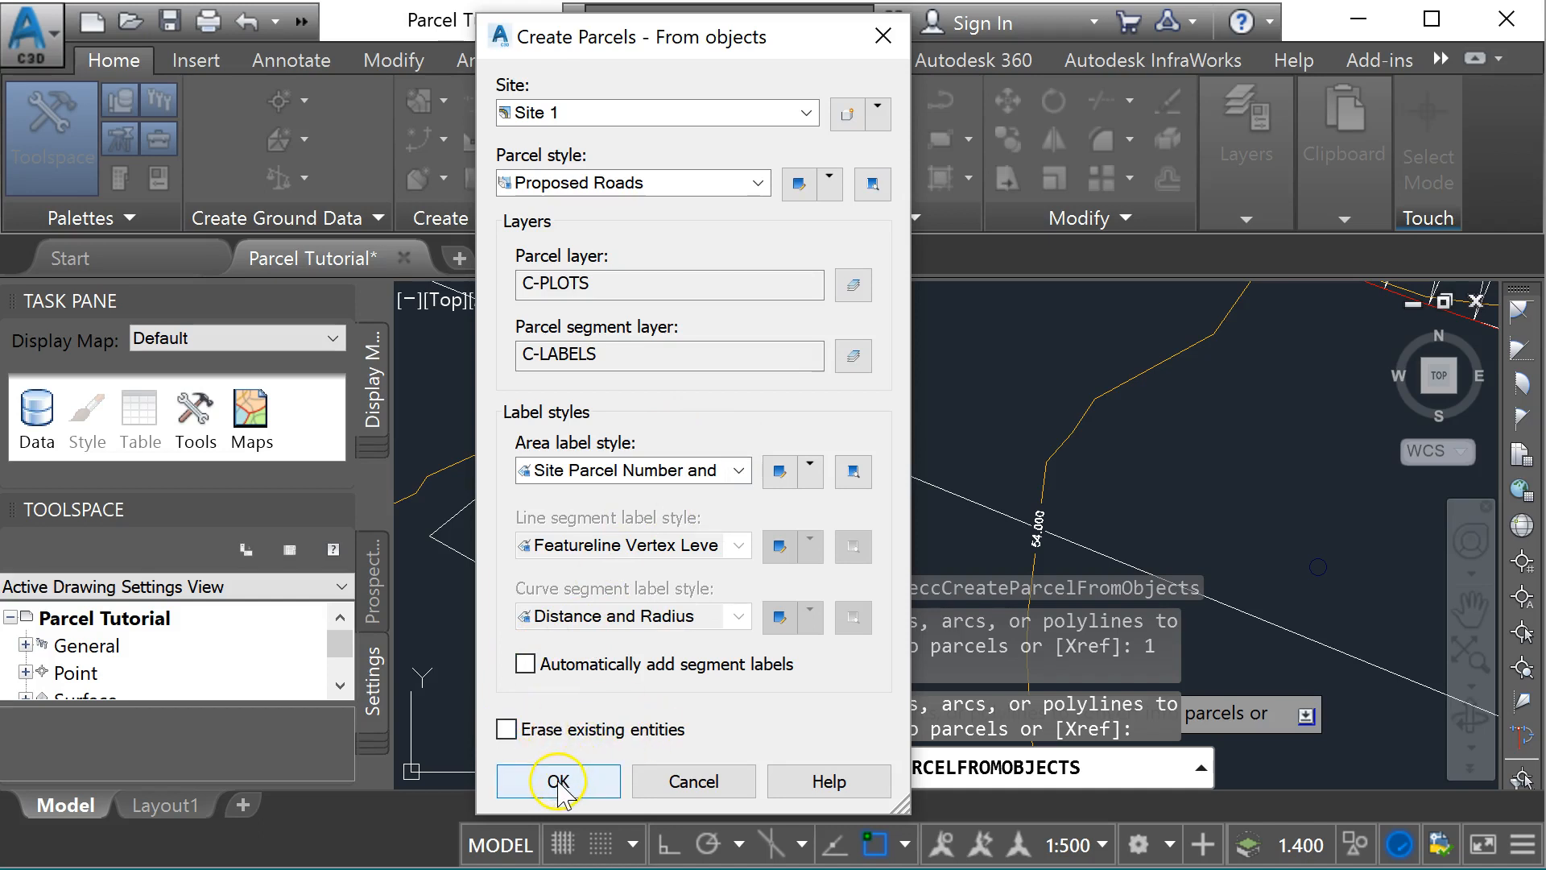
{"action": "left_click", "coordinate": [559, 780]}
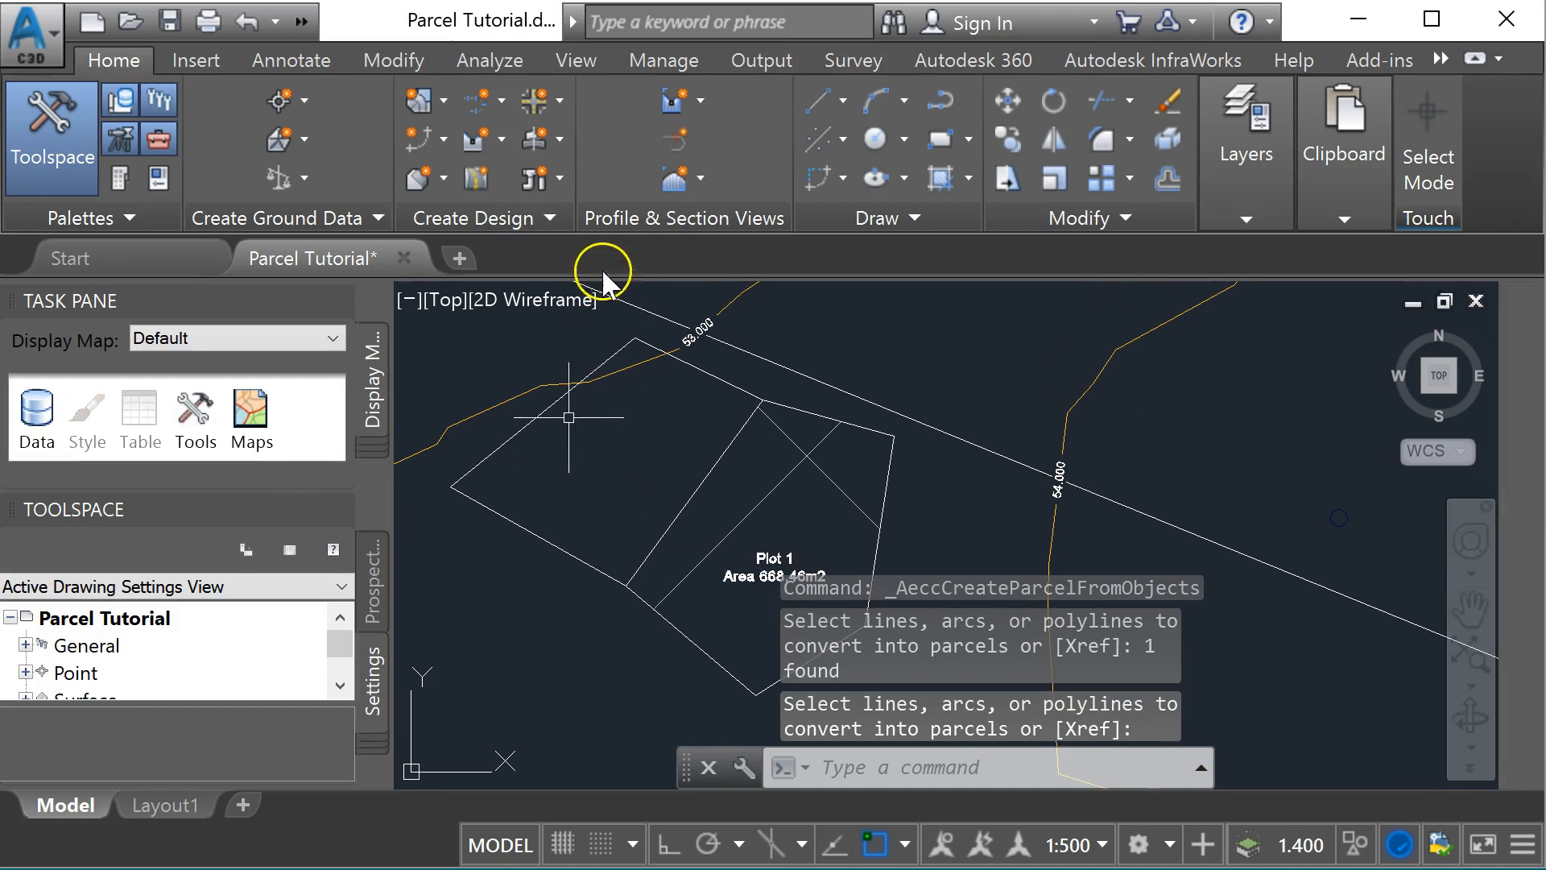
Convert the second polyline into parcel Plot 2 with the Proposed Roads style.
{"action": "left_click", "coordinate": [414, 98]}
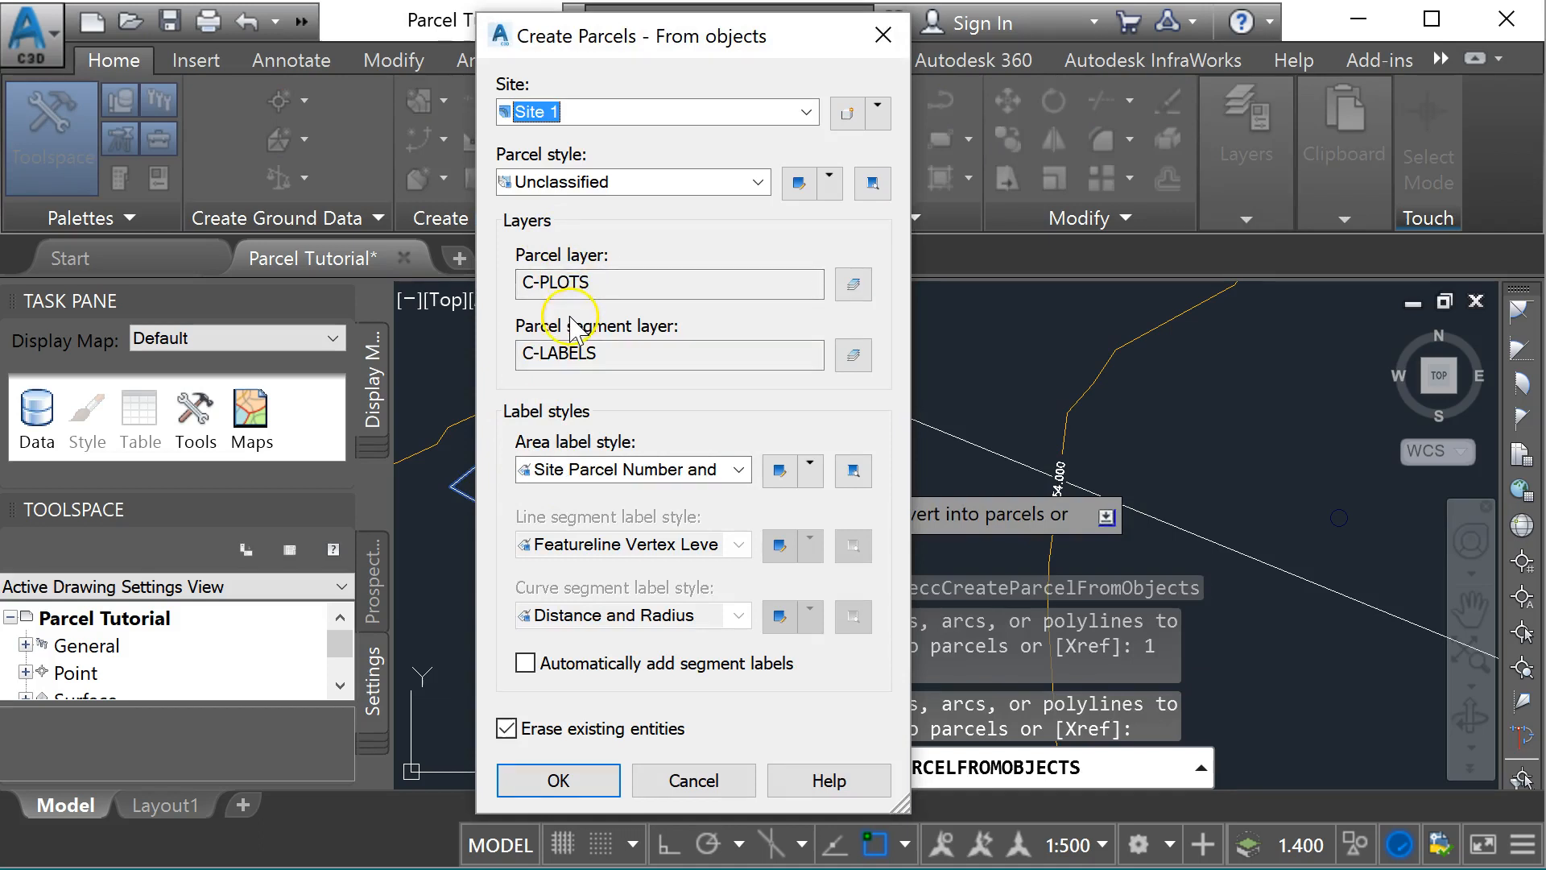
{"action": "left_click", "coordinate": [756, 182]}
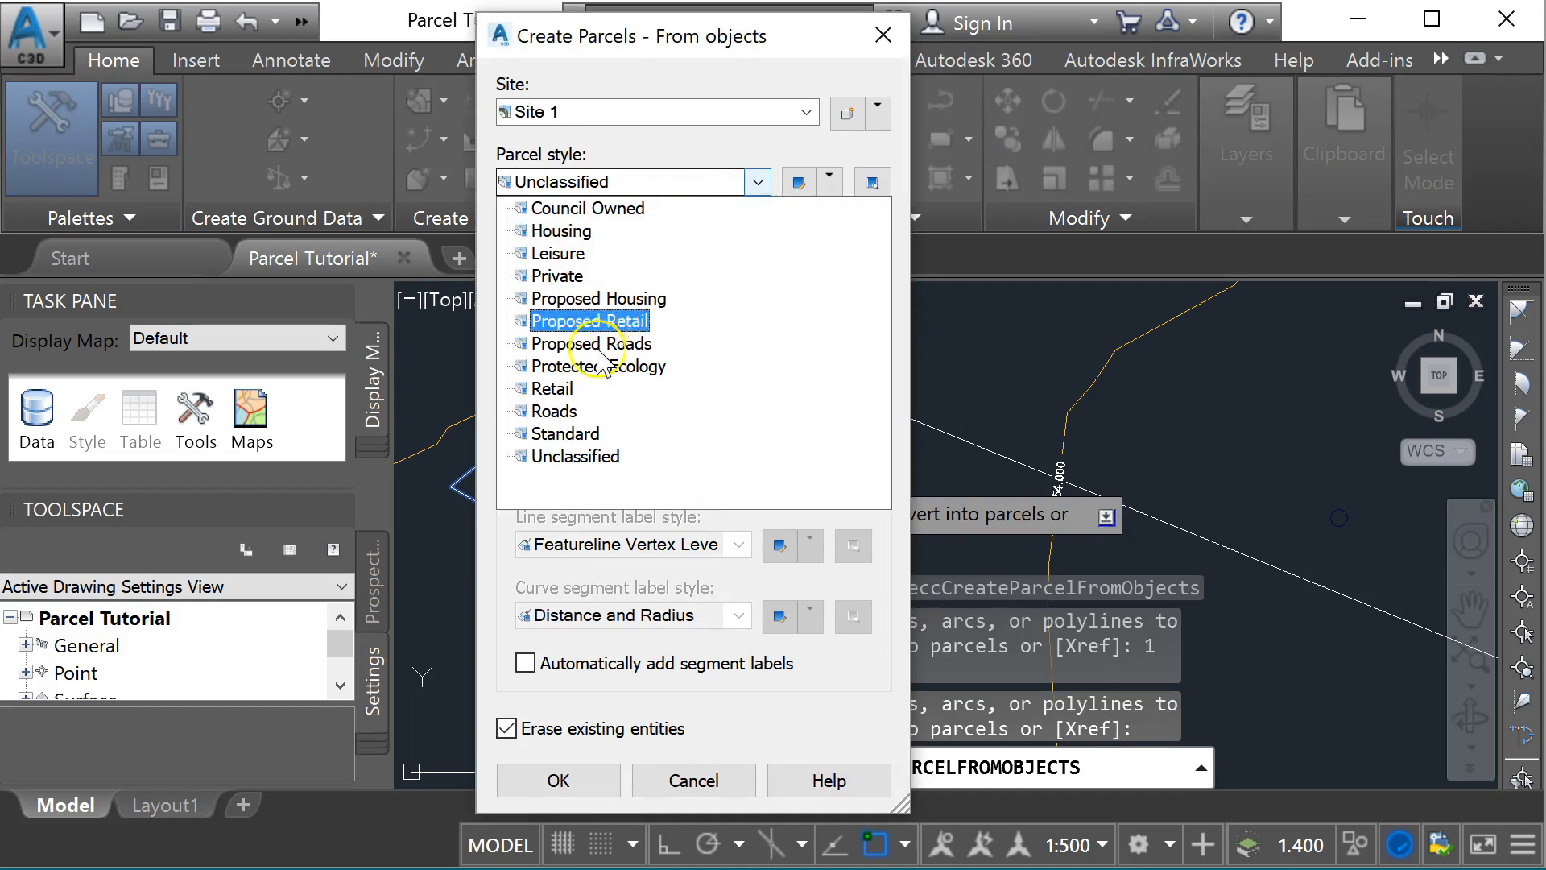
{"action": "left_click", "coordinate": [587, 343]}
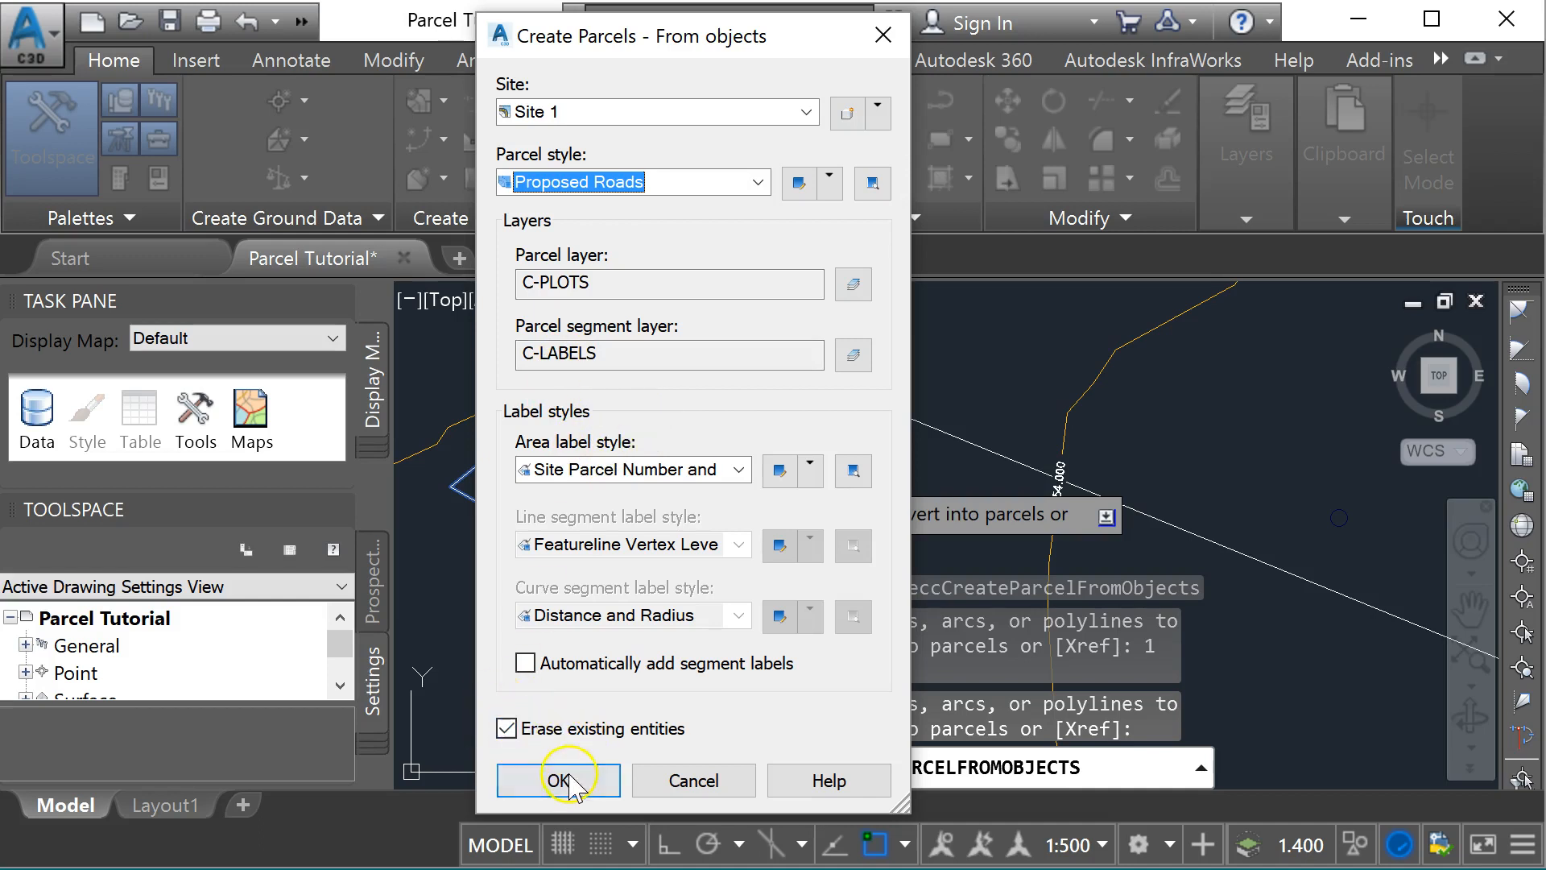
{"action": "left_click", "coordinate": [559, 779]}
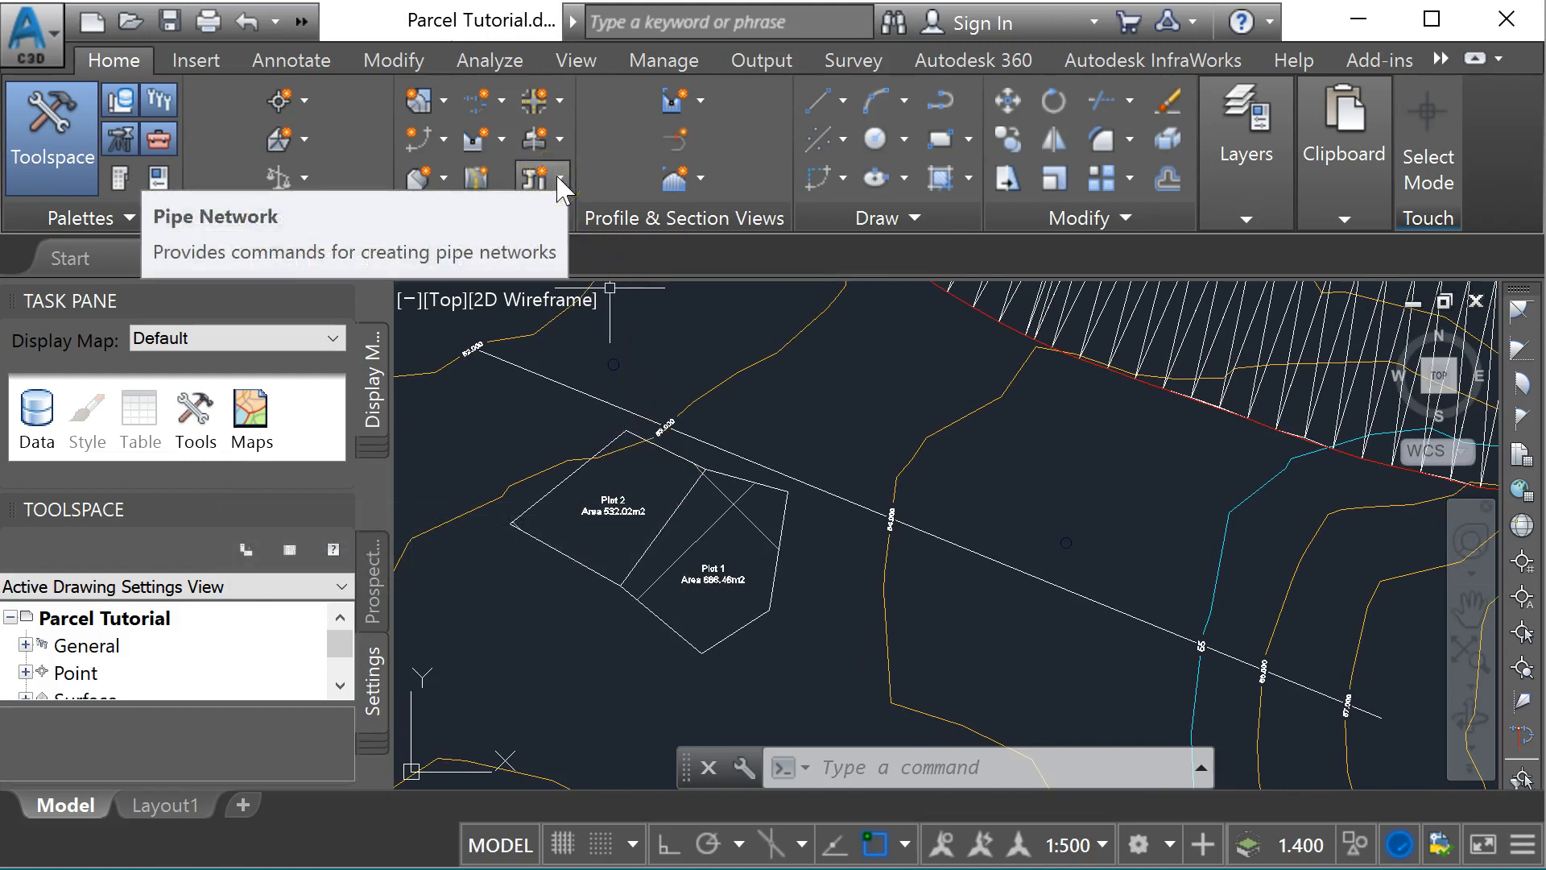
Start a new pipe network using _Drainage Storm Water parts on the Existing Ground surface.
{"action": "left_click", "coordinate": [541, 177]}
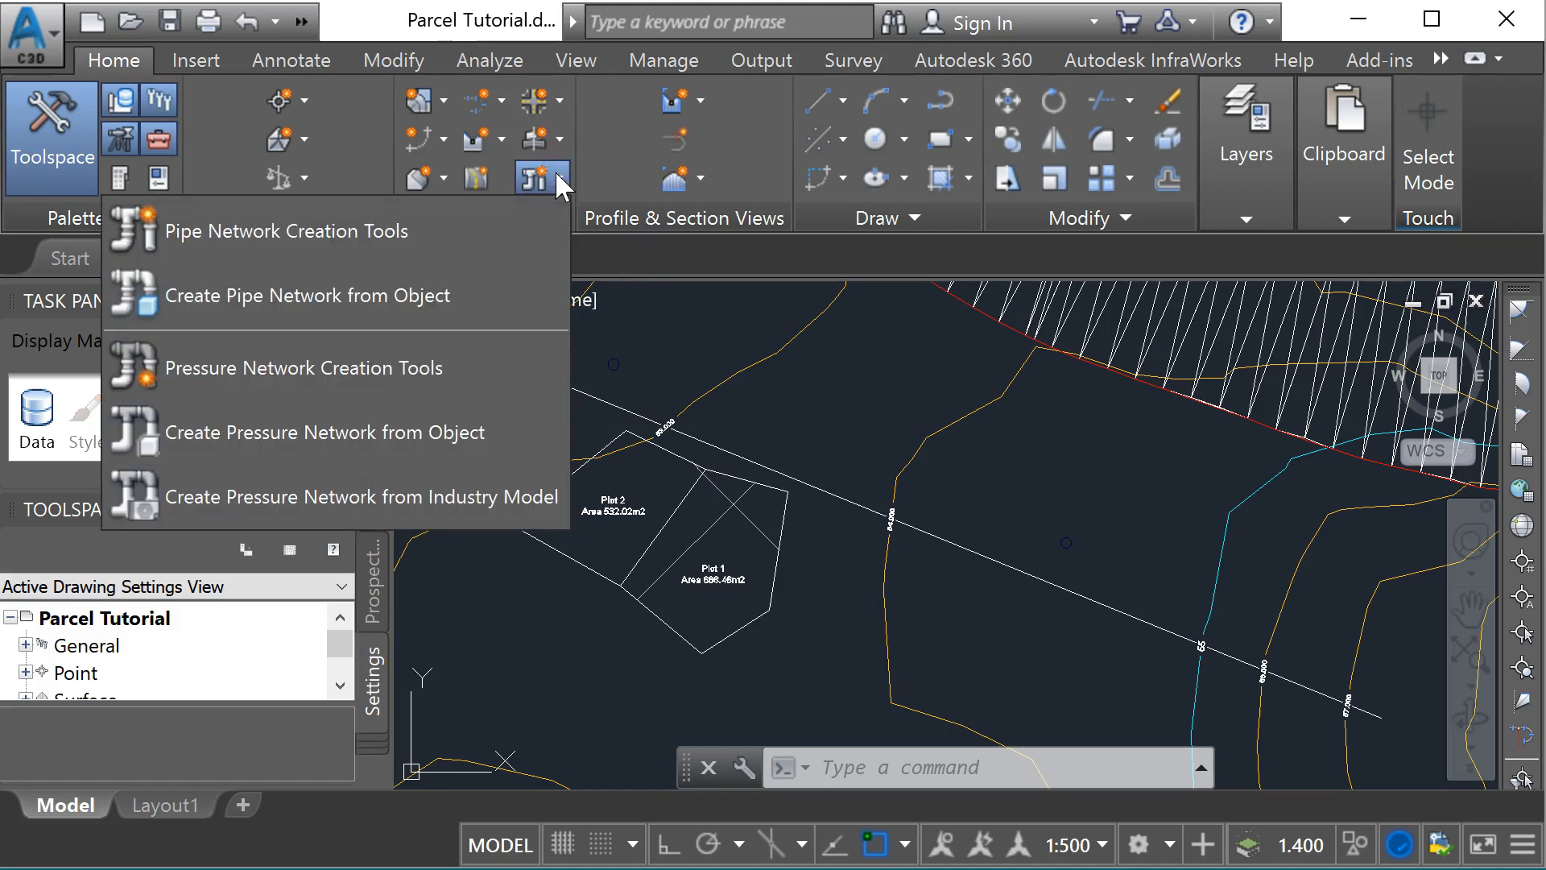
{"action": "left_click", "coordinate": [541, 177]}
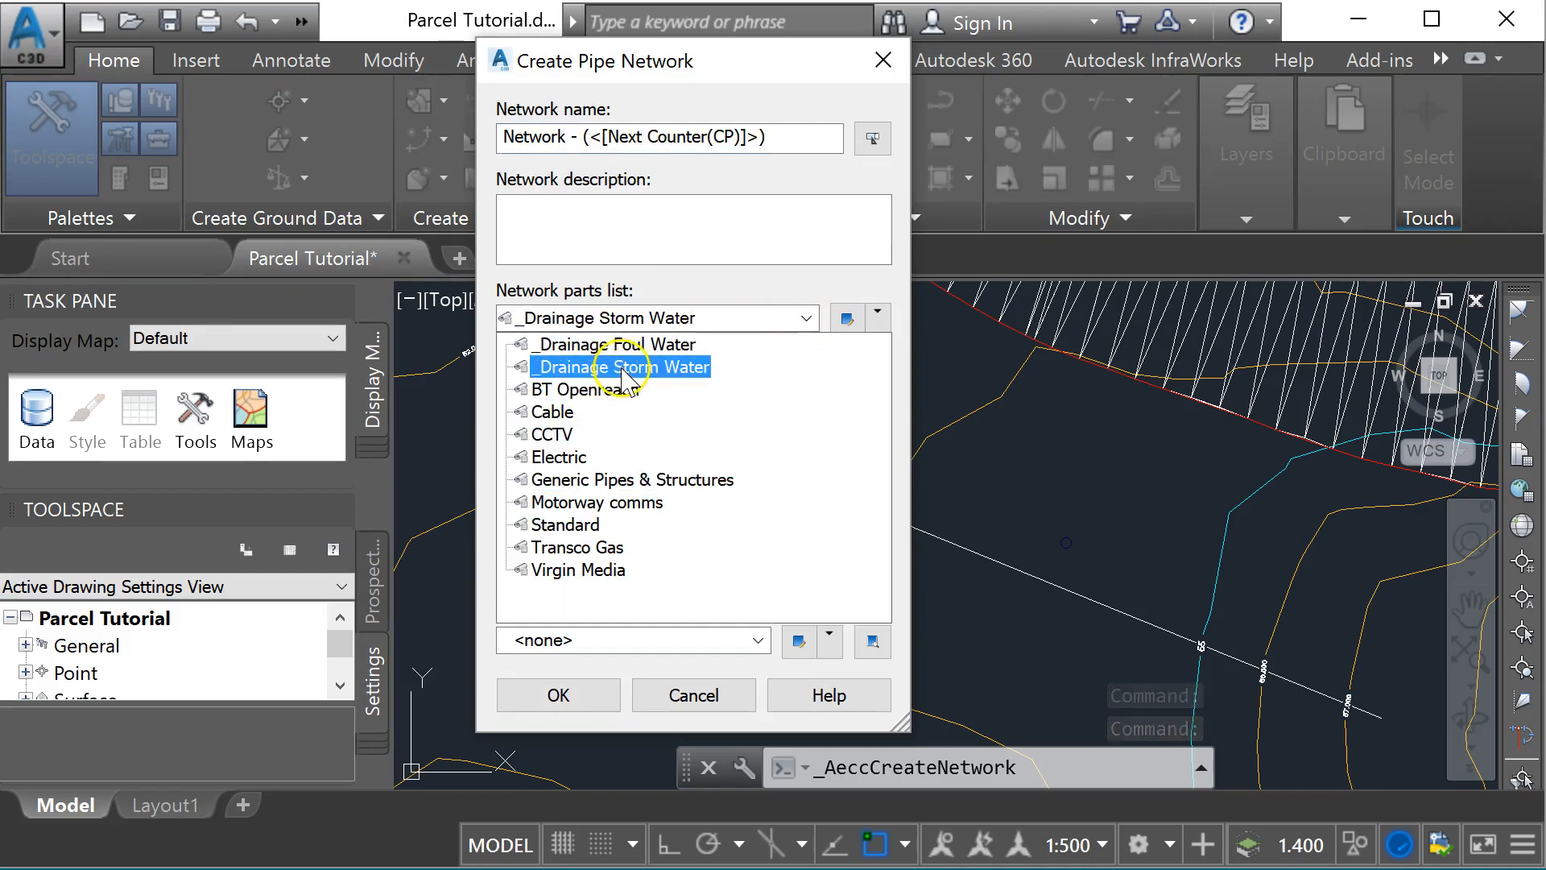
{"action": "left_click", "coordinate": [622, 365]}
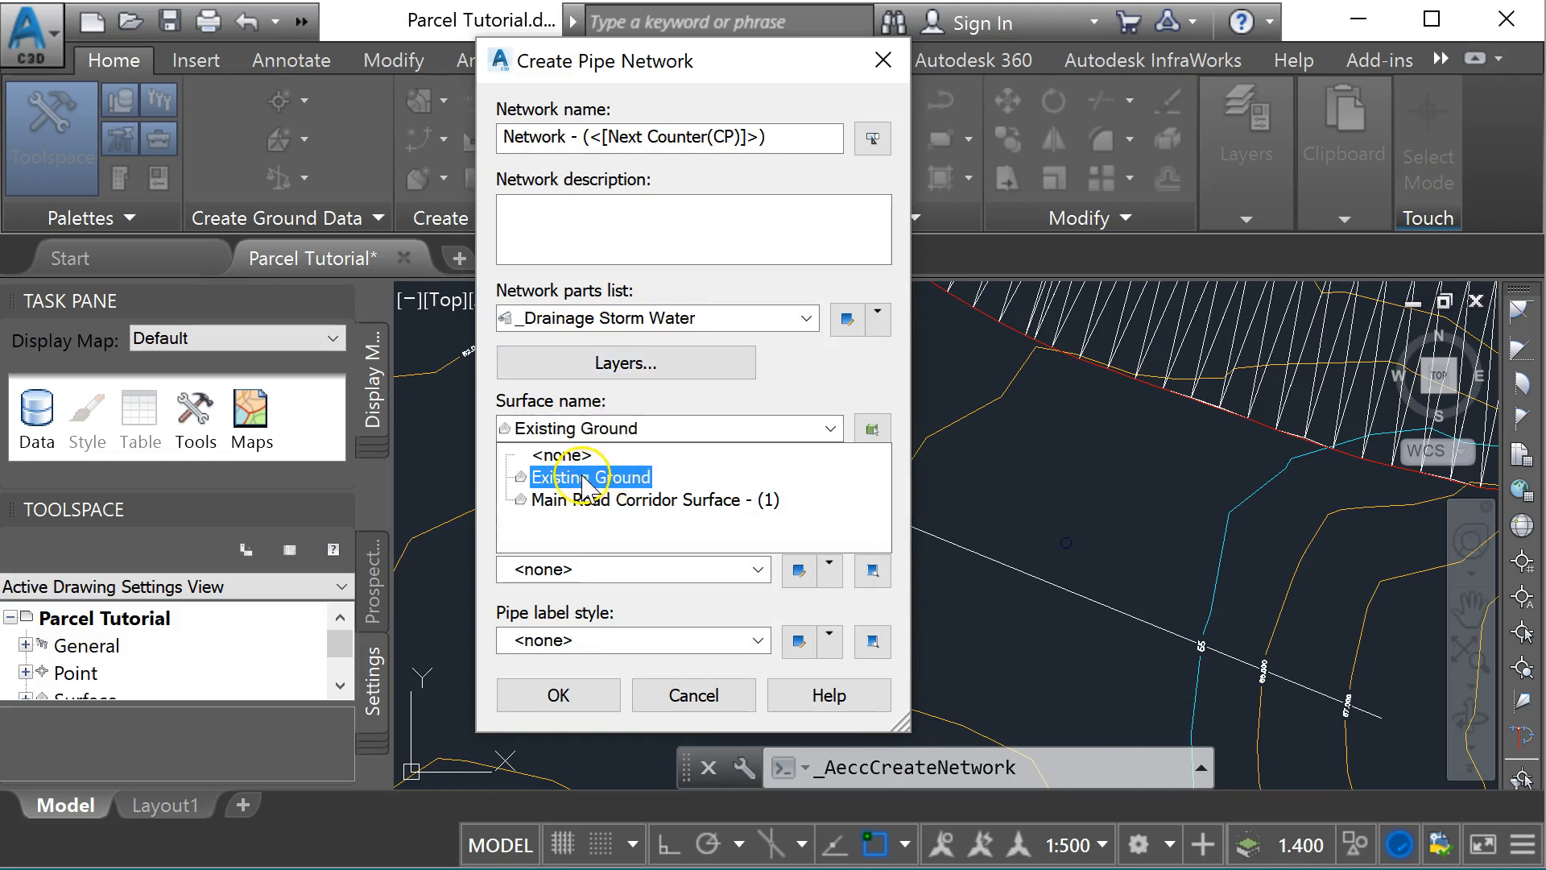
{"action": "left_click", "coordinate": [591, 477]}
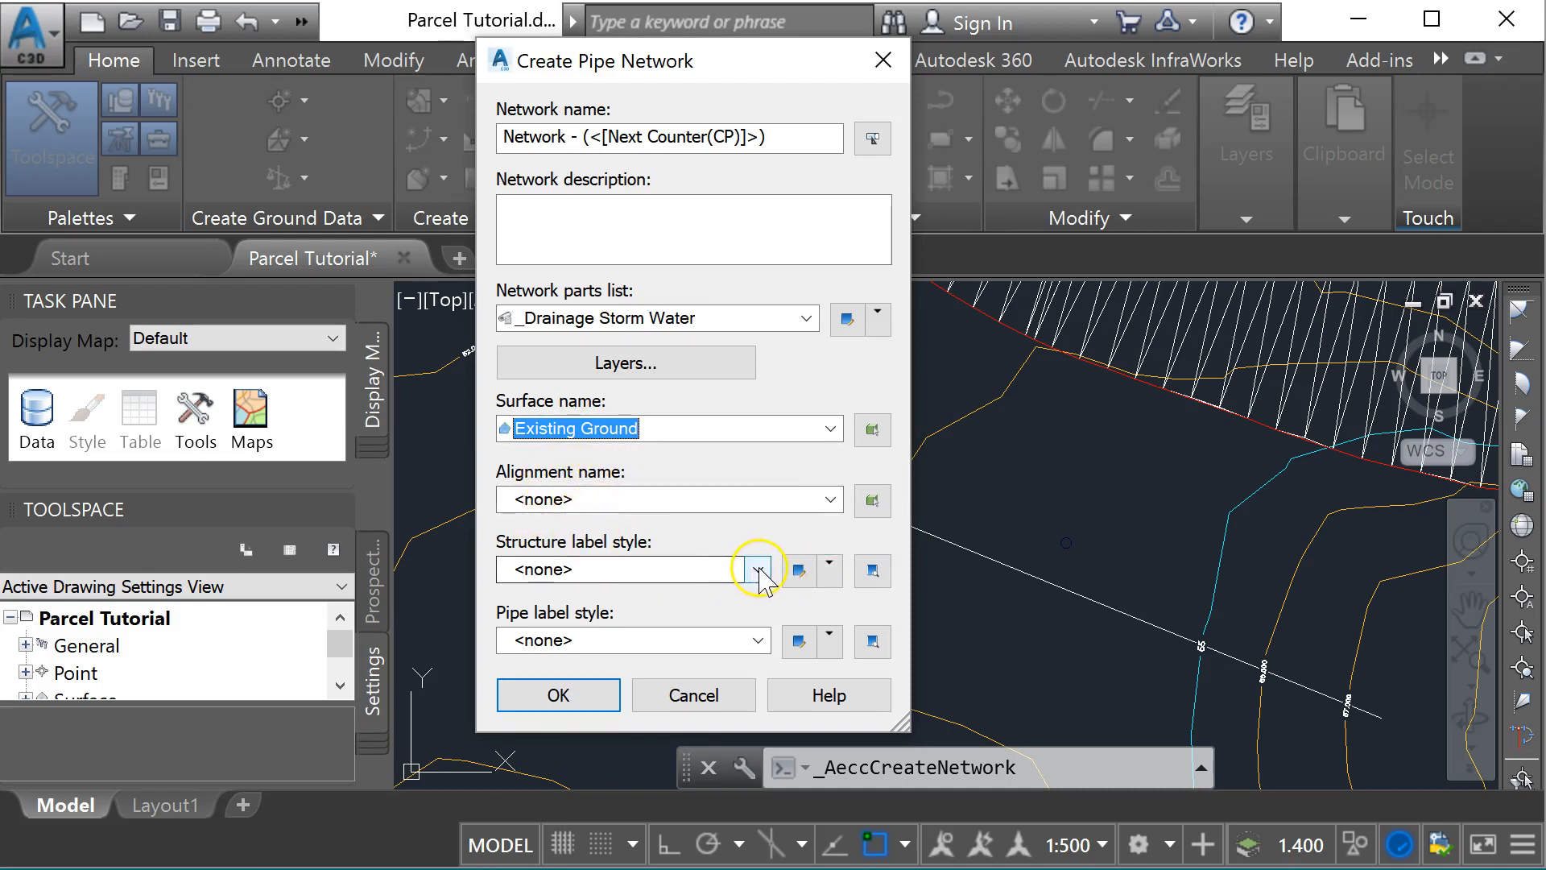
Label structures with Data with Connected Pipes and pipes with Name Size and 2D Length, then create the network.
{"action": "left_click", "coordinate": [757, 569]}
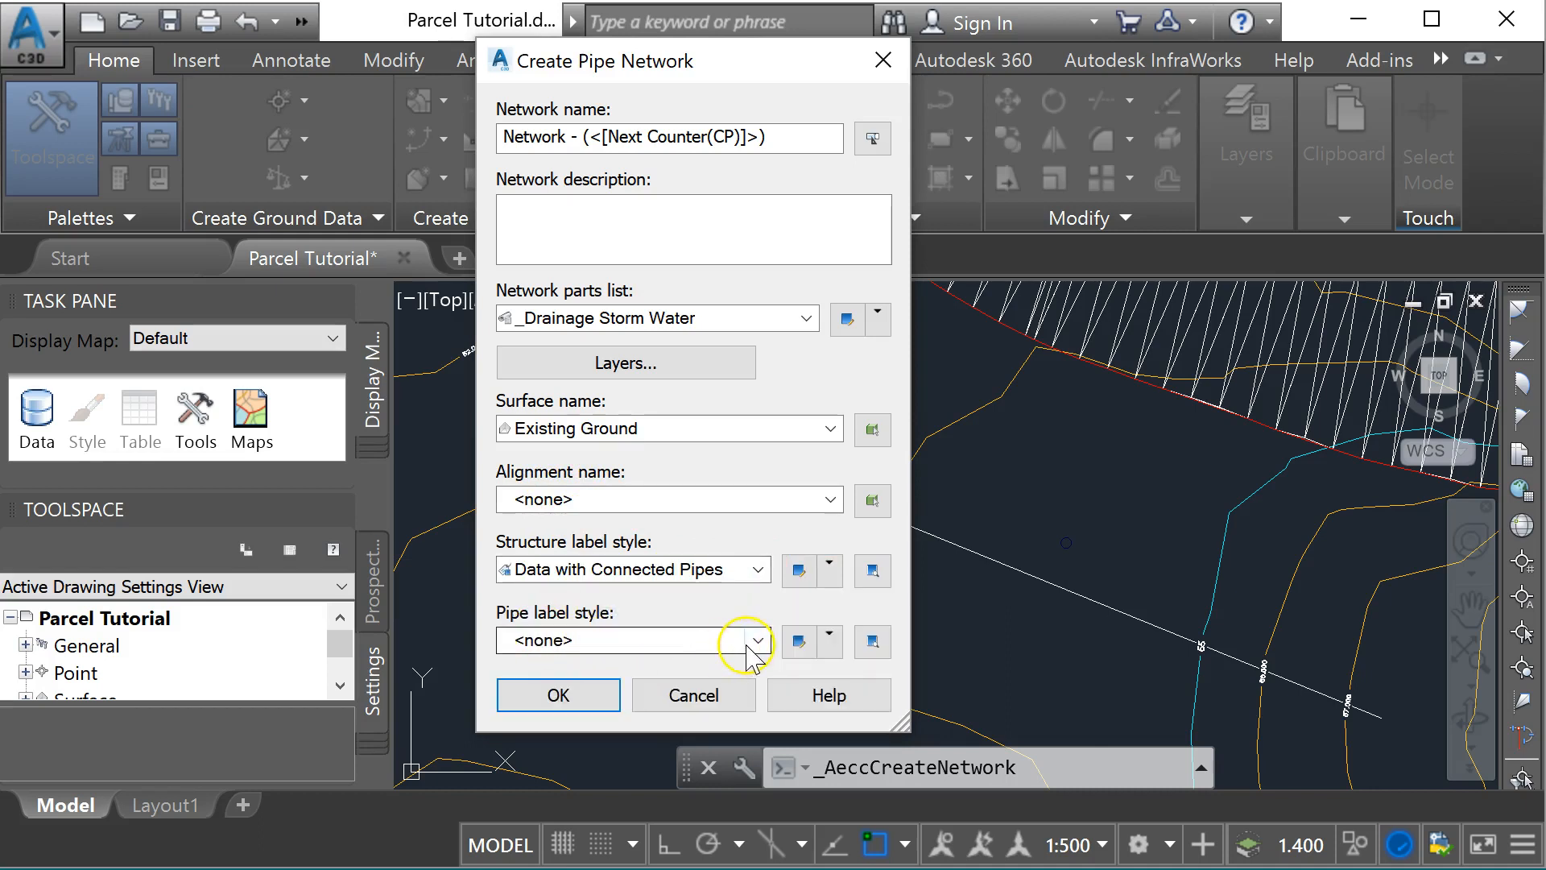
{"action": "left_click", "coordinate": [752, 641]}
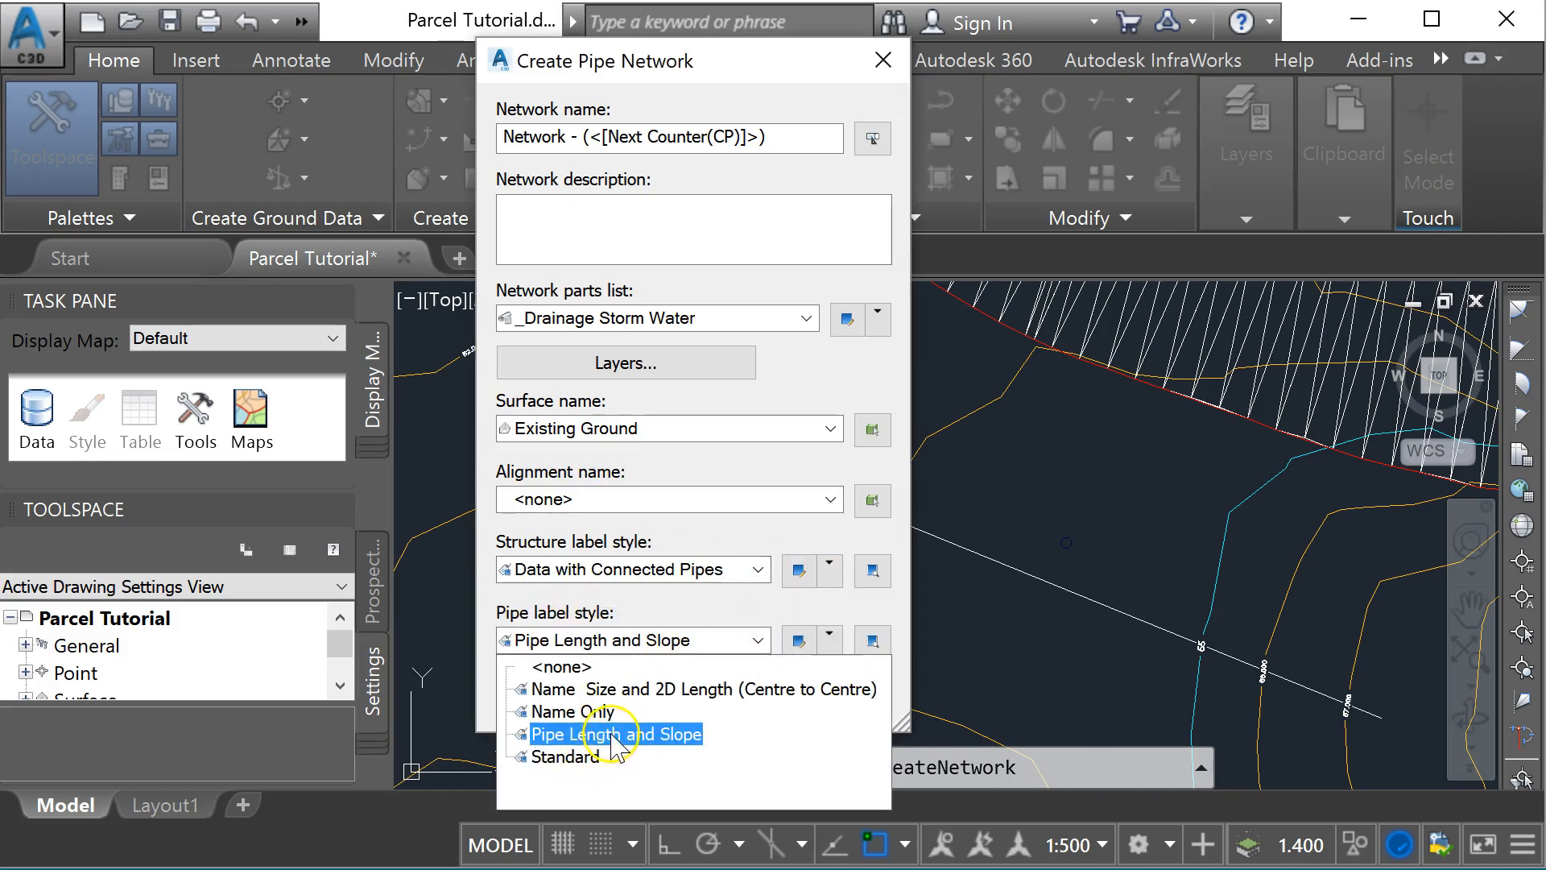
{"action": "left_click", "coordinate": [696, 687]}
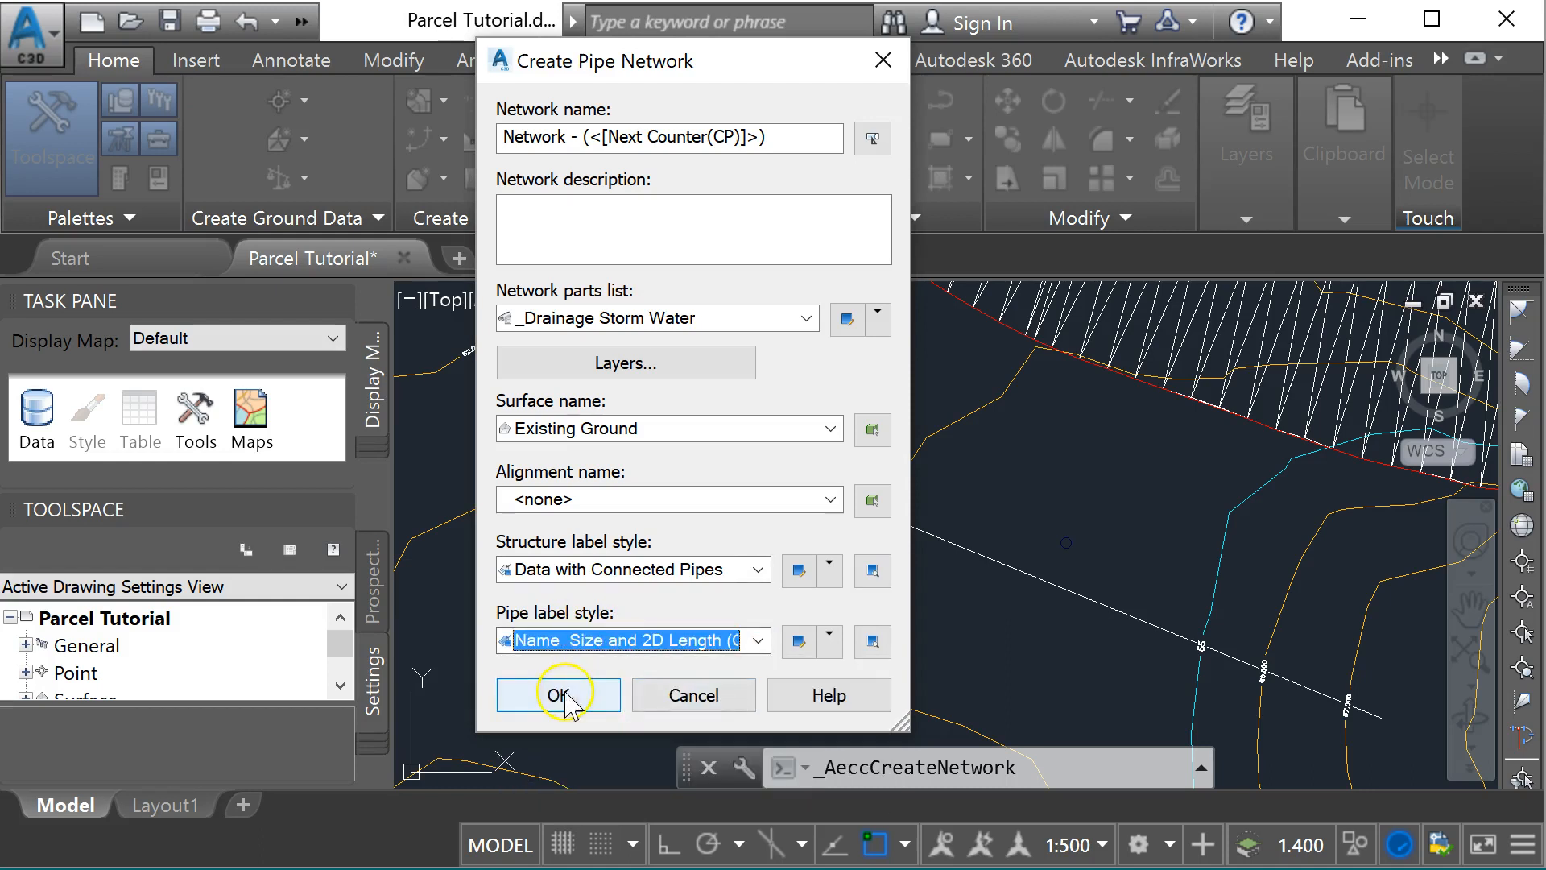
{"action": "left_click", "coordinate": [558, 694]}
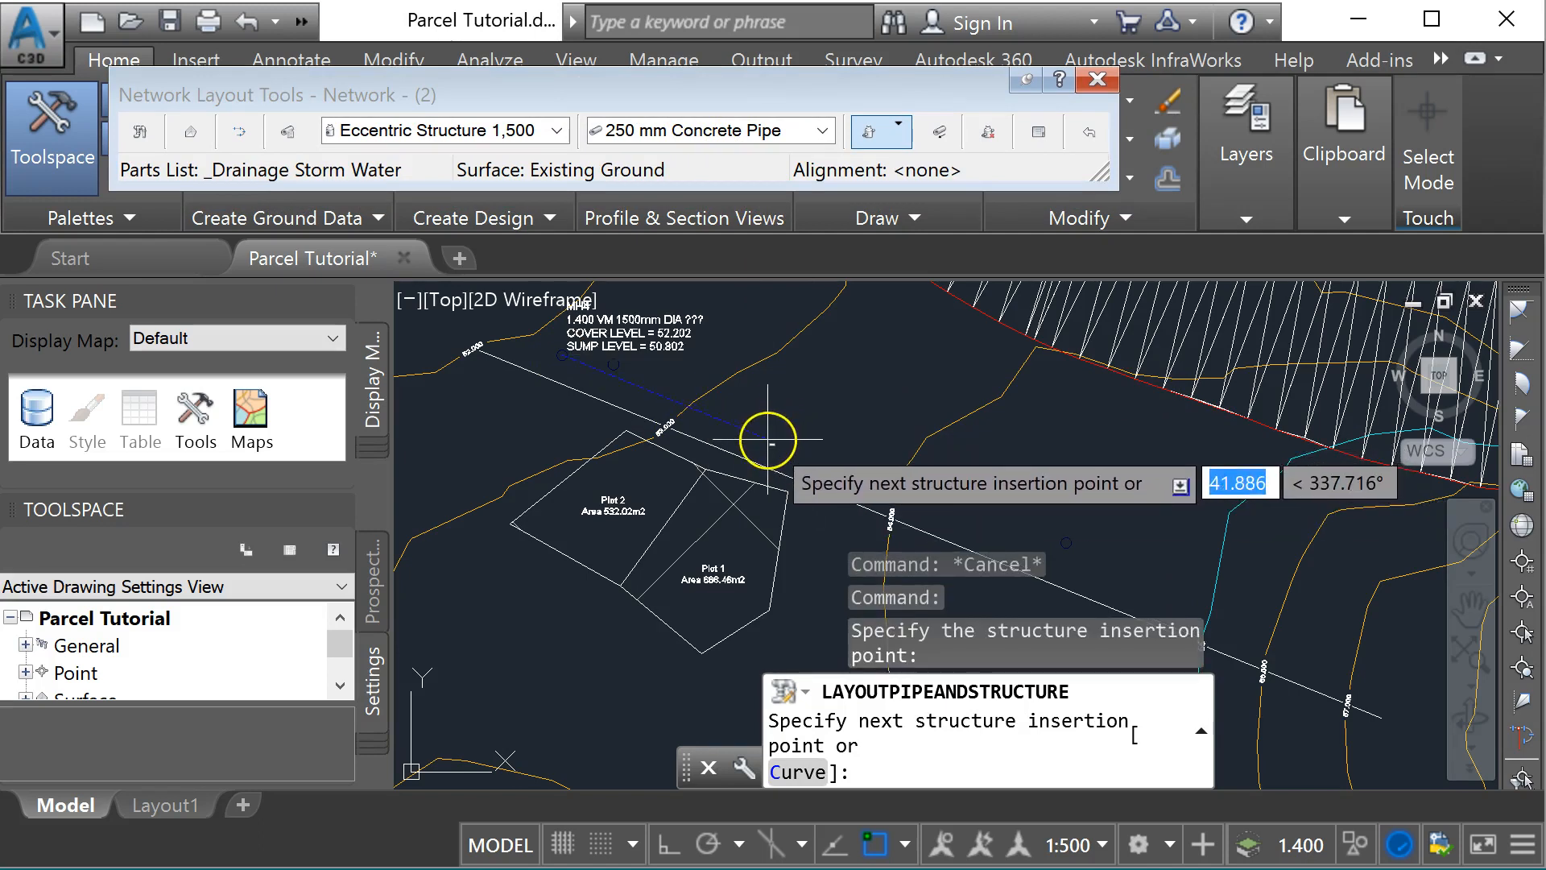
Place the manholes along the run joined by 250 mm concrete pipes above the plots.
{"action": "left_click", "coordinate": [767, 439]}
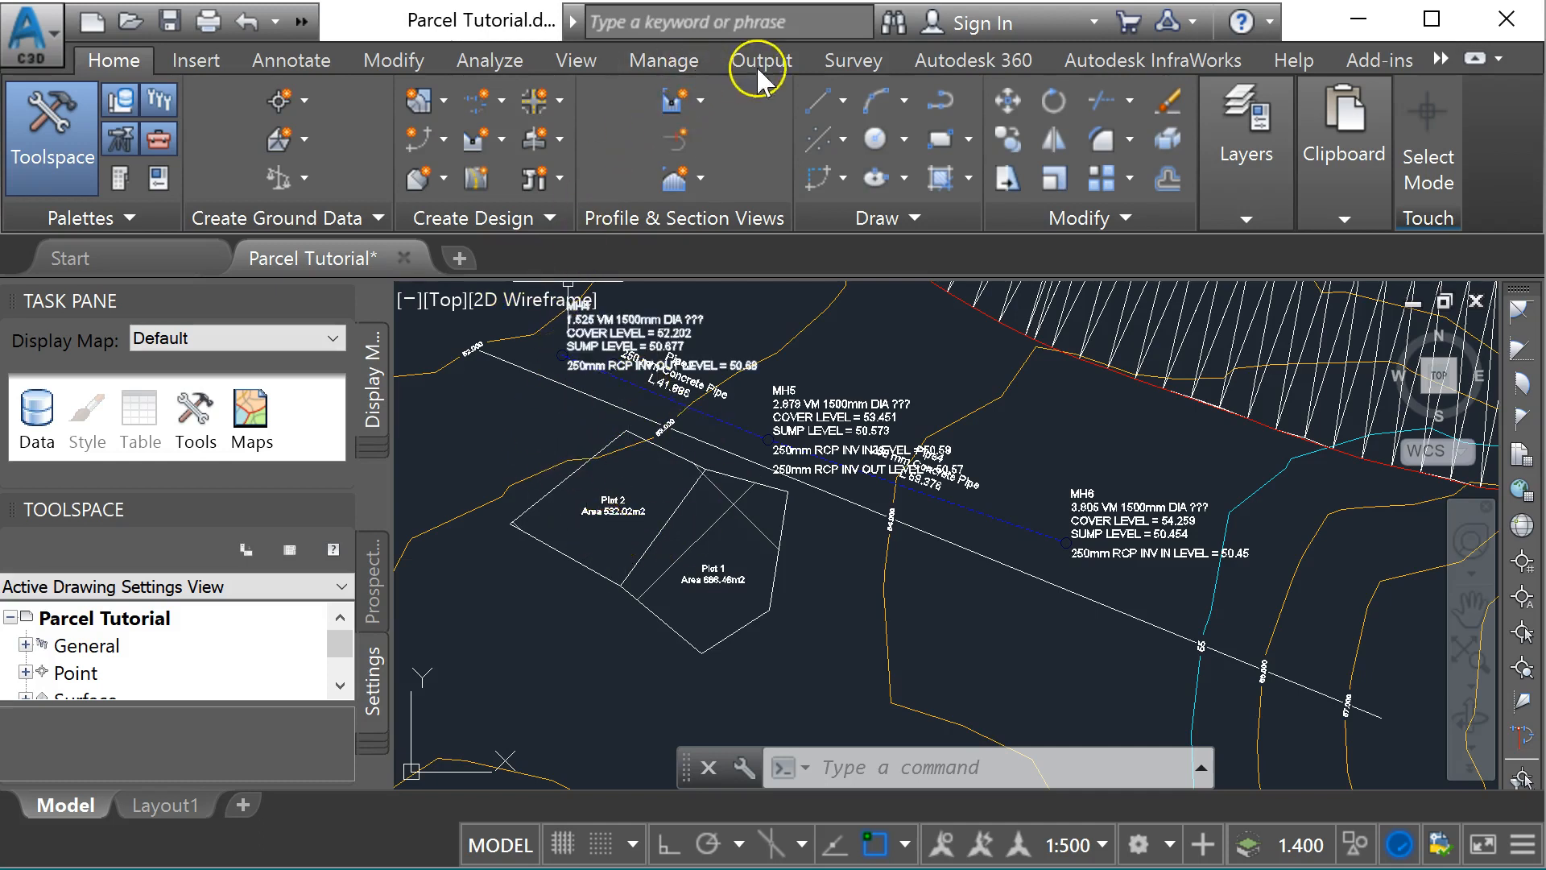
{"action": "left_click", "coordinate": [759, 60]}
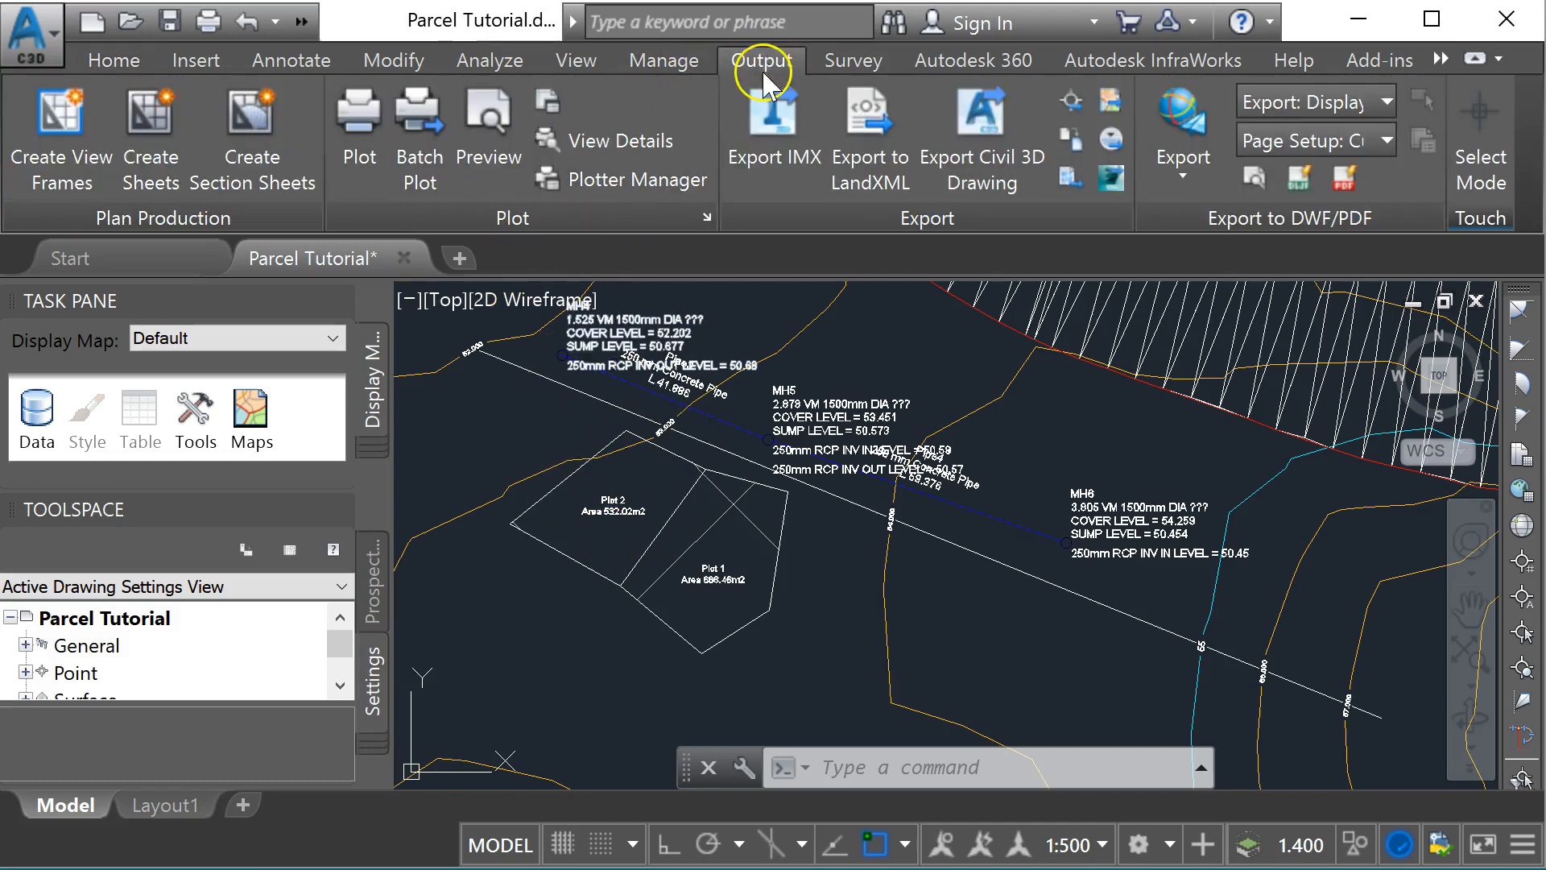
{"action": "mouse_move", "coordinate": [868, 108]}
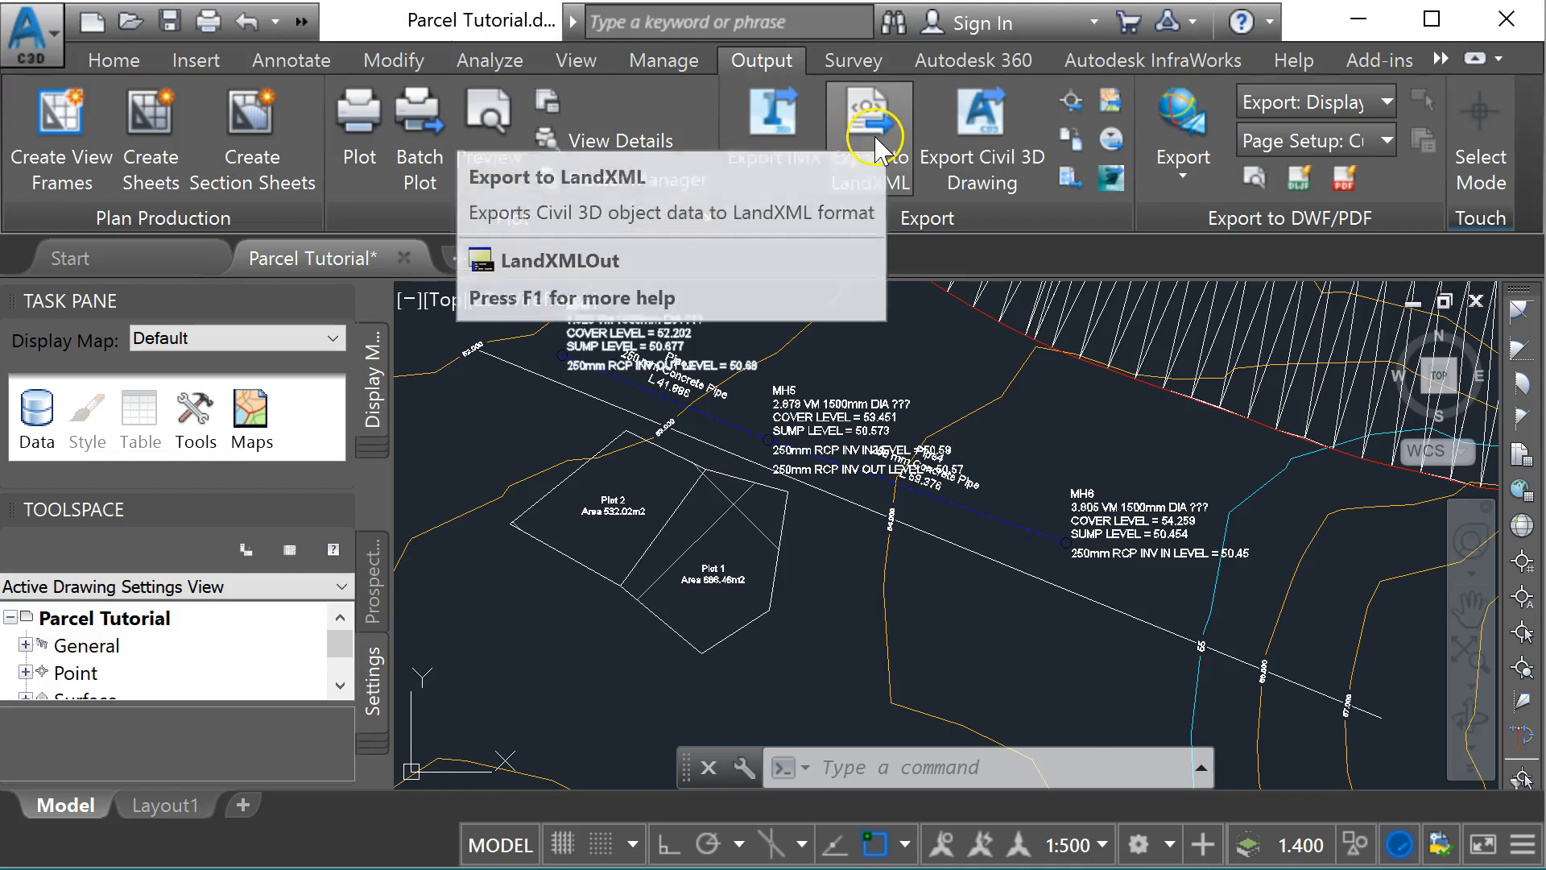
Export to LandXML with all parcels, pipe networks and objects ticked.
{"action": "left_click", "coordinate": [867, 131]}
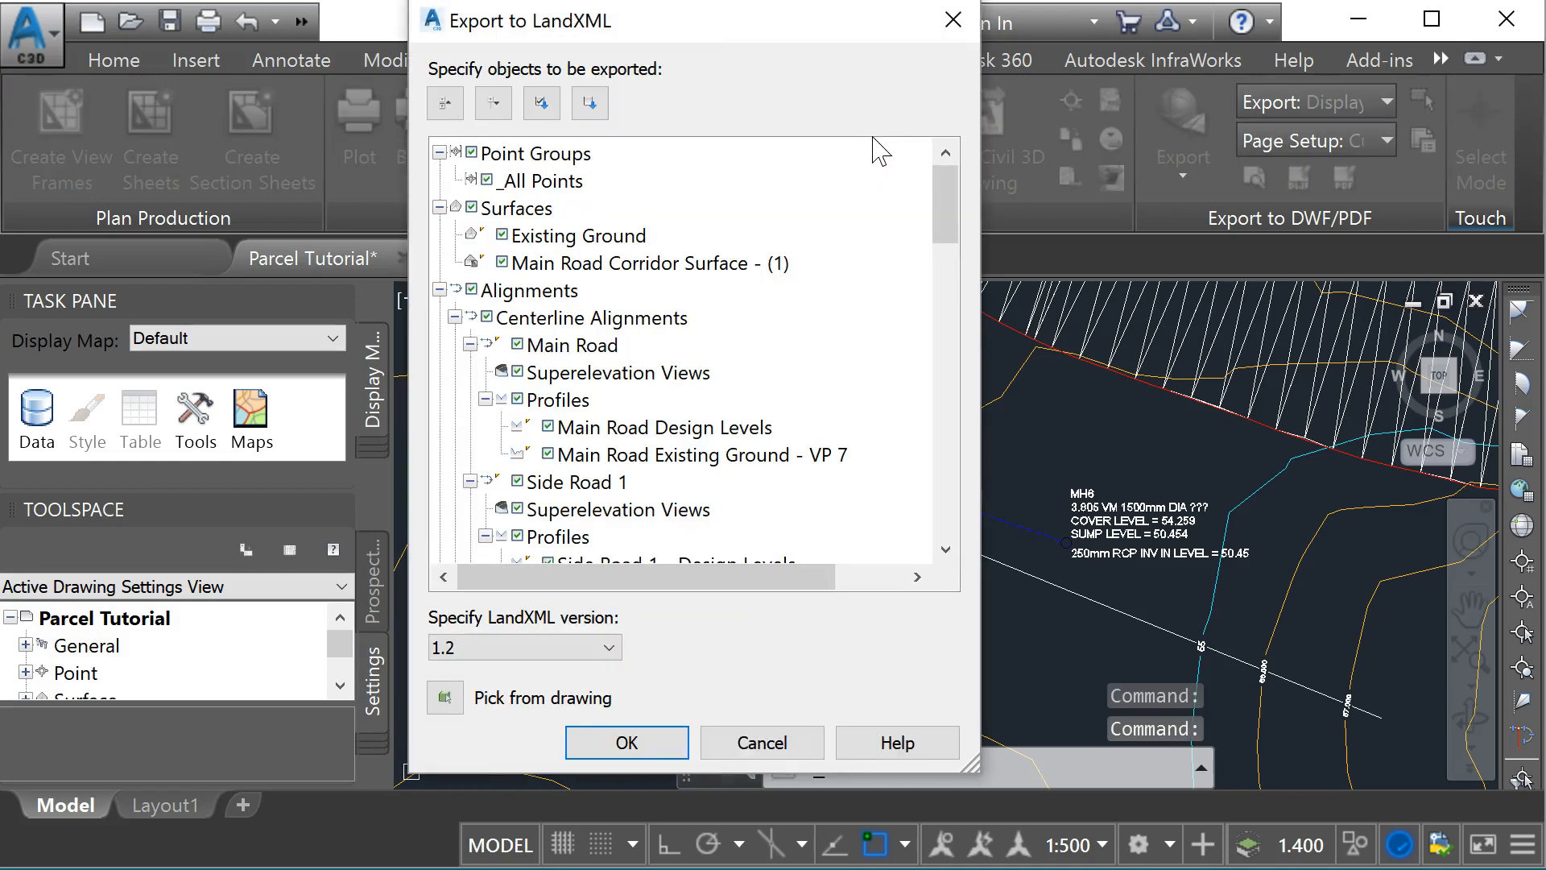
{"action": "left_click", "coordinate": [514, 536]}
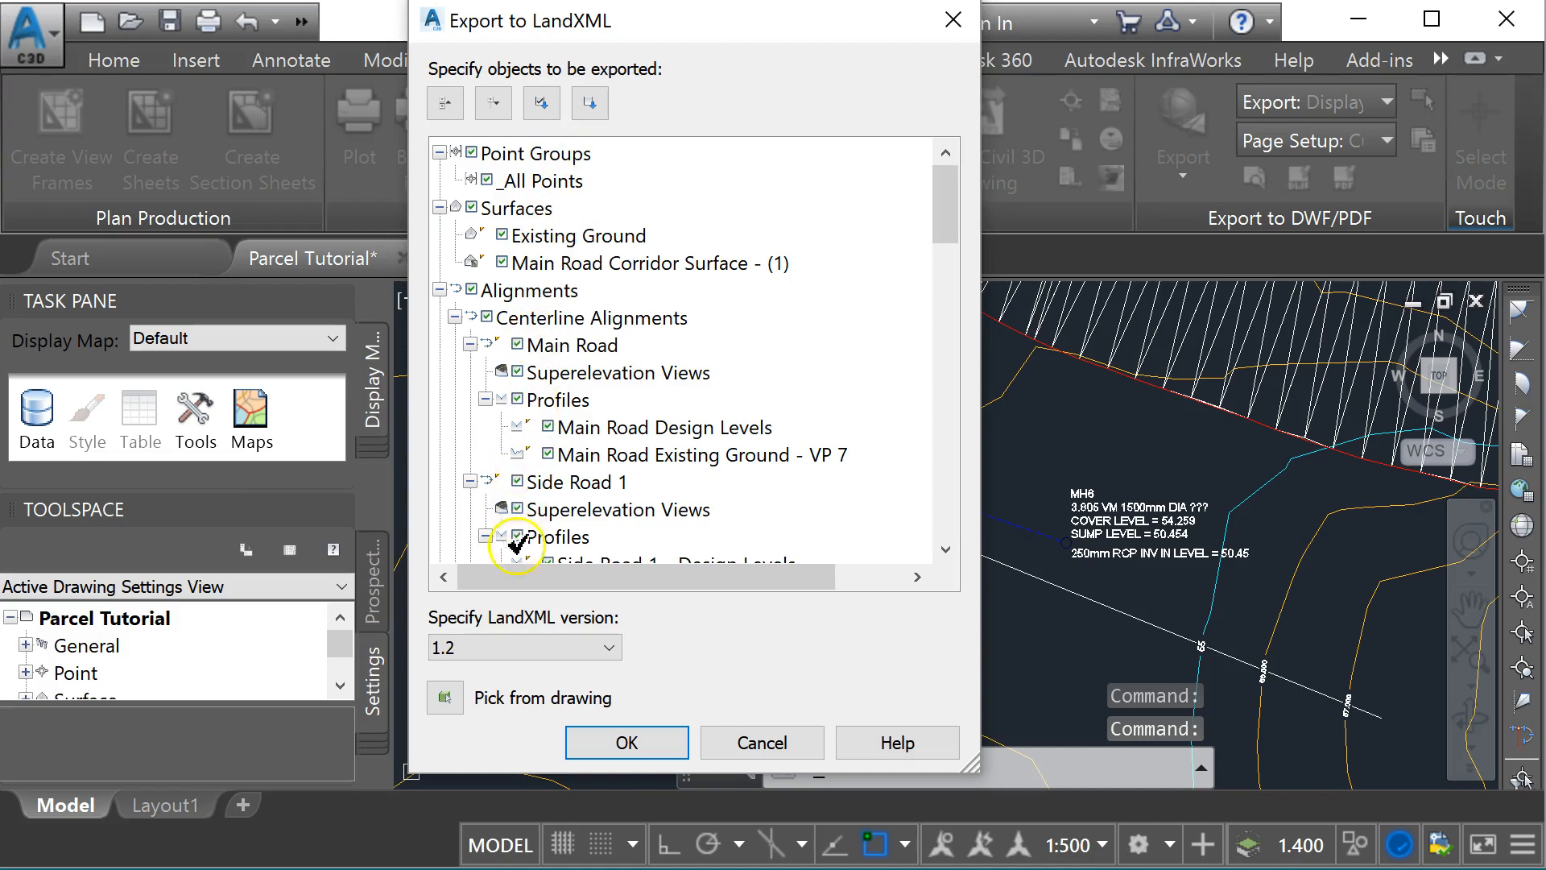
{"action": "scroll", "scroll_direction": "down", "scroll_amount": 3}
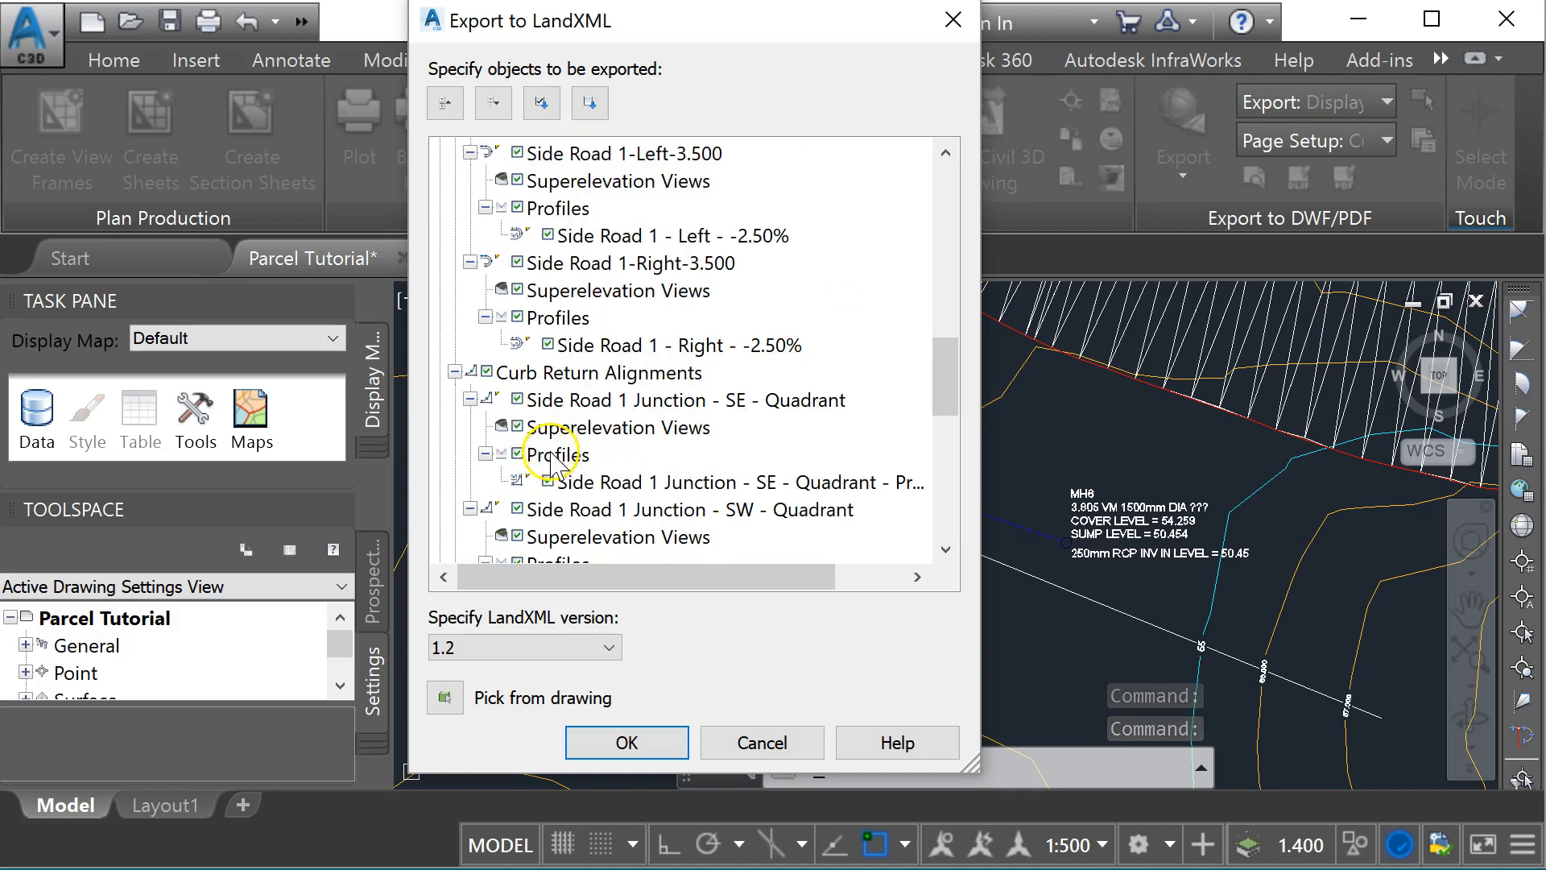
{"action": "scroll", "scroll_direction": "down", "scroll_amount": 3}
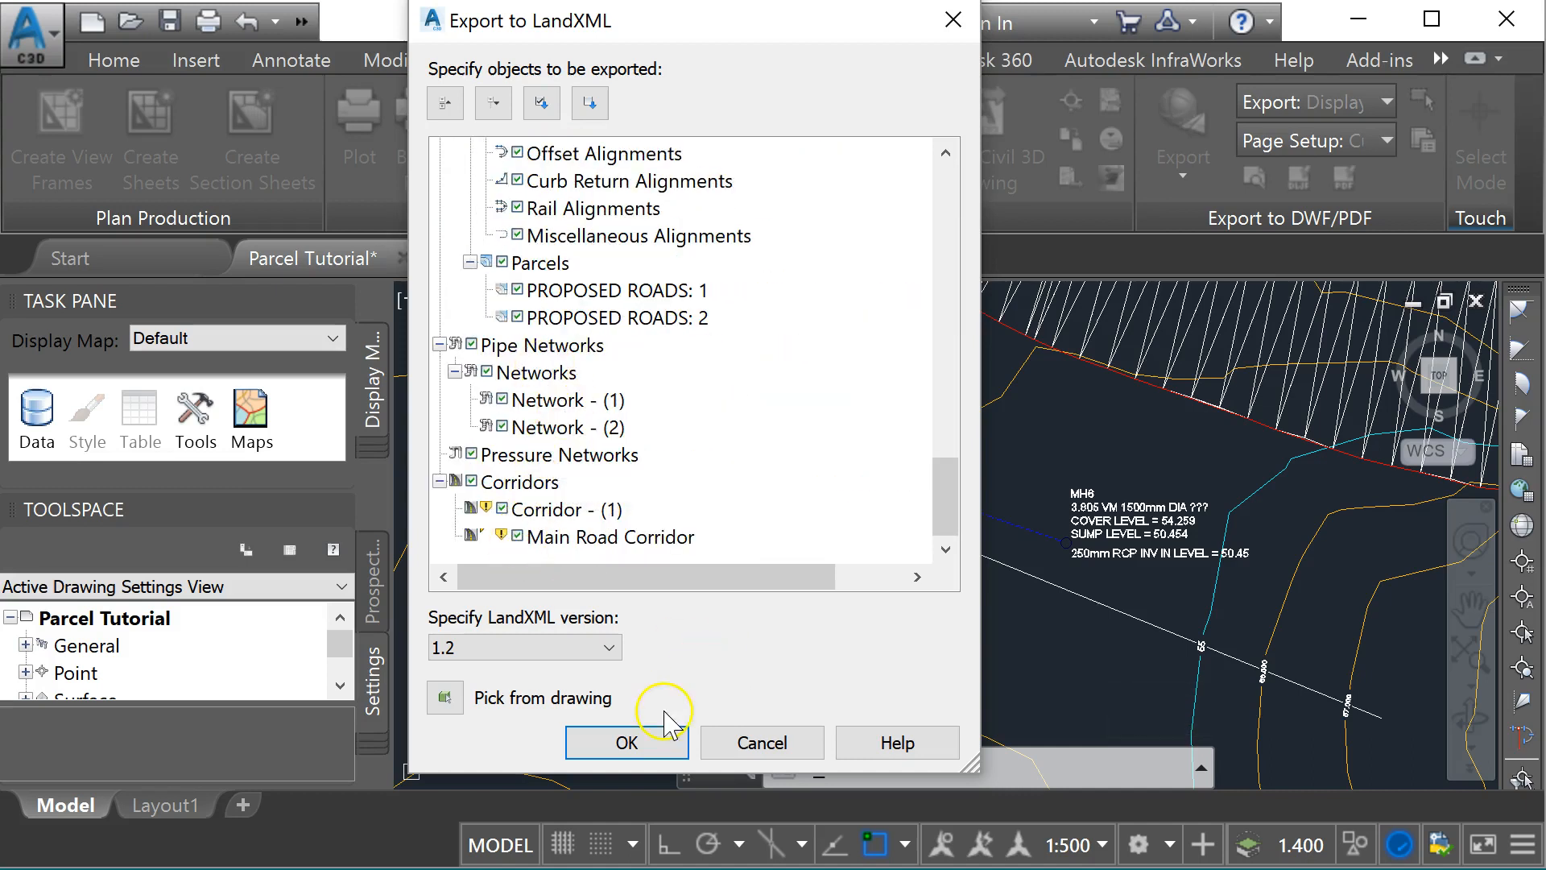
{"action": "left_click", "coordinate": [627, 742]}
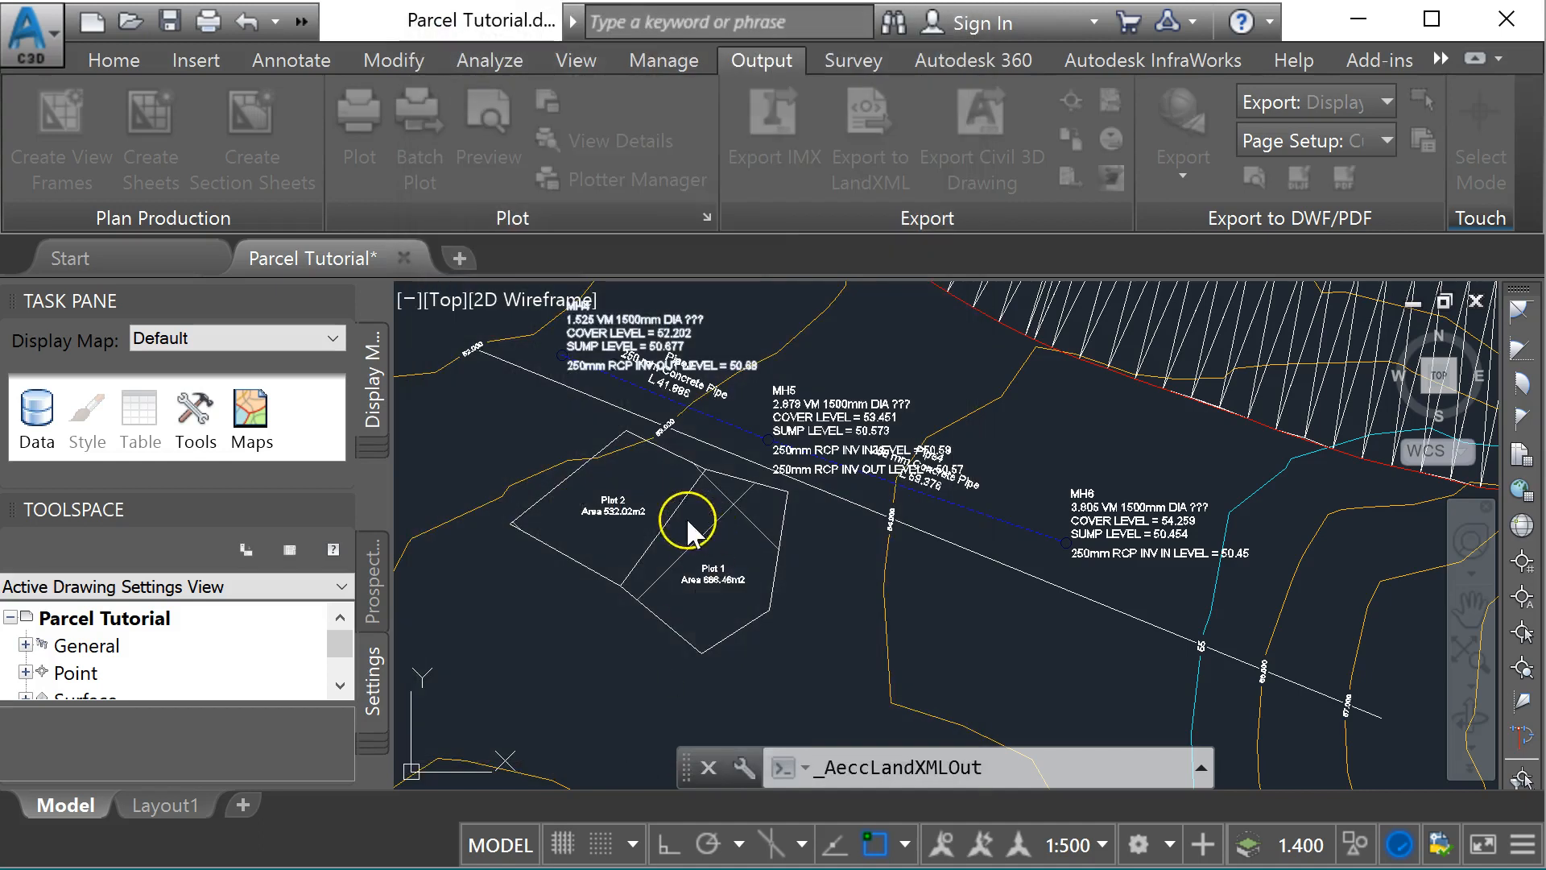
Save the export as Parcel Tutorial.xml in Civil3D Files and switch to Storm and Sanitary Analysis.
{"action": "left_click", "coordinate": [868, 138]}
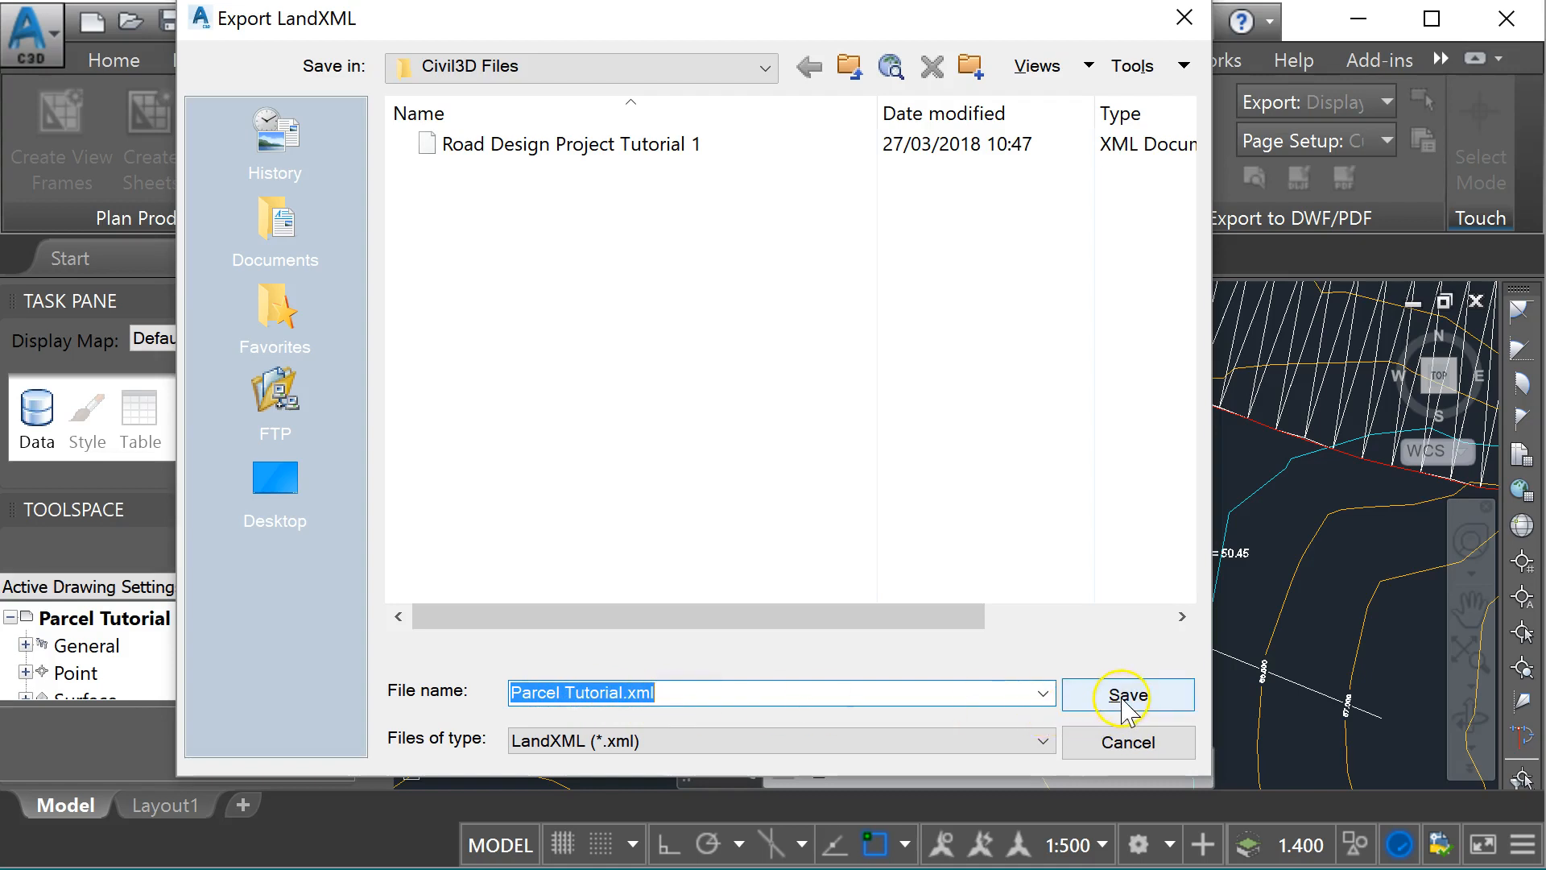
{"action": "left_click", "coordinate": [1127, 696]}
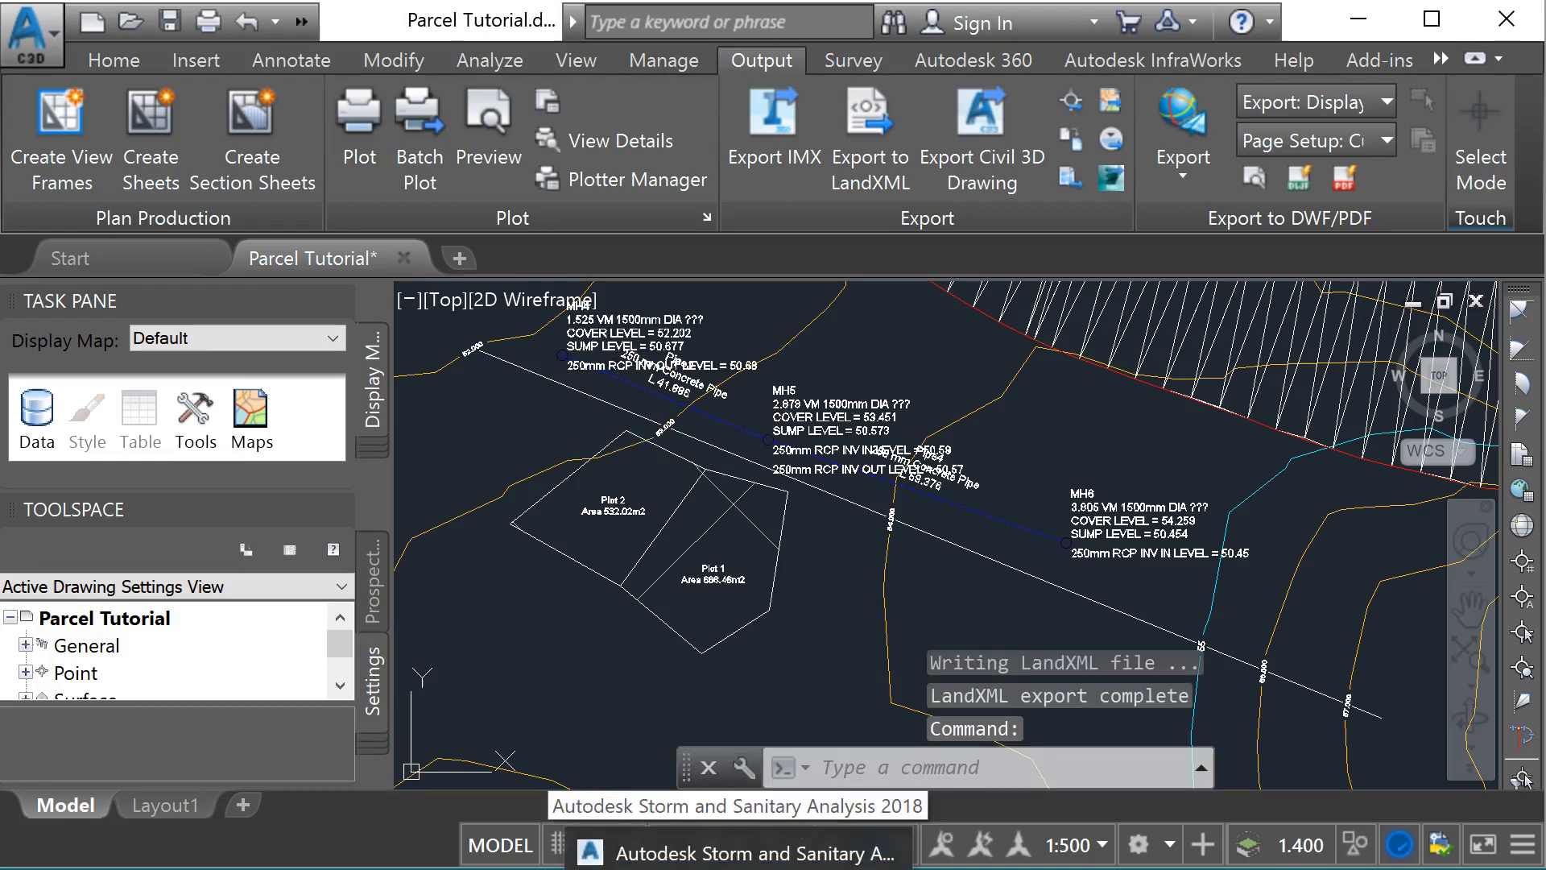
{"action": "left_click", "coordinate": [736, 852]}
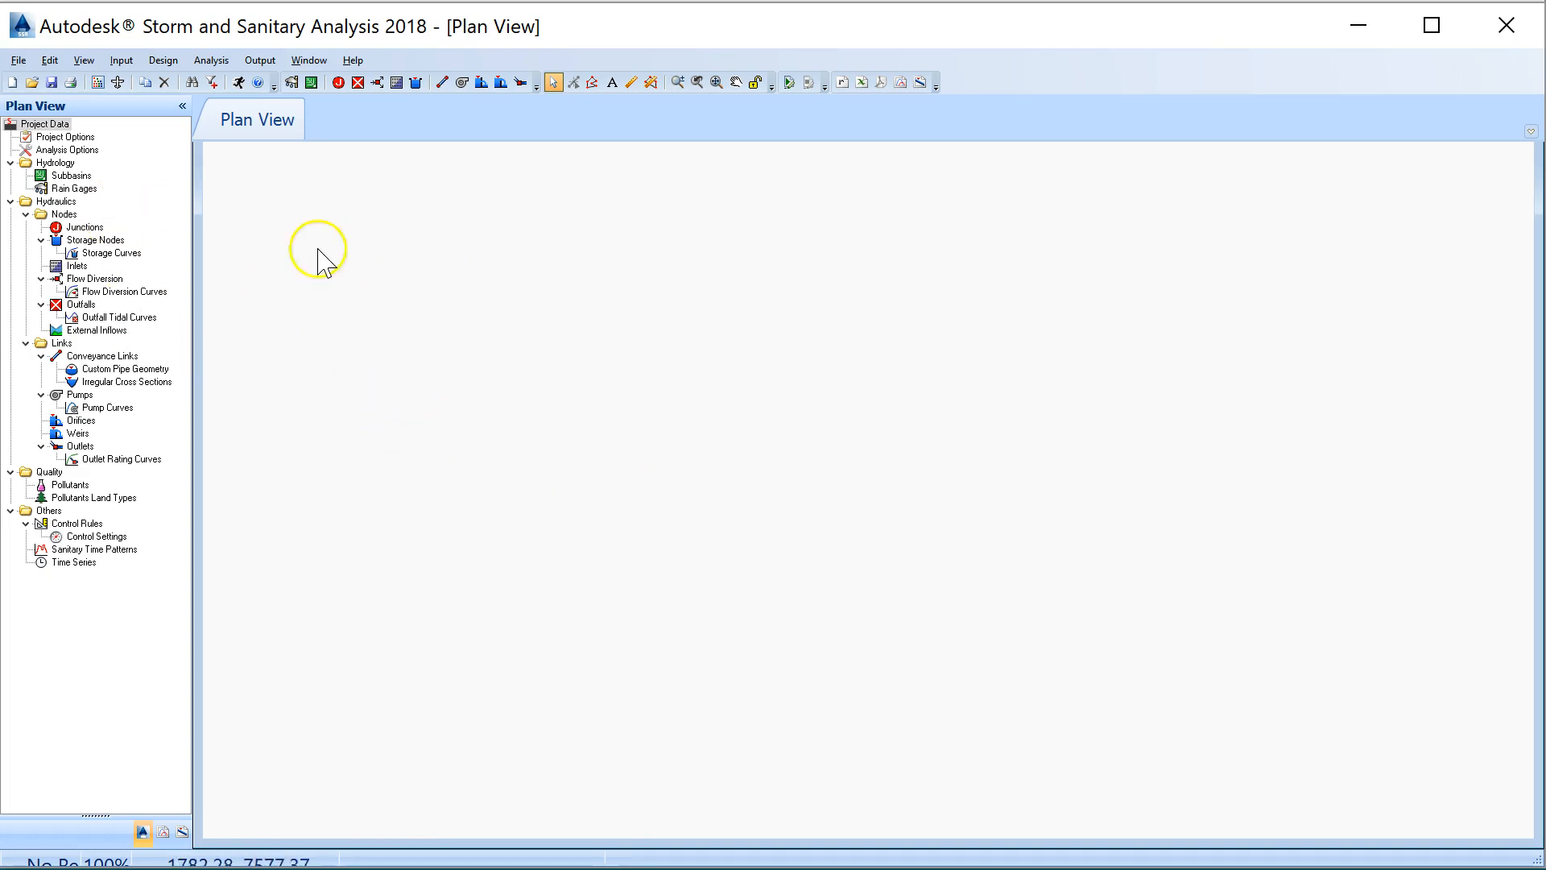
Start File > Import > LandXML File and browse toward the Civil3D Files folder on the desktop.
{"action": "left_click", "coordinate": [18, 59]}
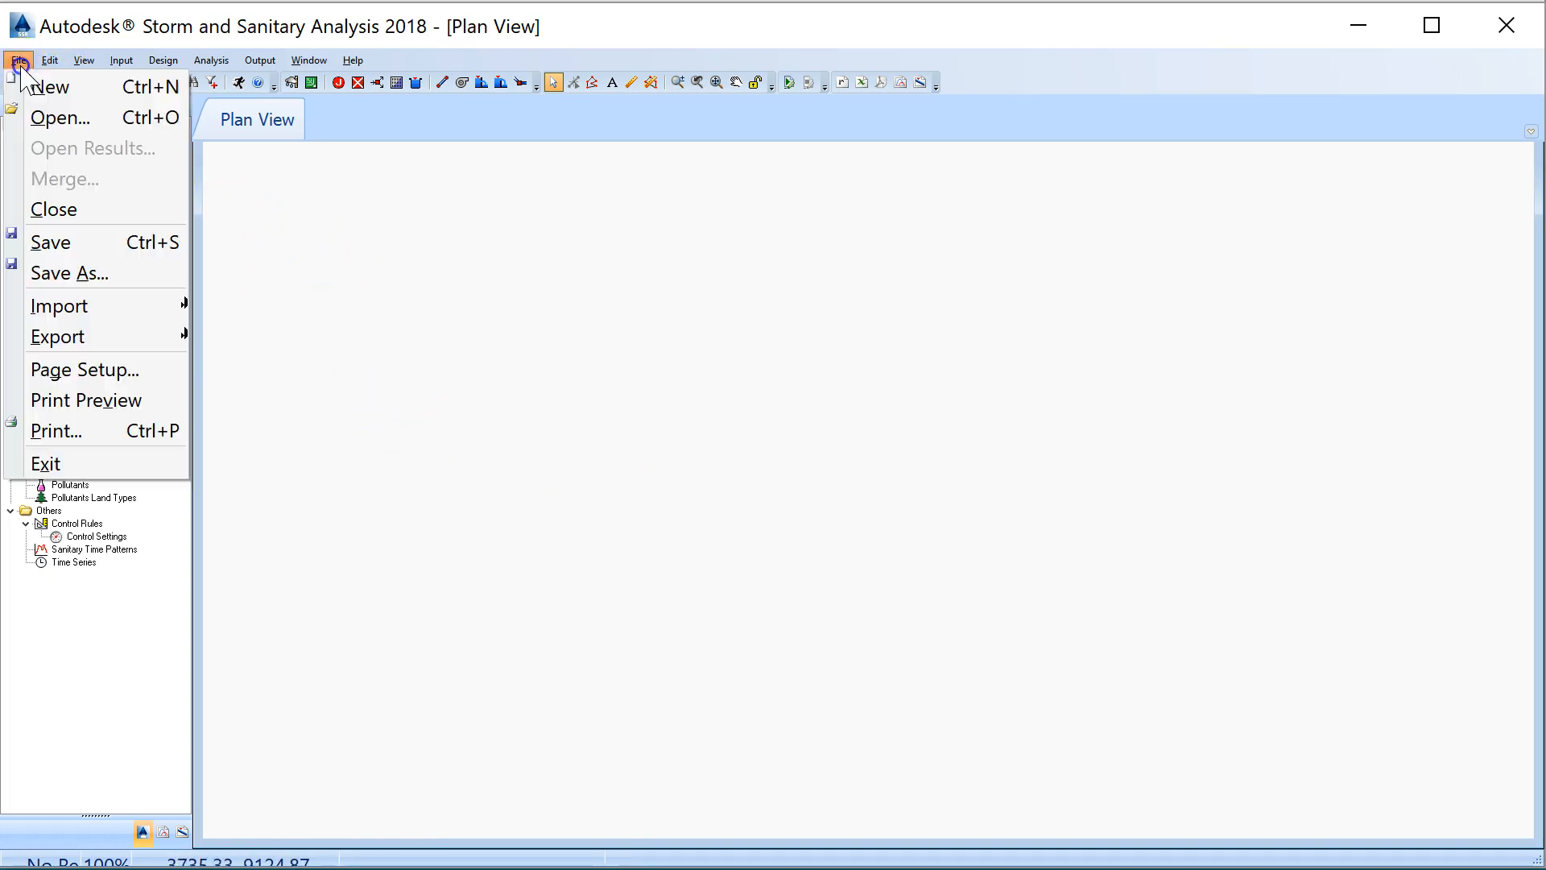
{"action": "mouse_move", "coordinate": [59, 306]}
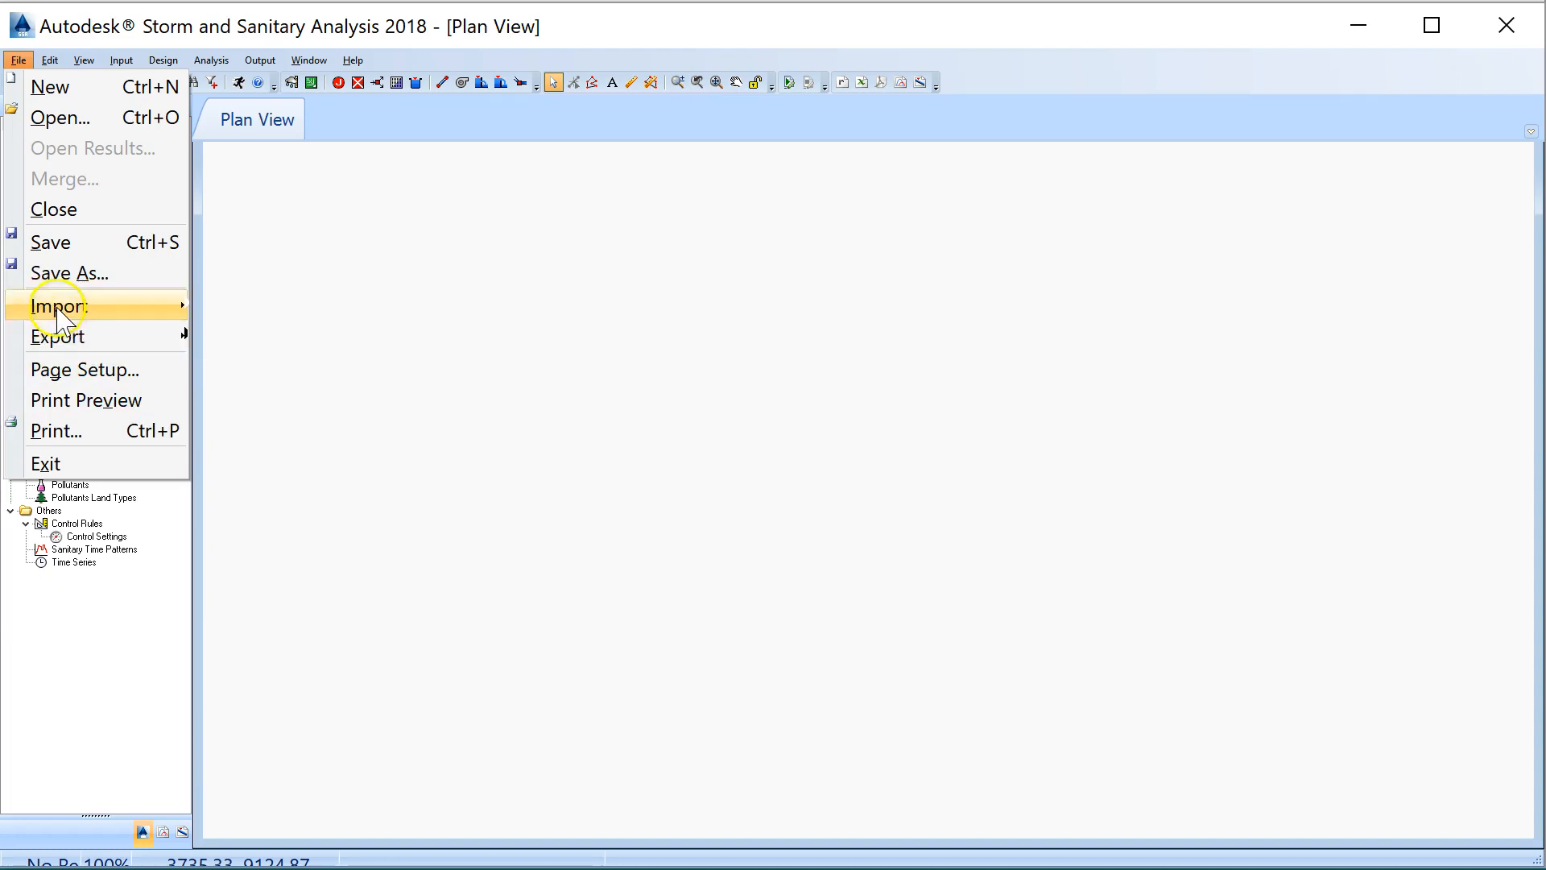
{"action": "mouse_move", "coordinate": [177, 315]}
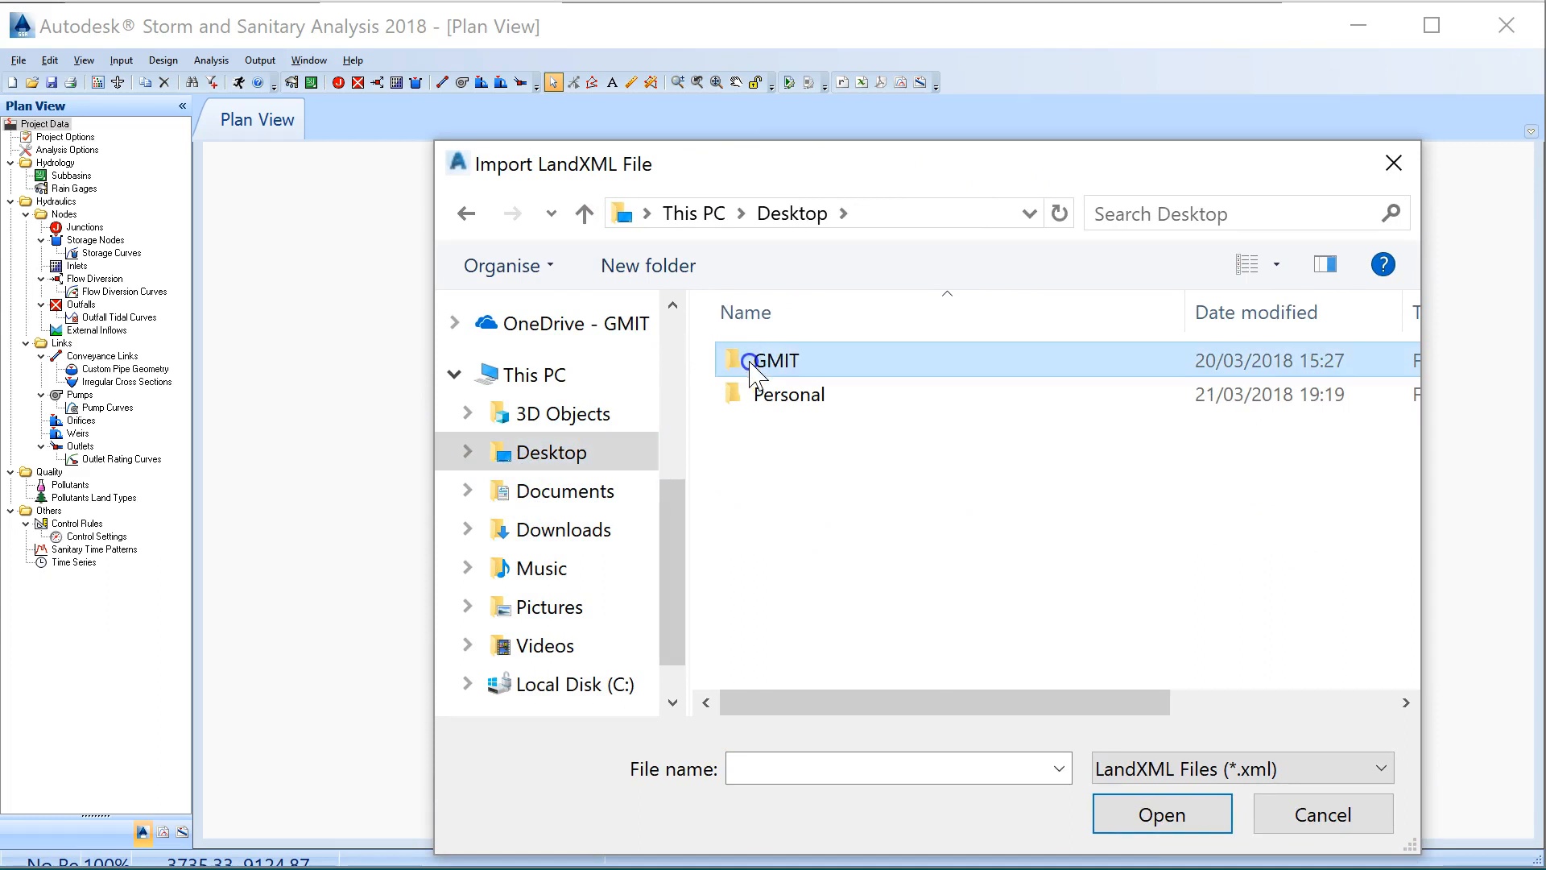
{"action": "double_click", "coordinate": [774, 359]}
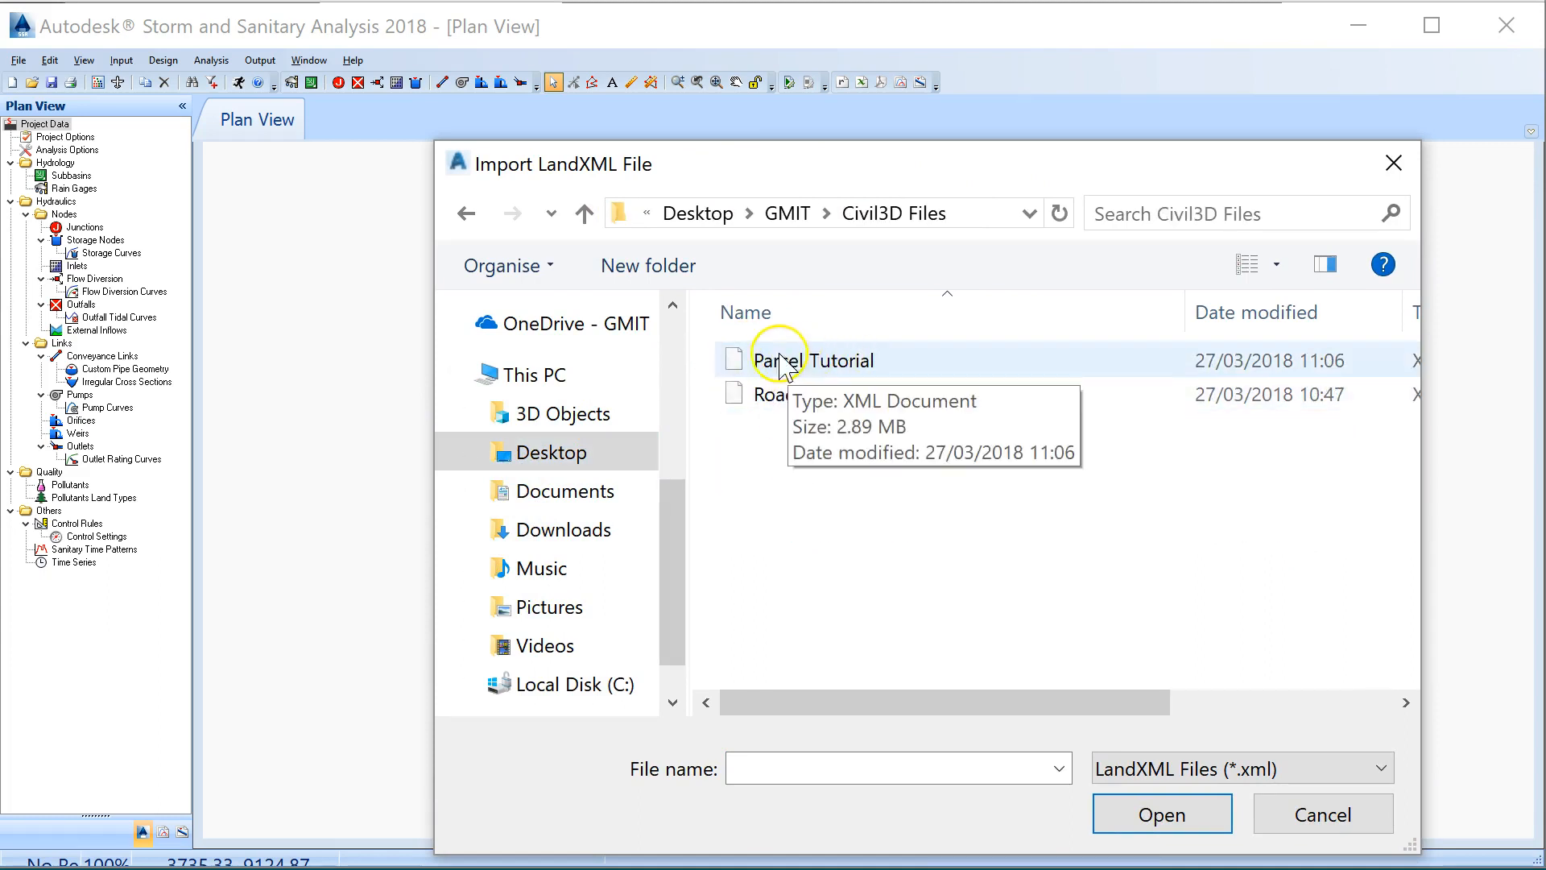
Import Parcel Tutorial.xml so the two plots show as hatched subbasins beside the pipe run.
{"action": "left_click", "coordinate": [1161, 815]}
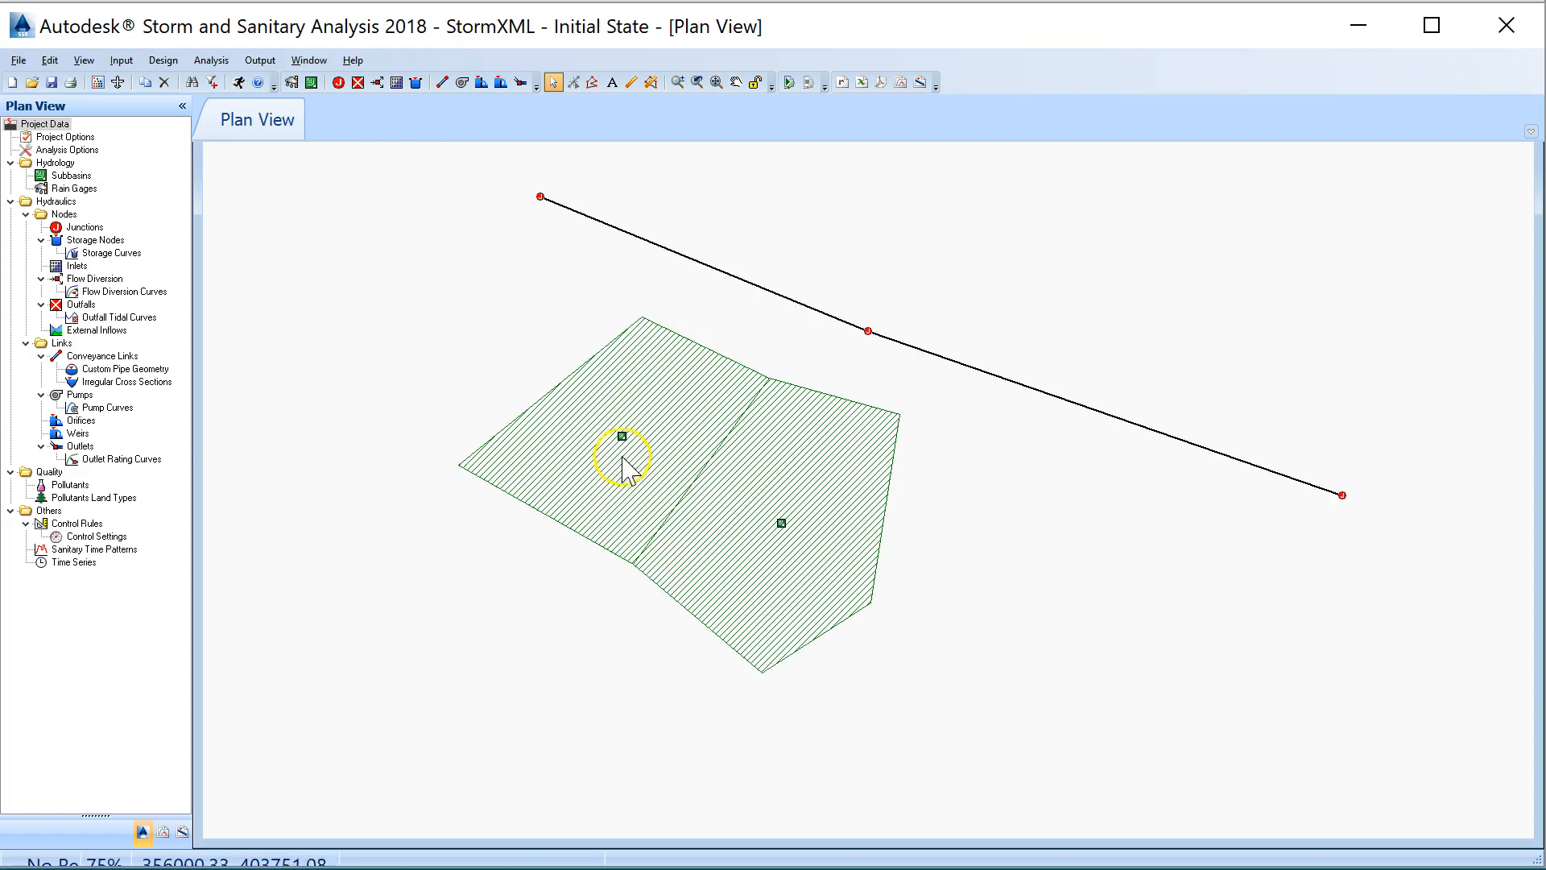
{"action": "mouse_move", "coordinate": [814, 599]}
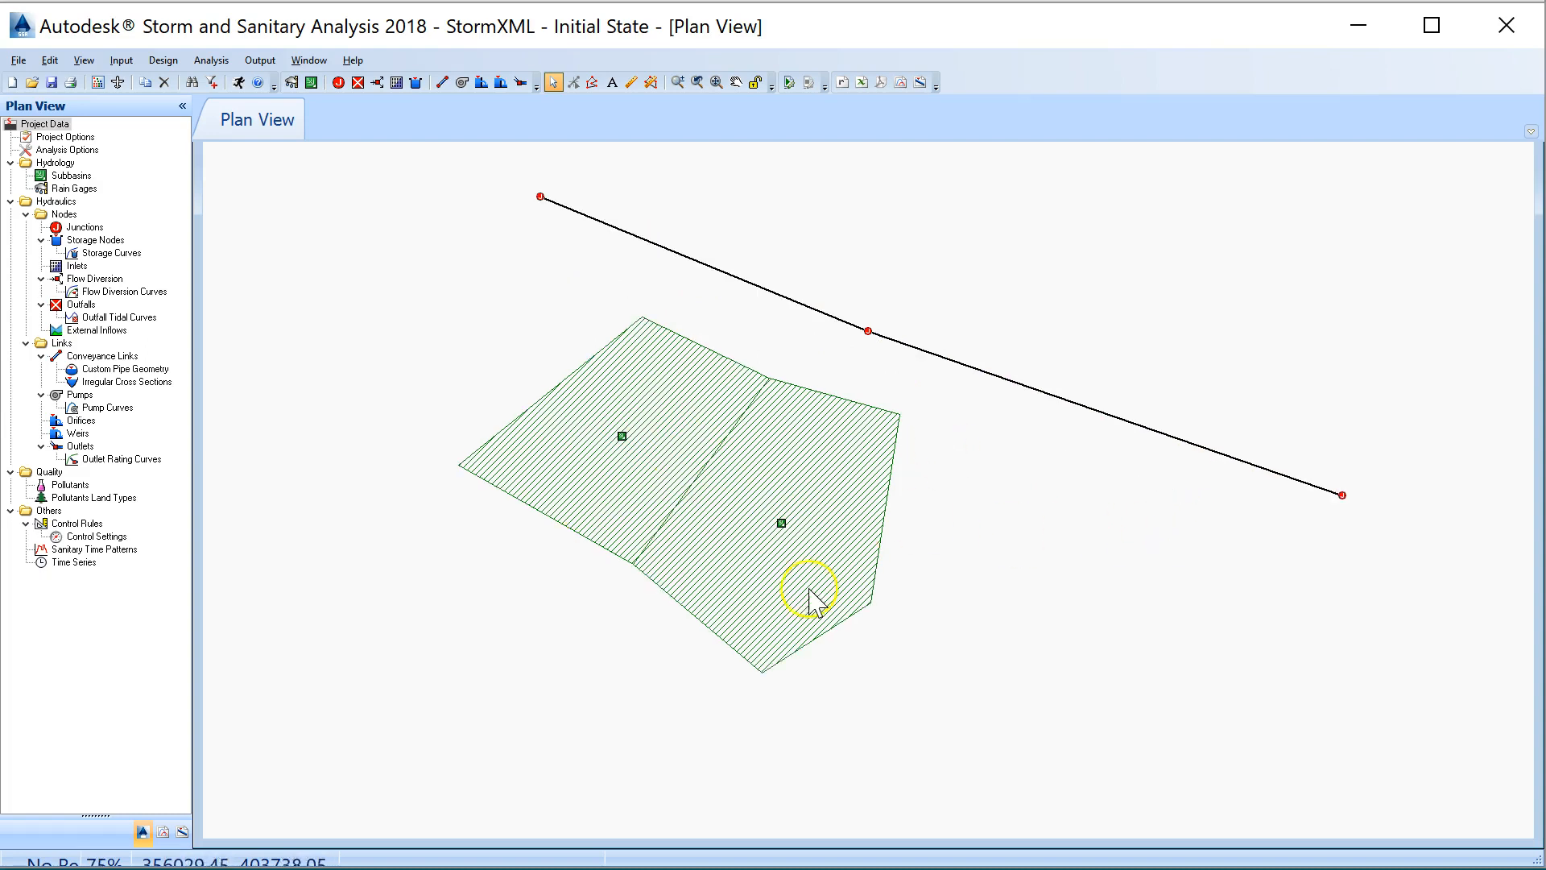
{"action": "mouse_move", "coordinate": [640, 502]}
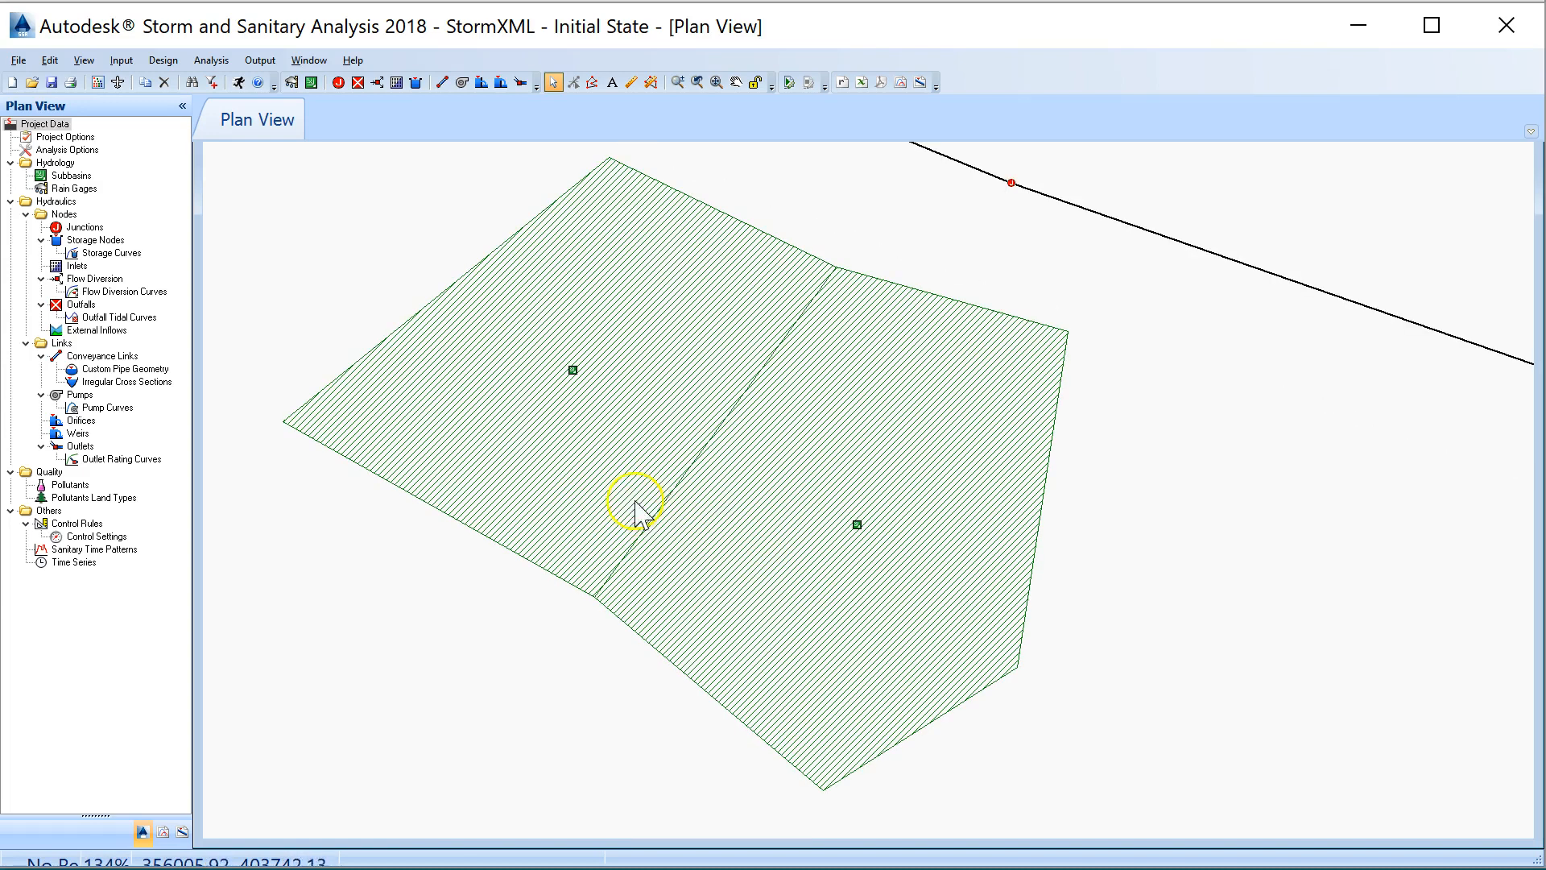
{"action": "mouse_move", "coordinate": [658, 327]}
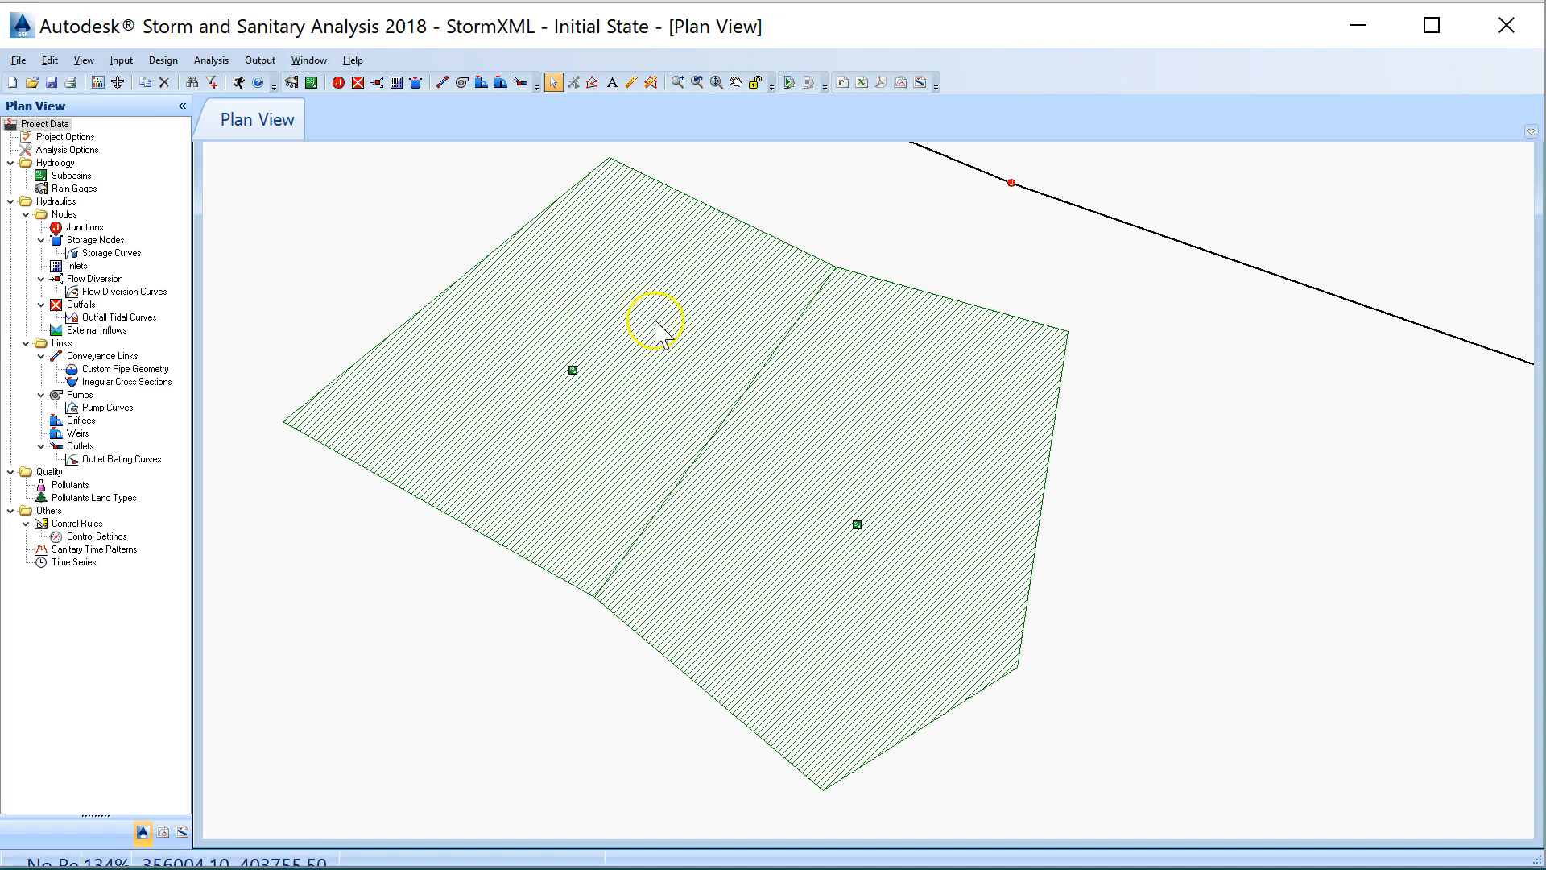
{"action": "mouse_move", "coordinate": [599, 315]}
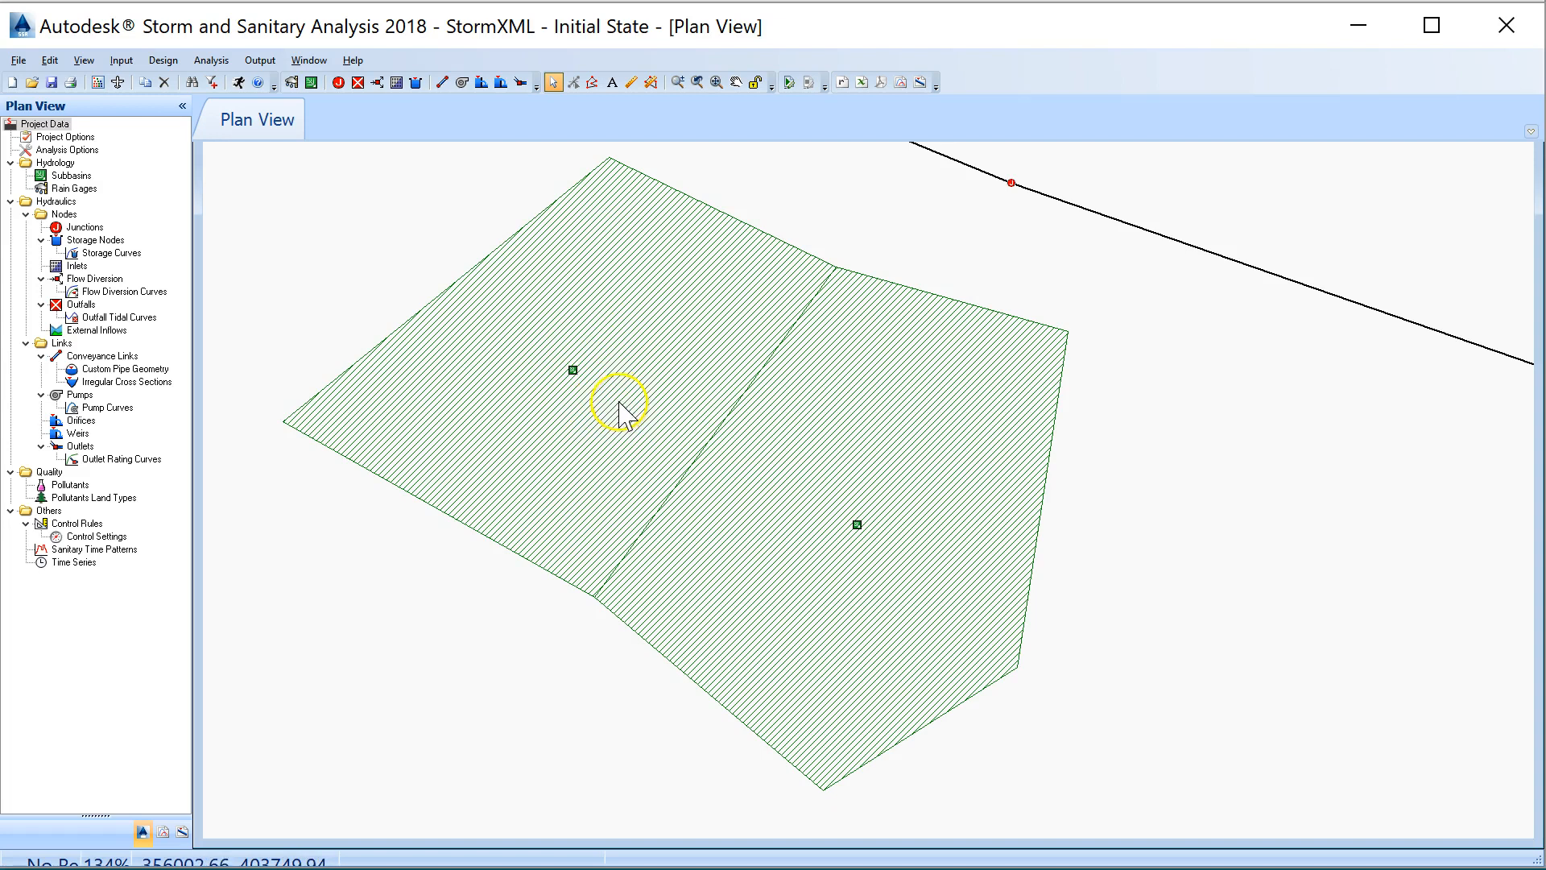
{"action": "scroll", "scroll_direction": "down", "scroll_amount": 3}
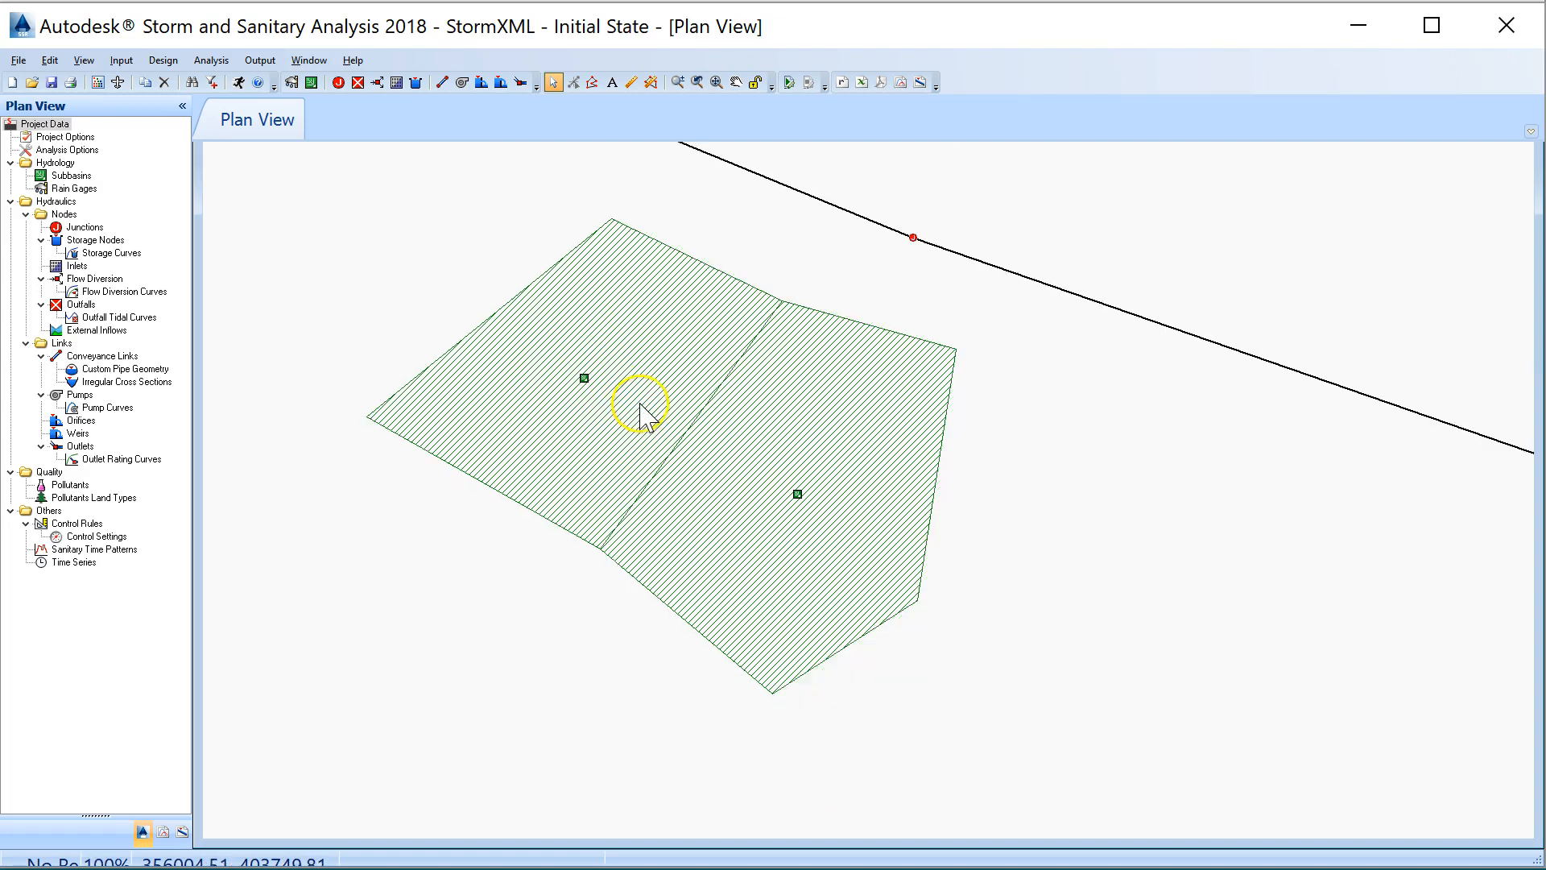
{"action": "mouse_move", "coordinate": [634, 408]}
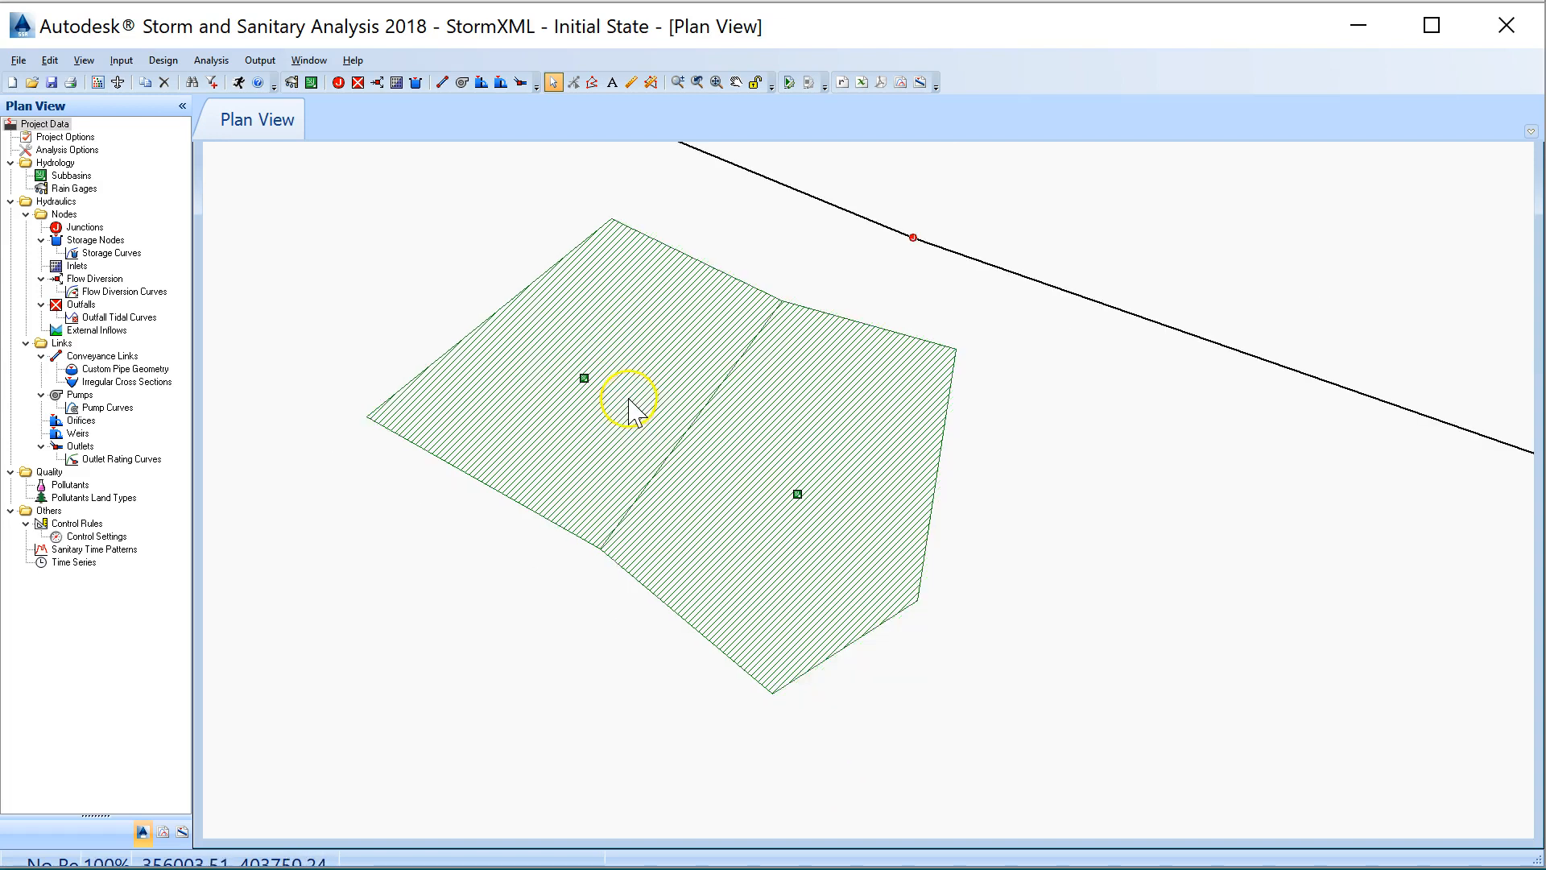